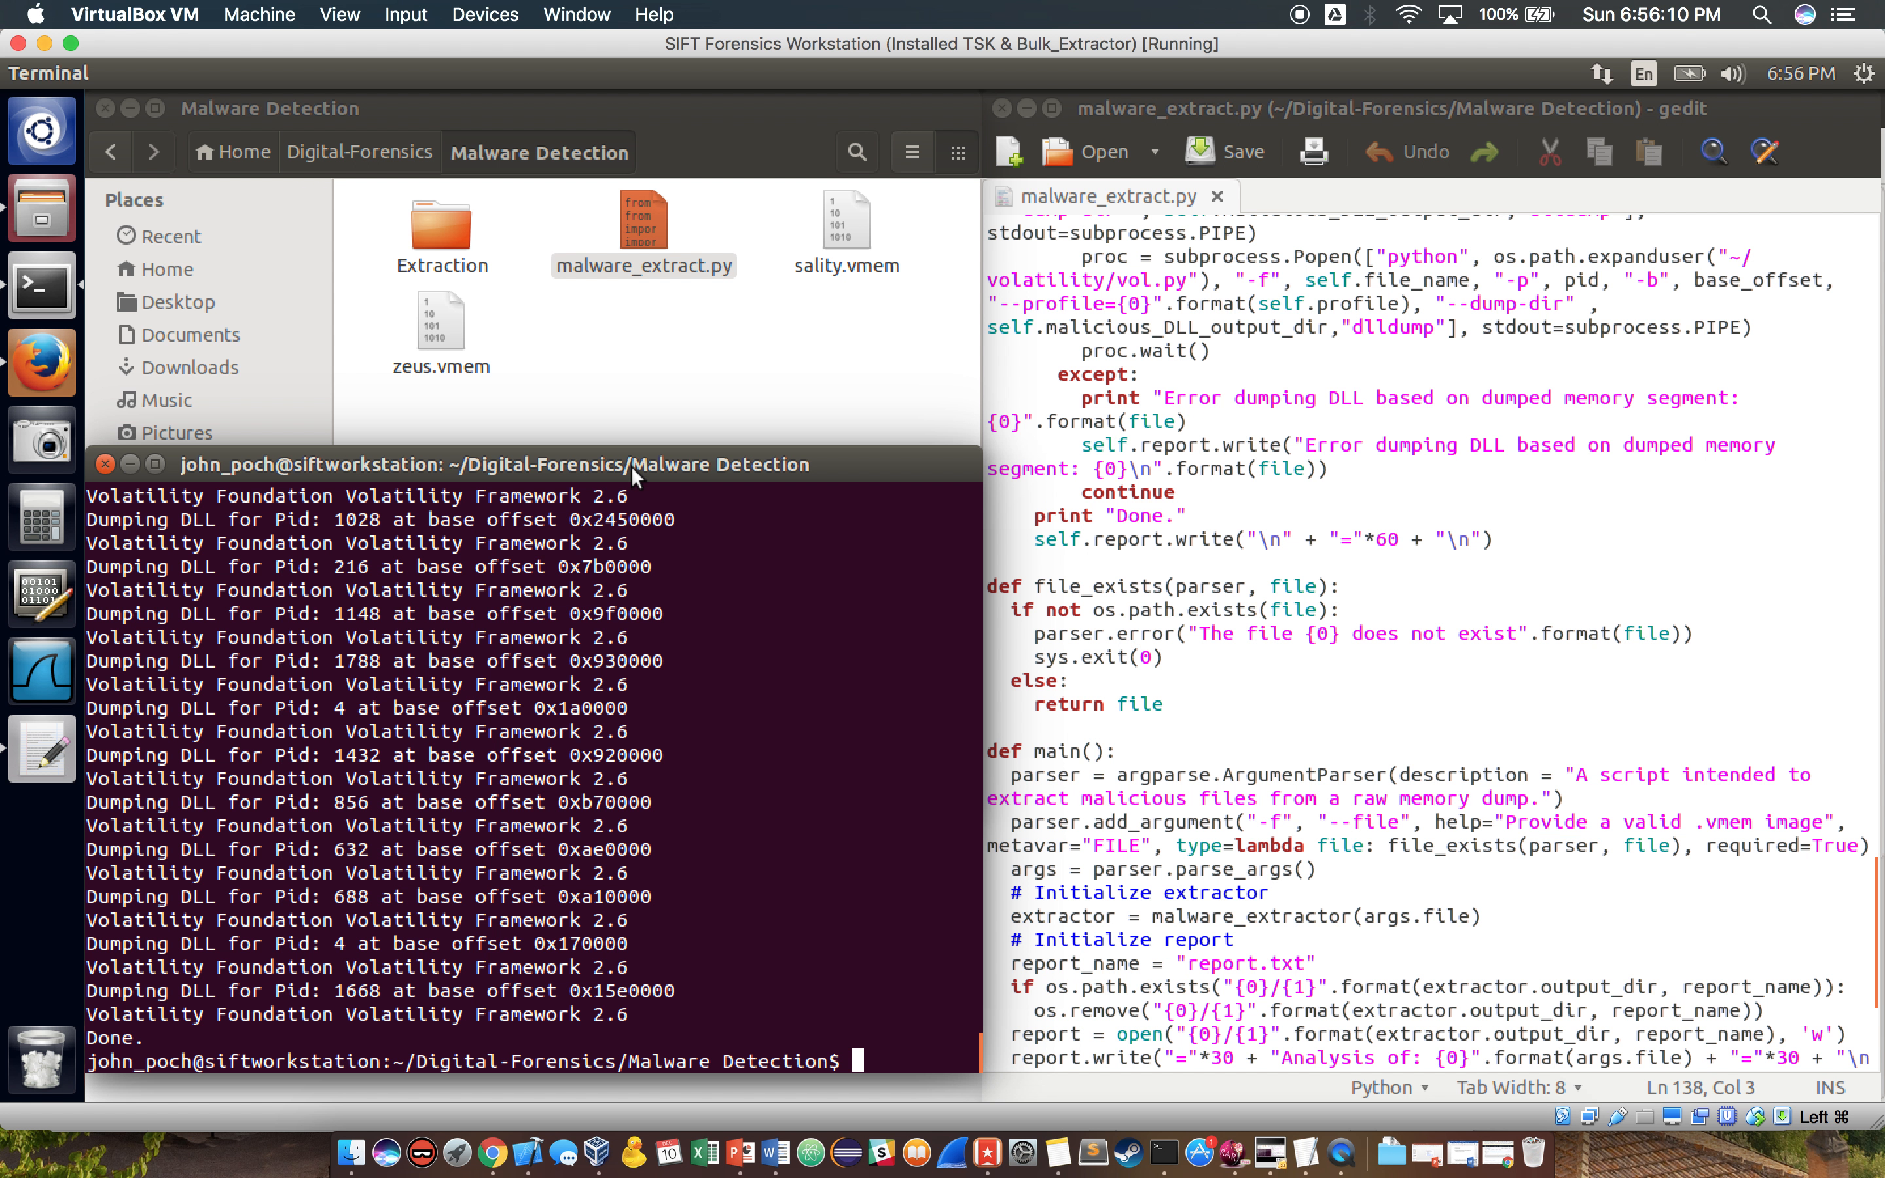
pyautogui.moveTo(542, 455)
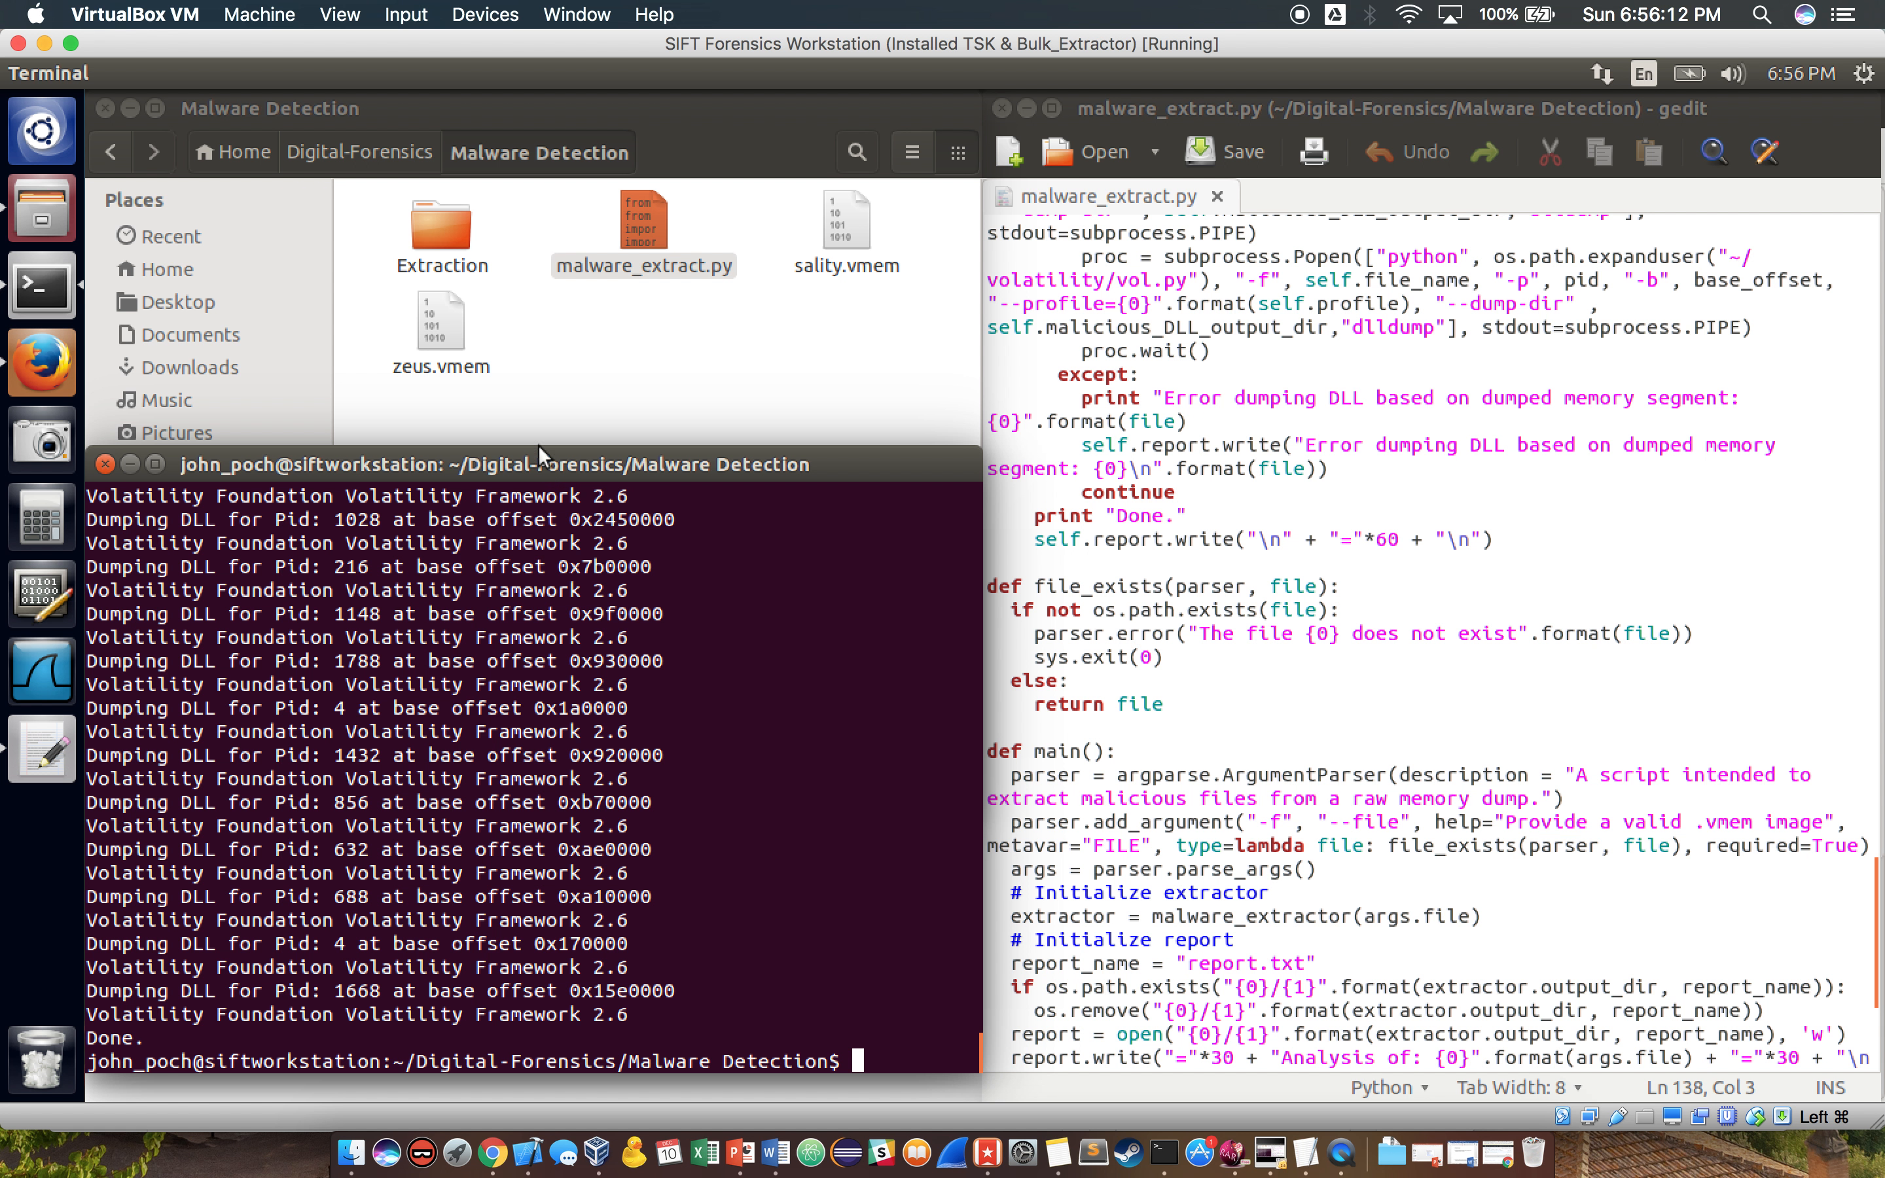
# View report.txt from zeus.vmem in gedit down to the 'Dumping suspicious DLLs' section
pyautogui.click(442, 228)
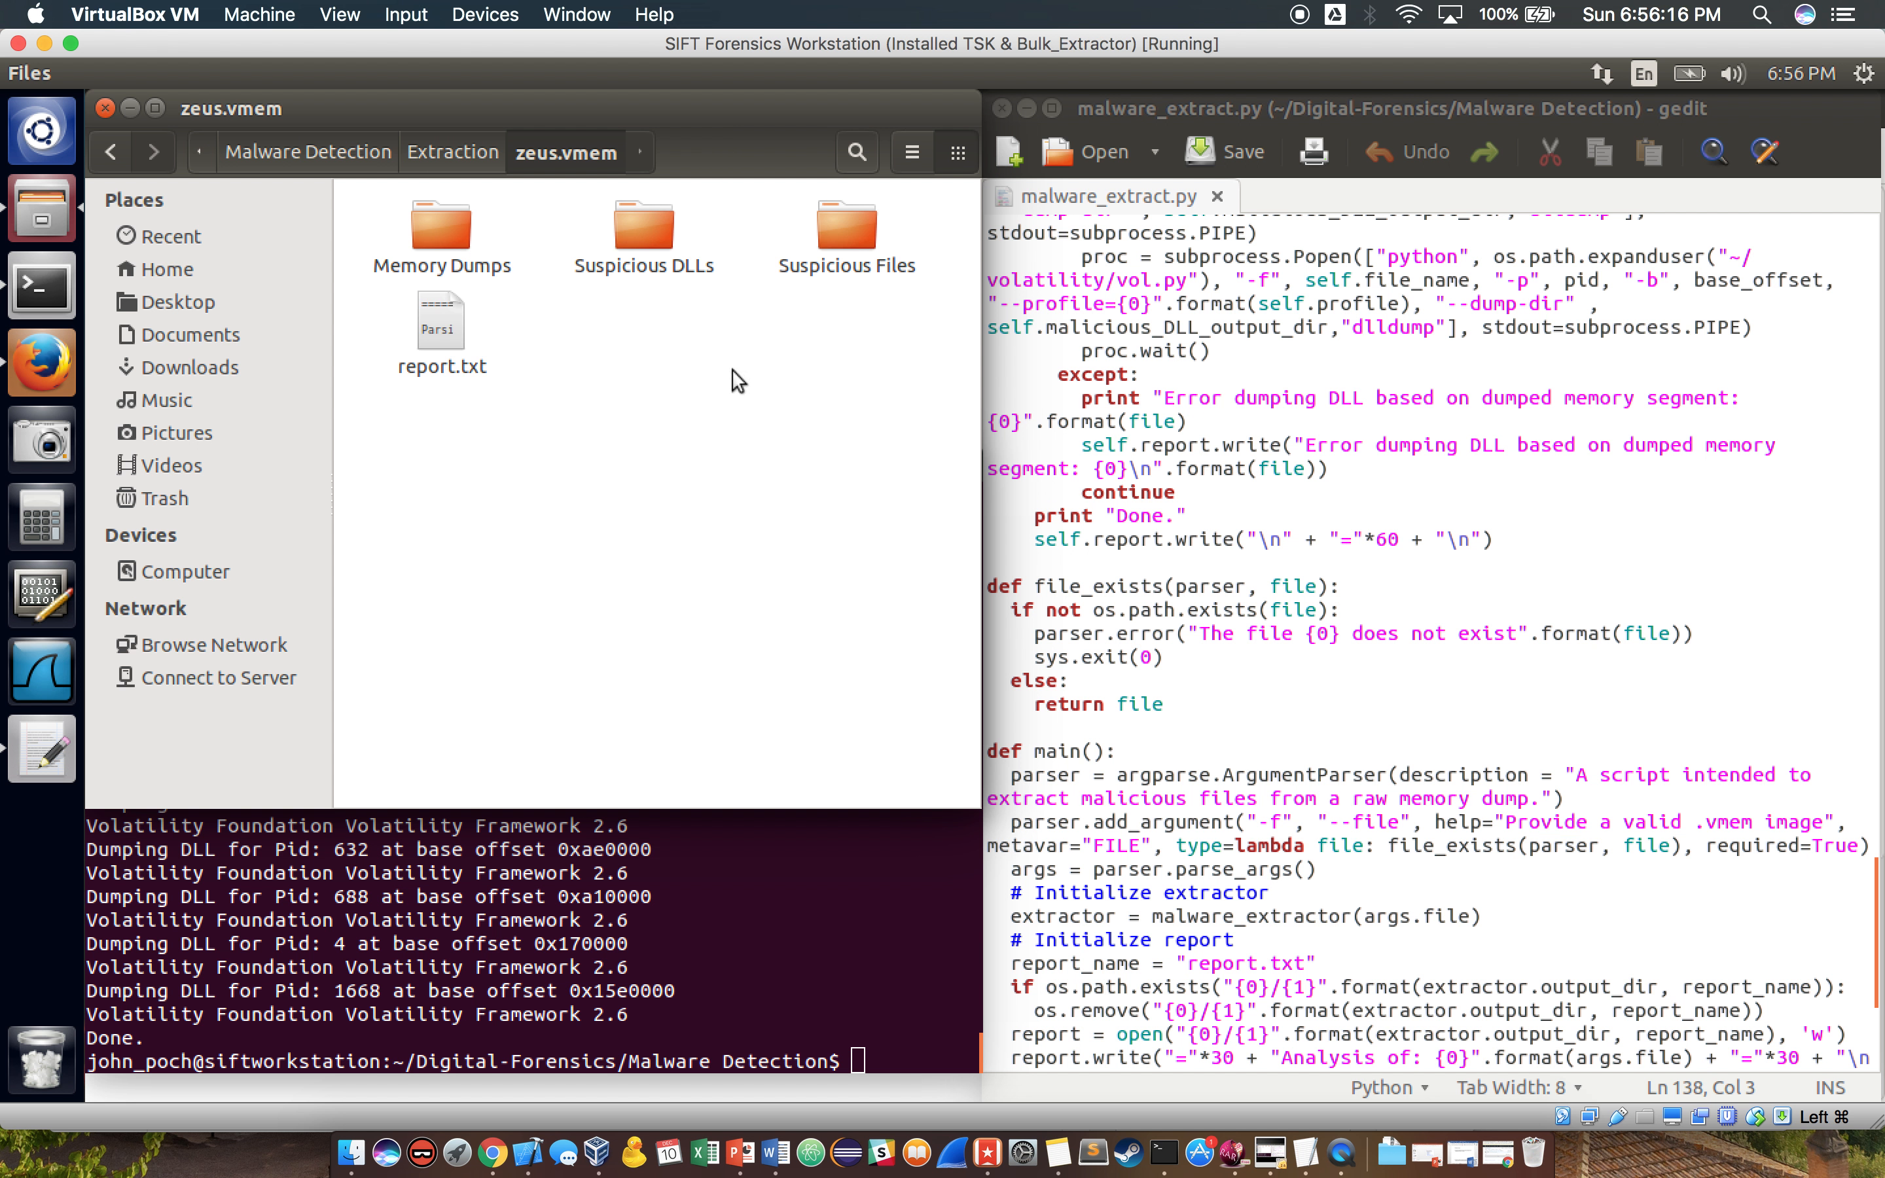
pyautogui.doubleClick(441, 321)
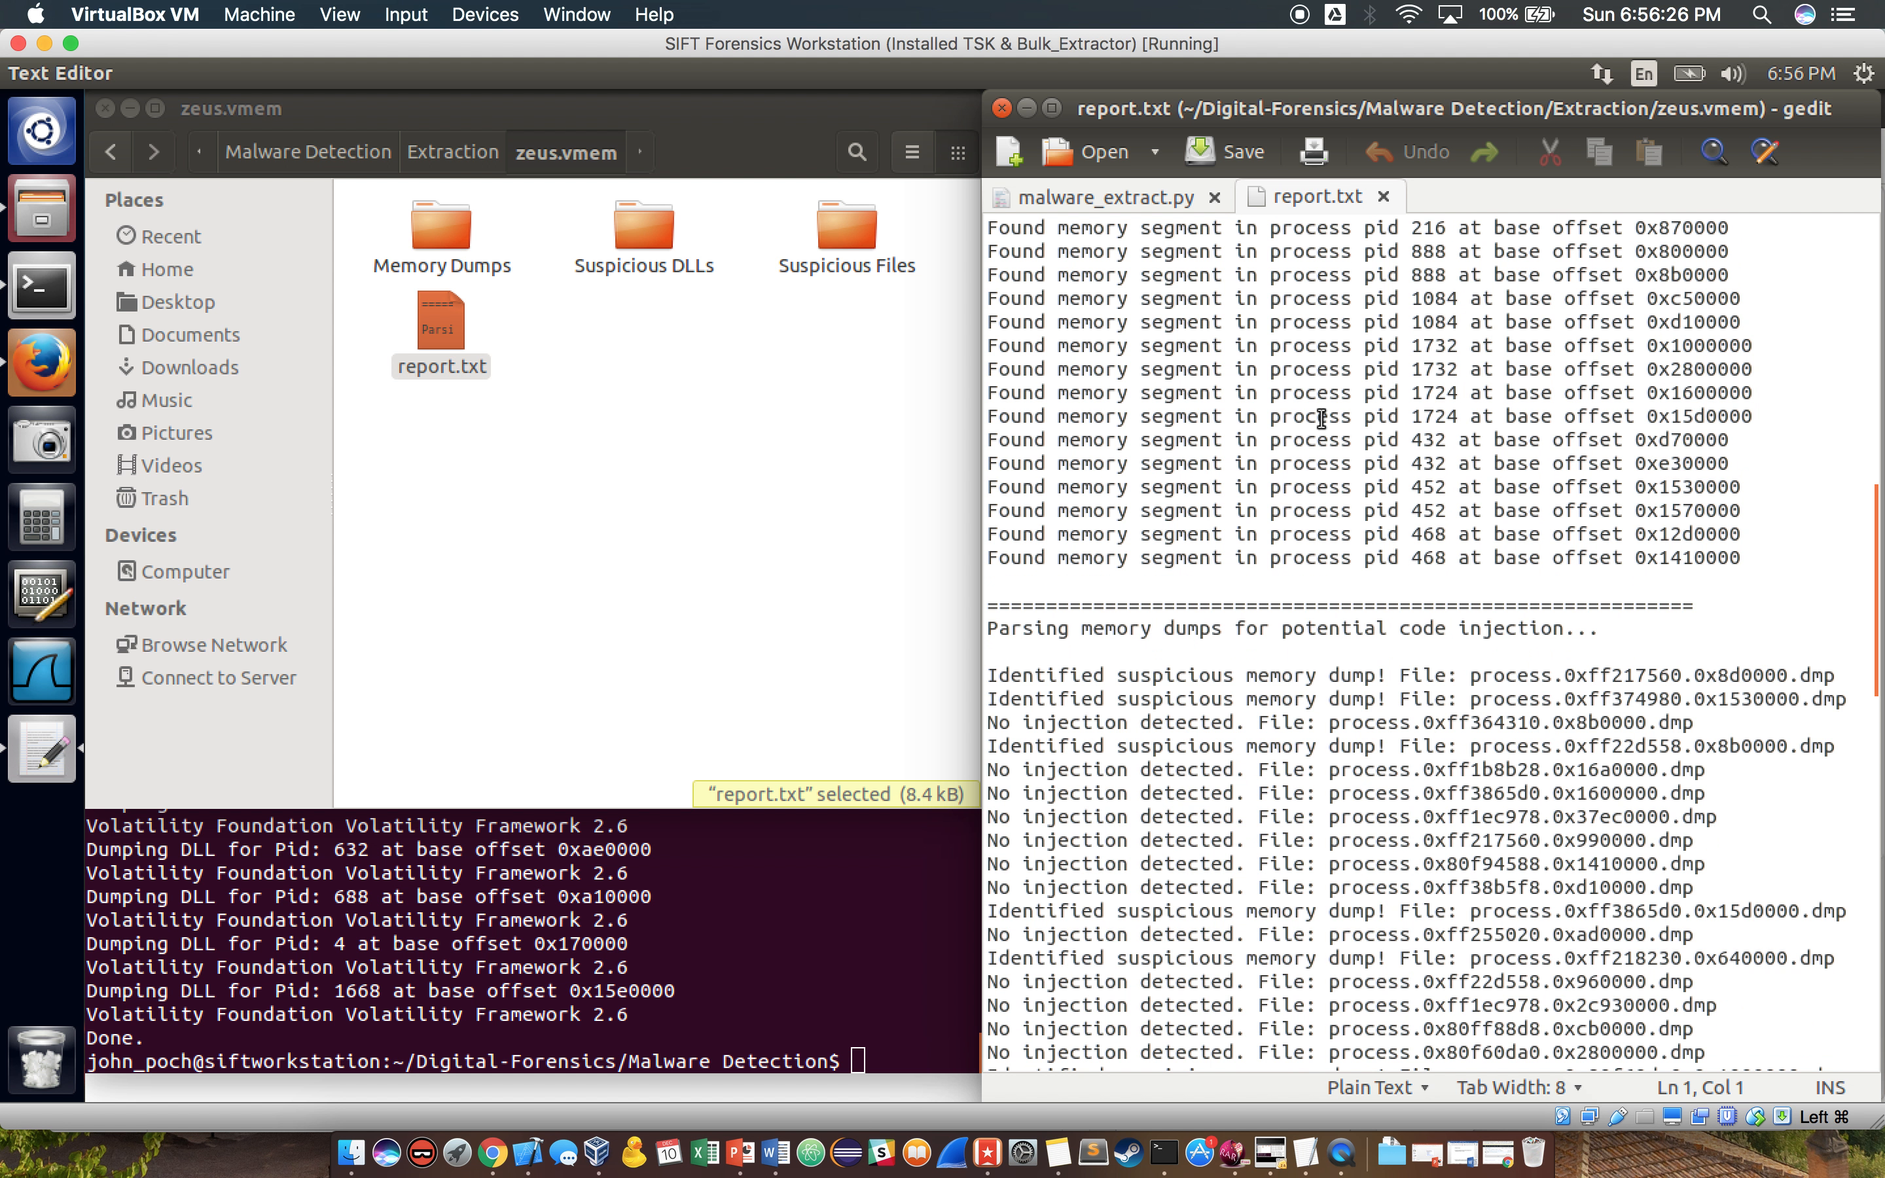
pyautogui.scroll(-3)
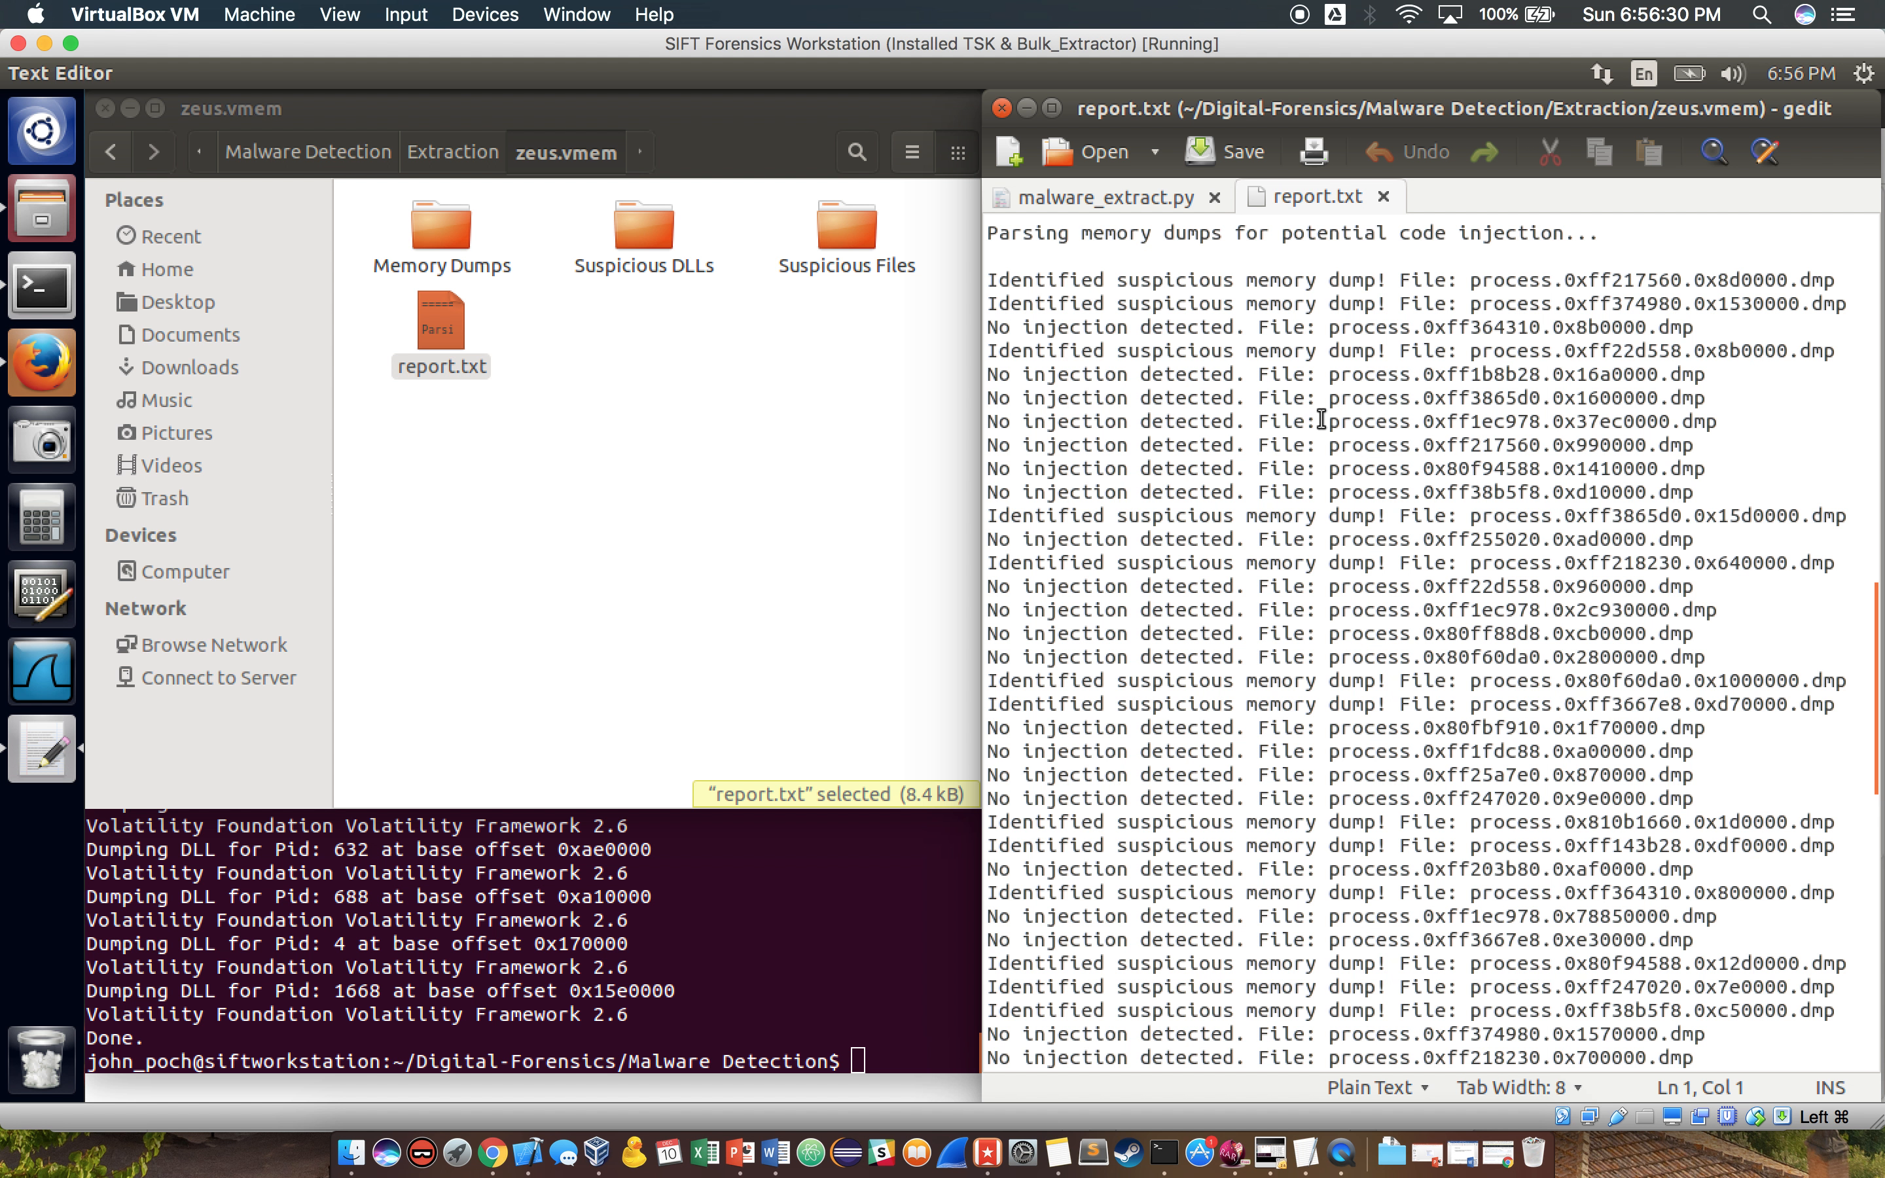
pyautogui.scroll(-3)
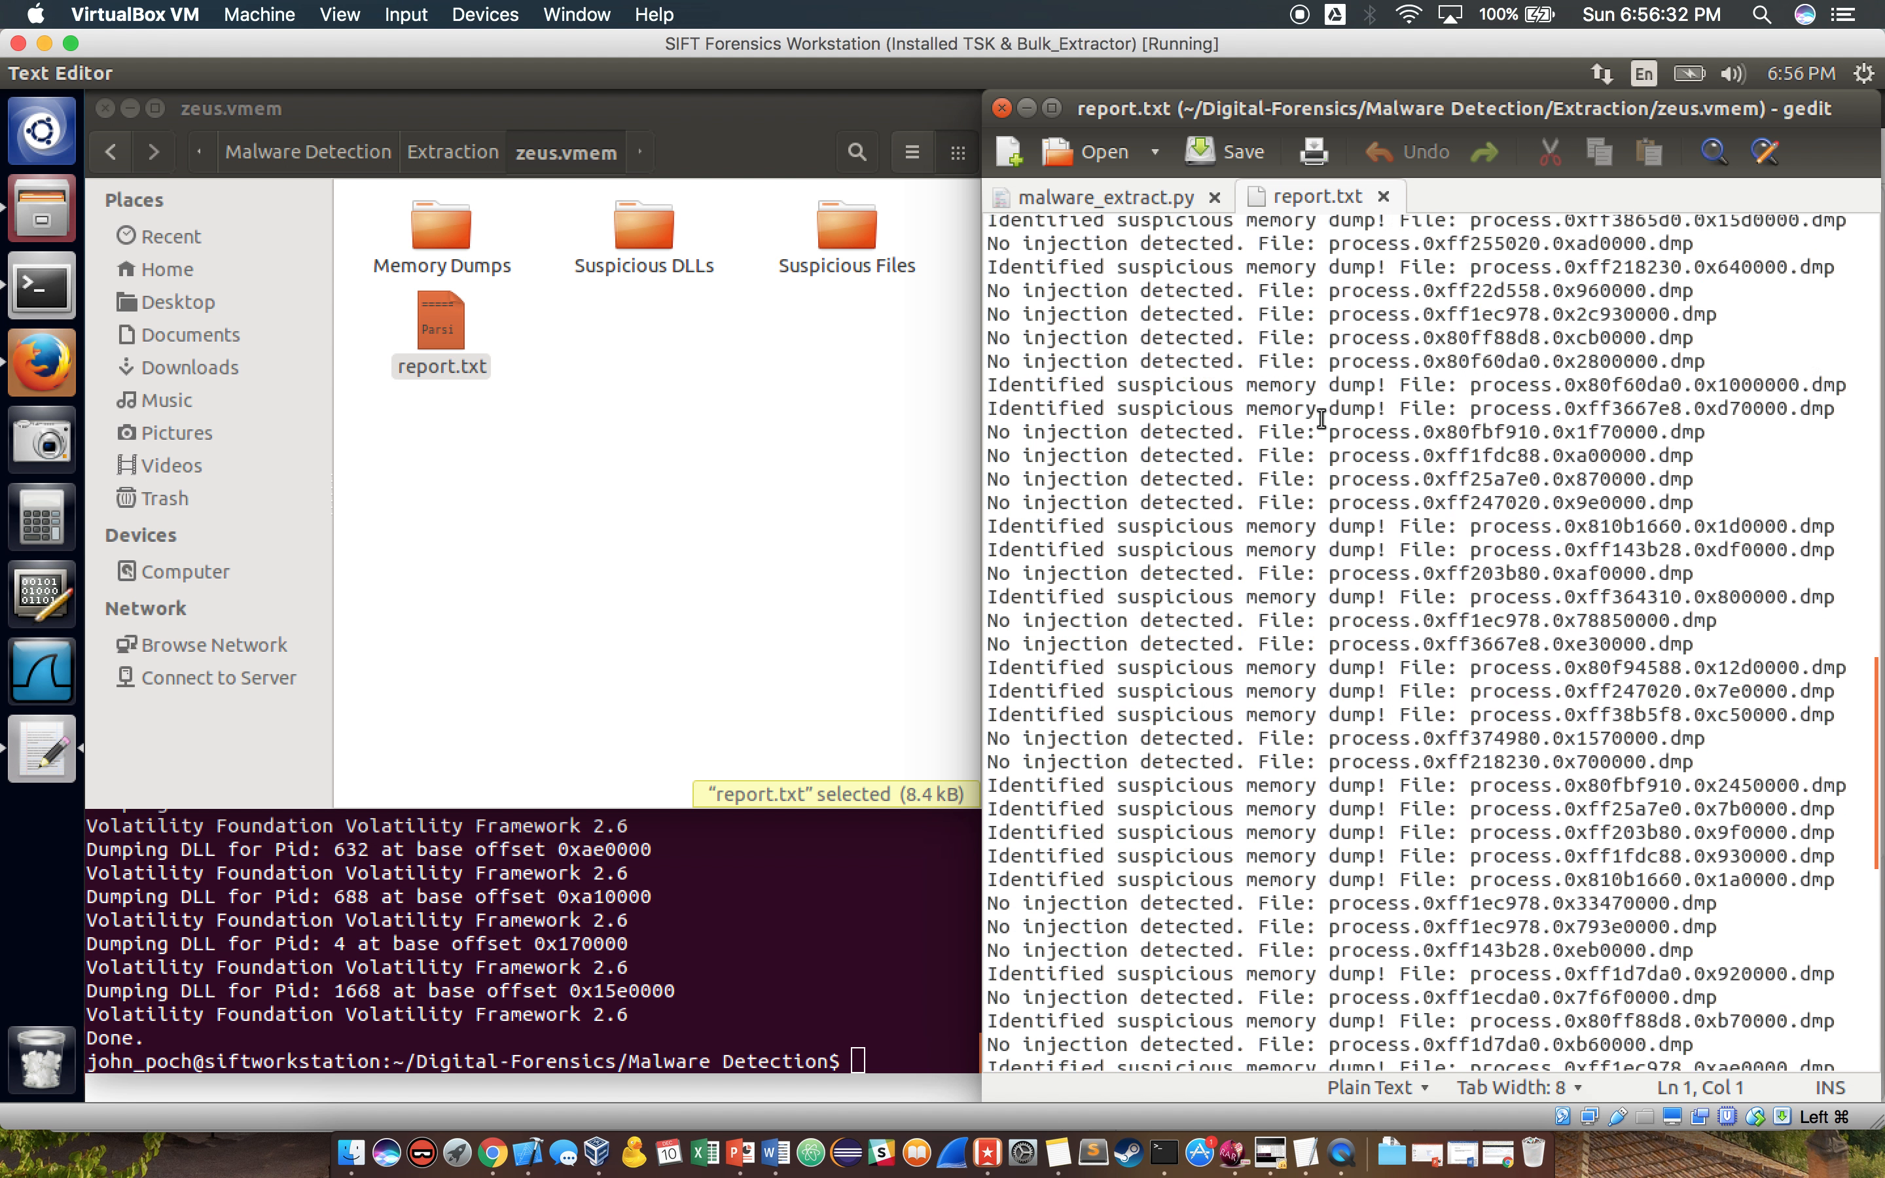
pyautogui.scroll(-3)
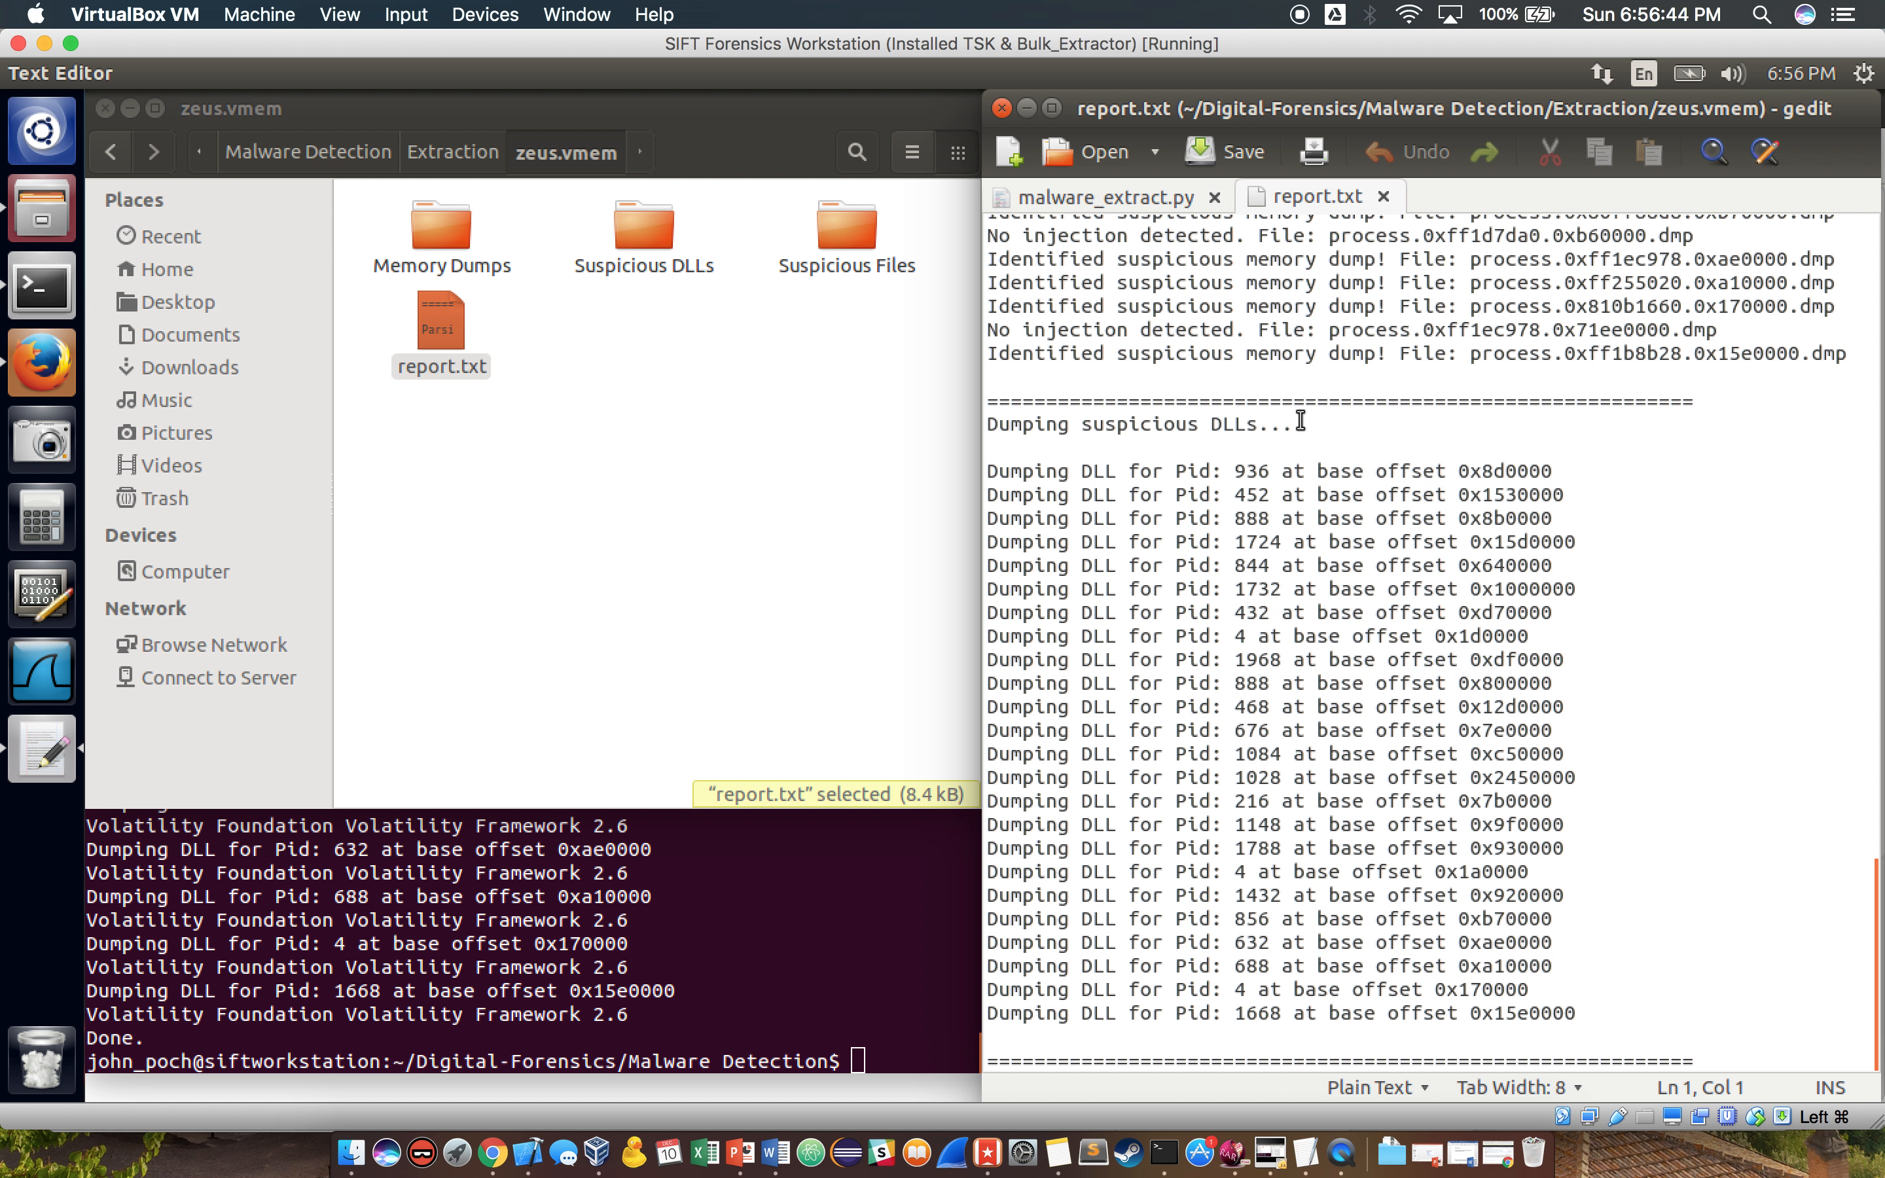
pyautogui.moveTo(805, 528)
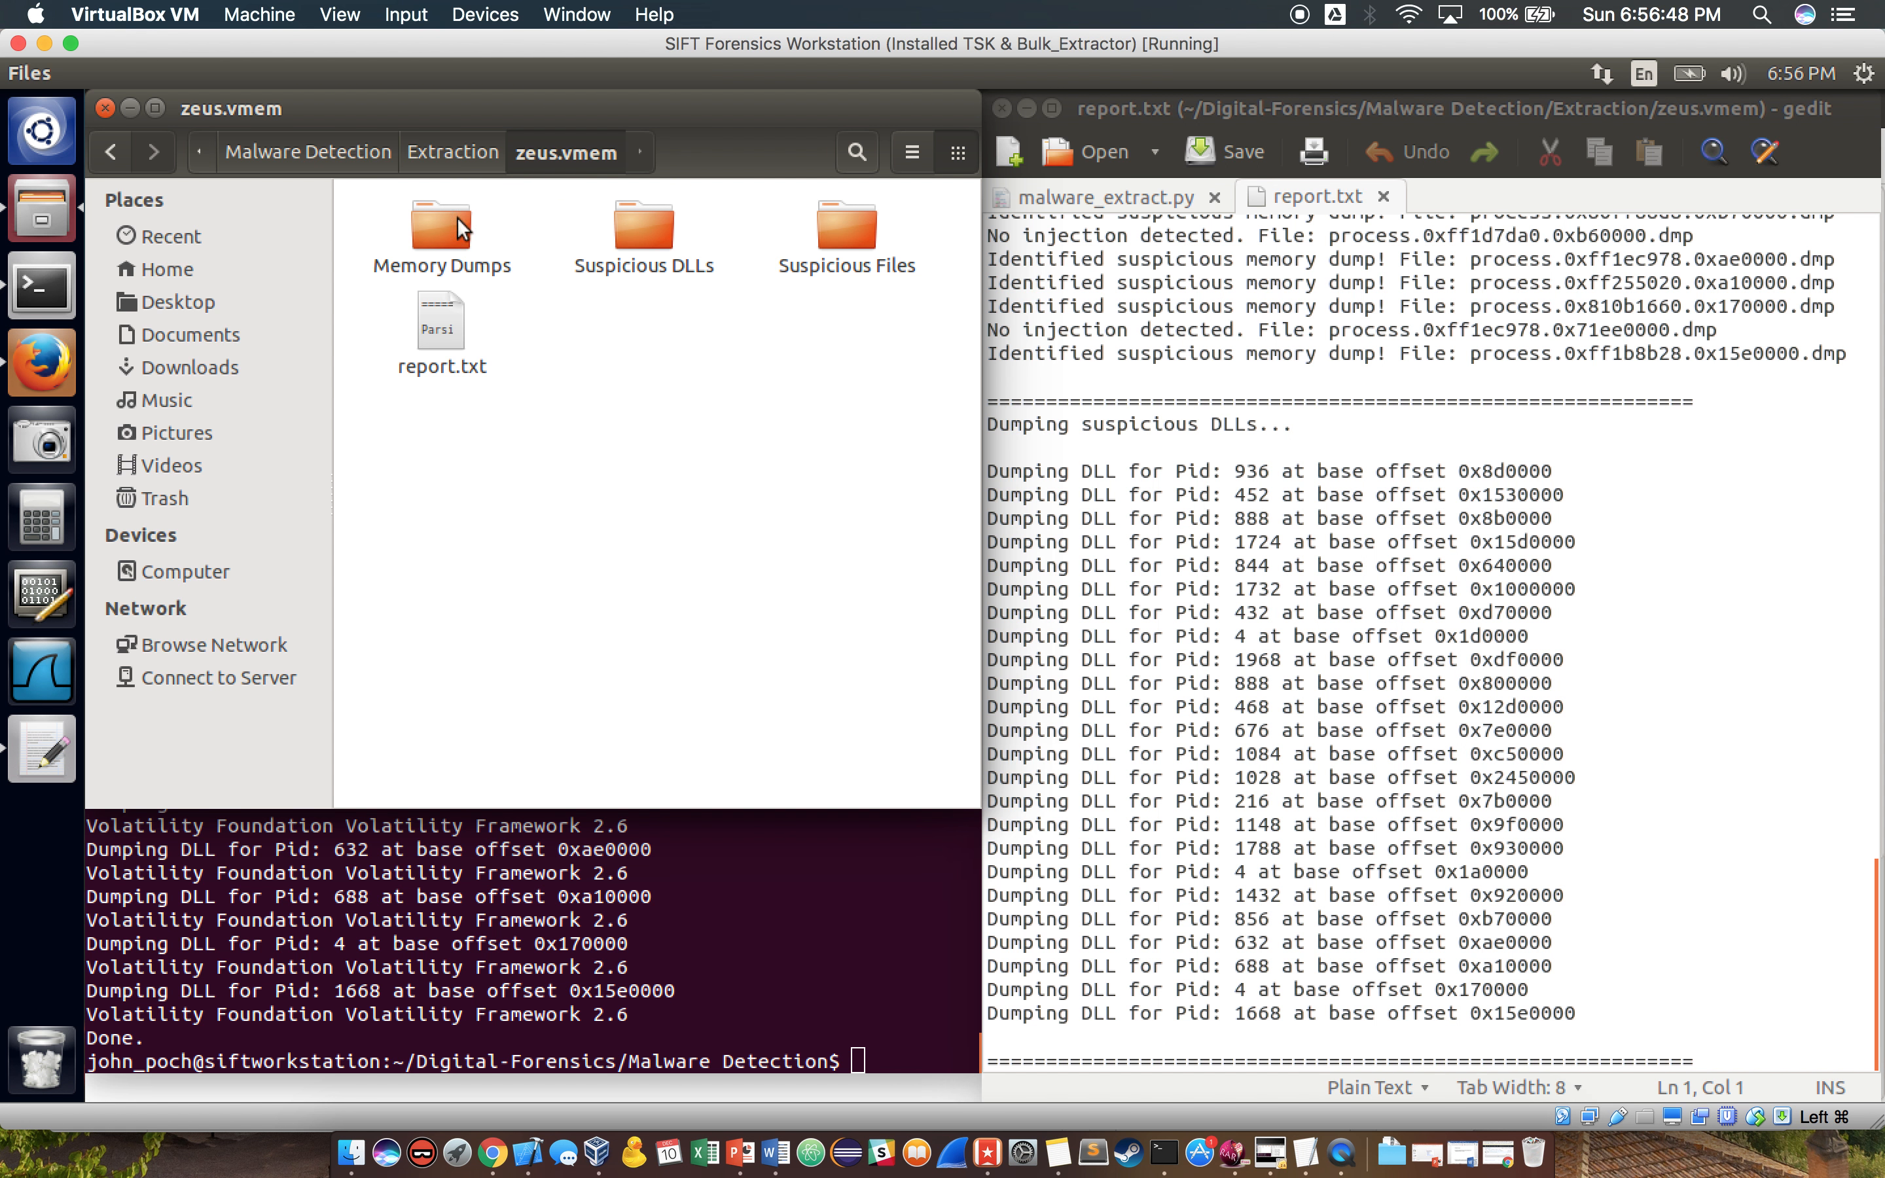
# Browse Memory Dumps, return to zeus.vmem and view the Suspicious DLLs folder
pyautogui.doubleClick(441, 227)
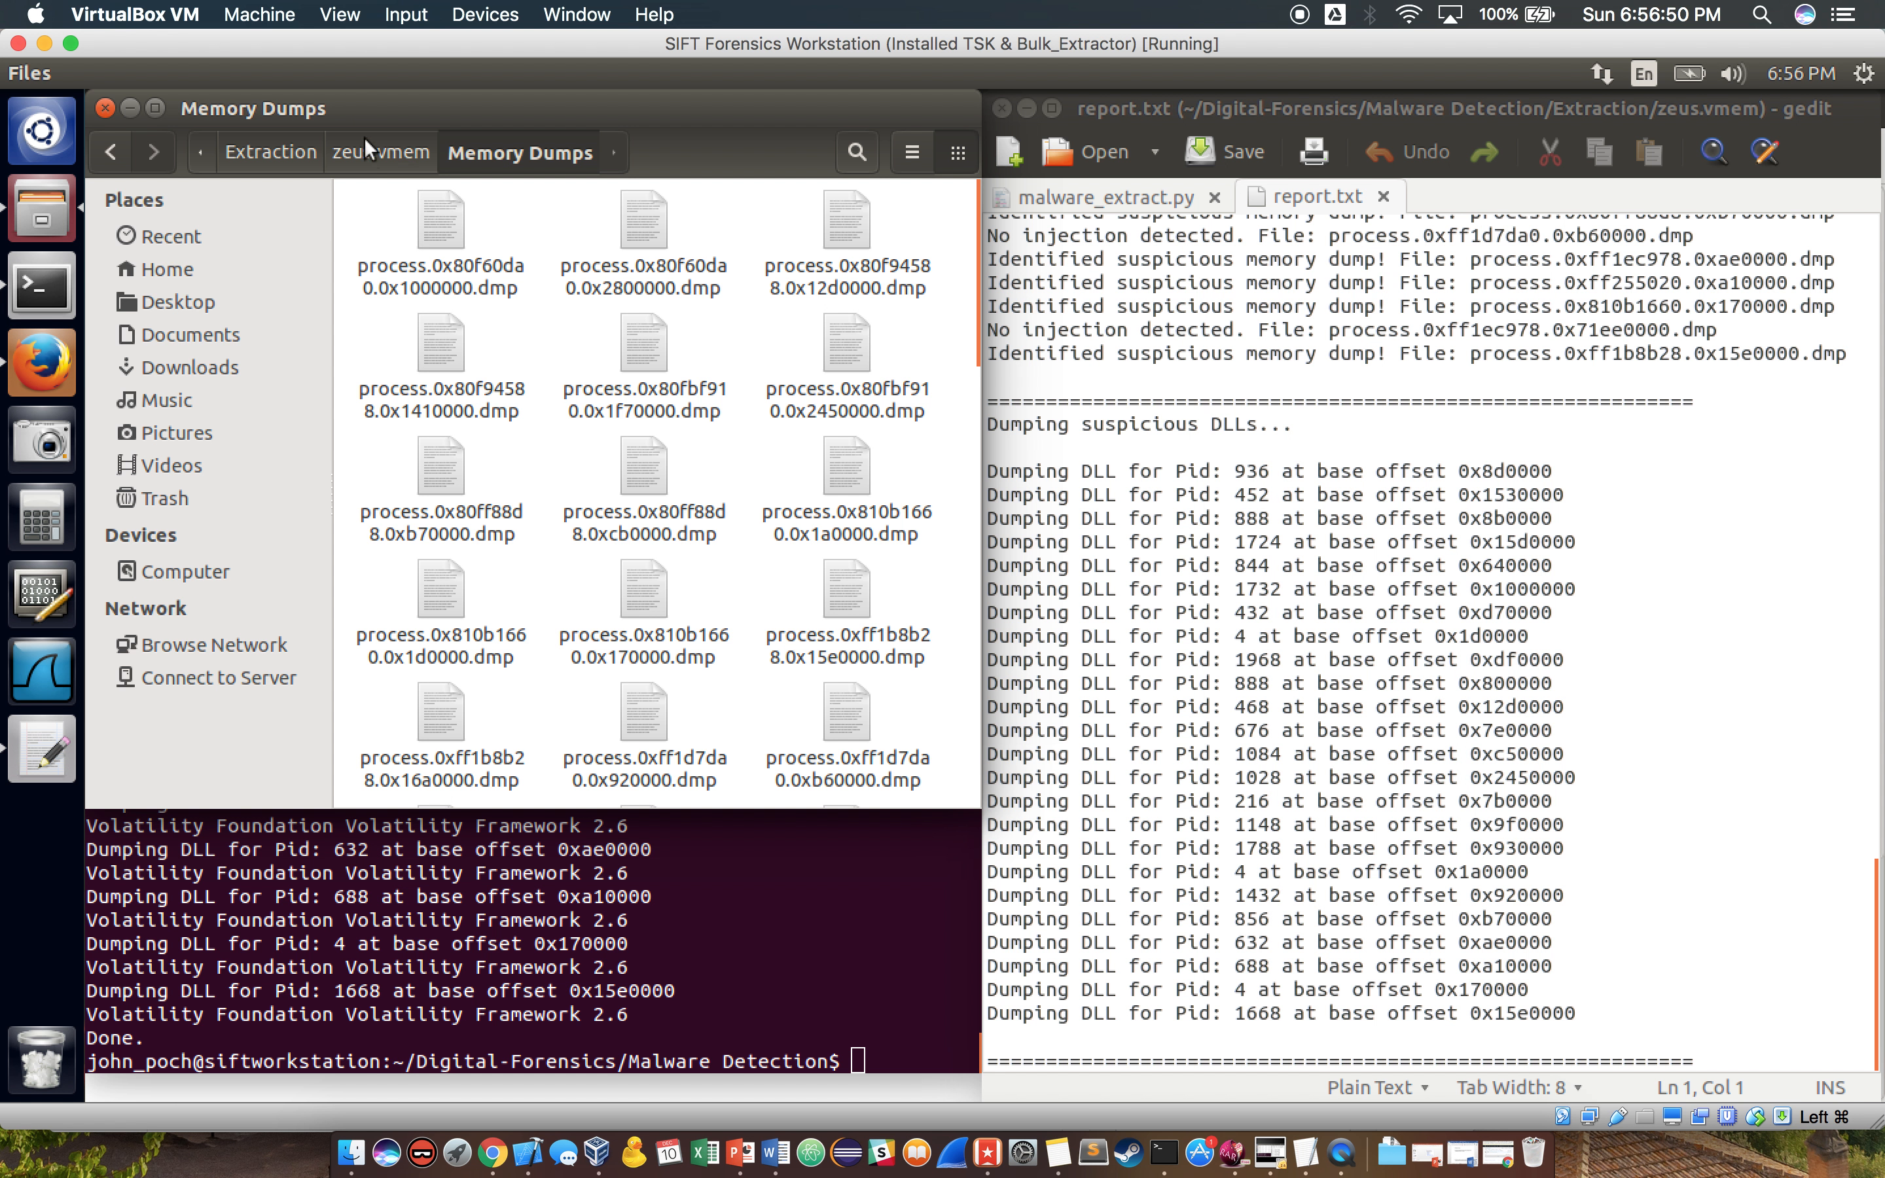
pyautogui.click(379, 151)
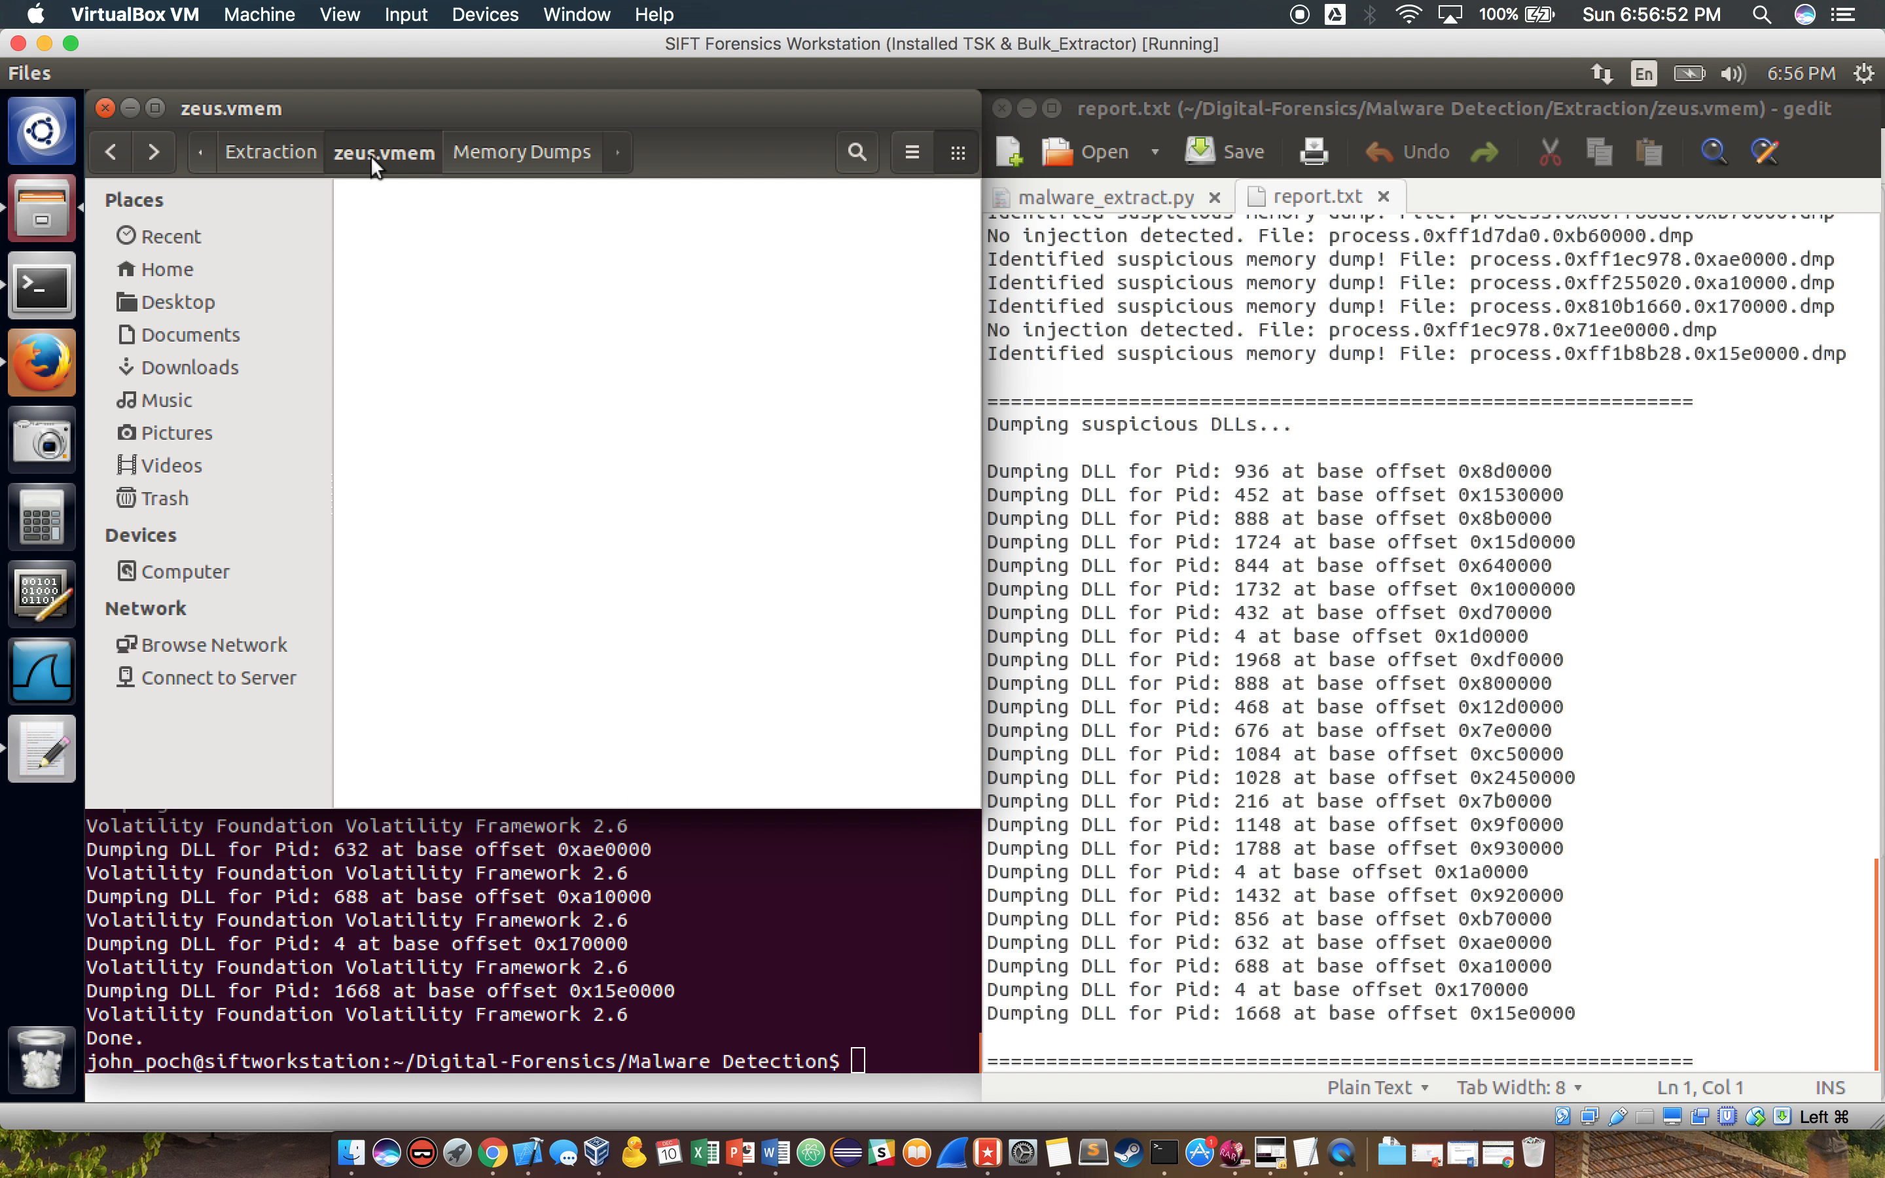
pyautogui.click(521, 153)
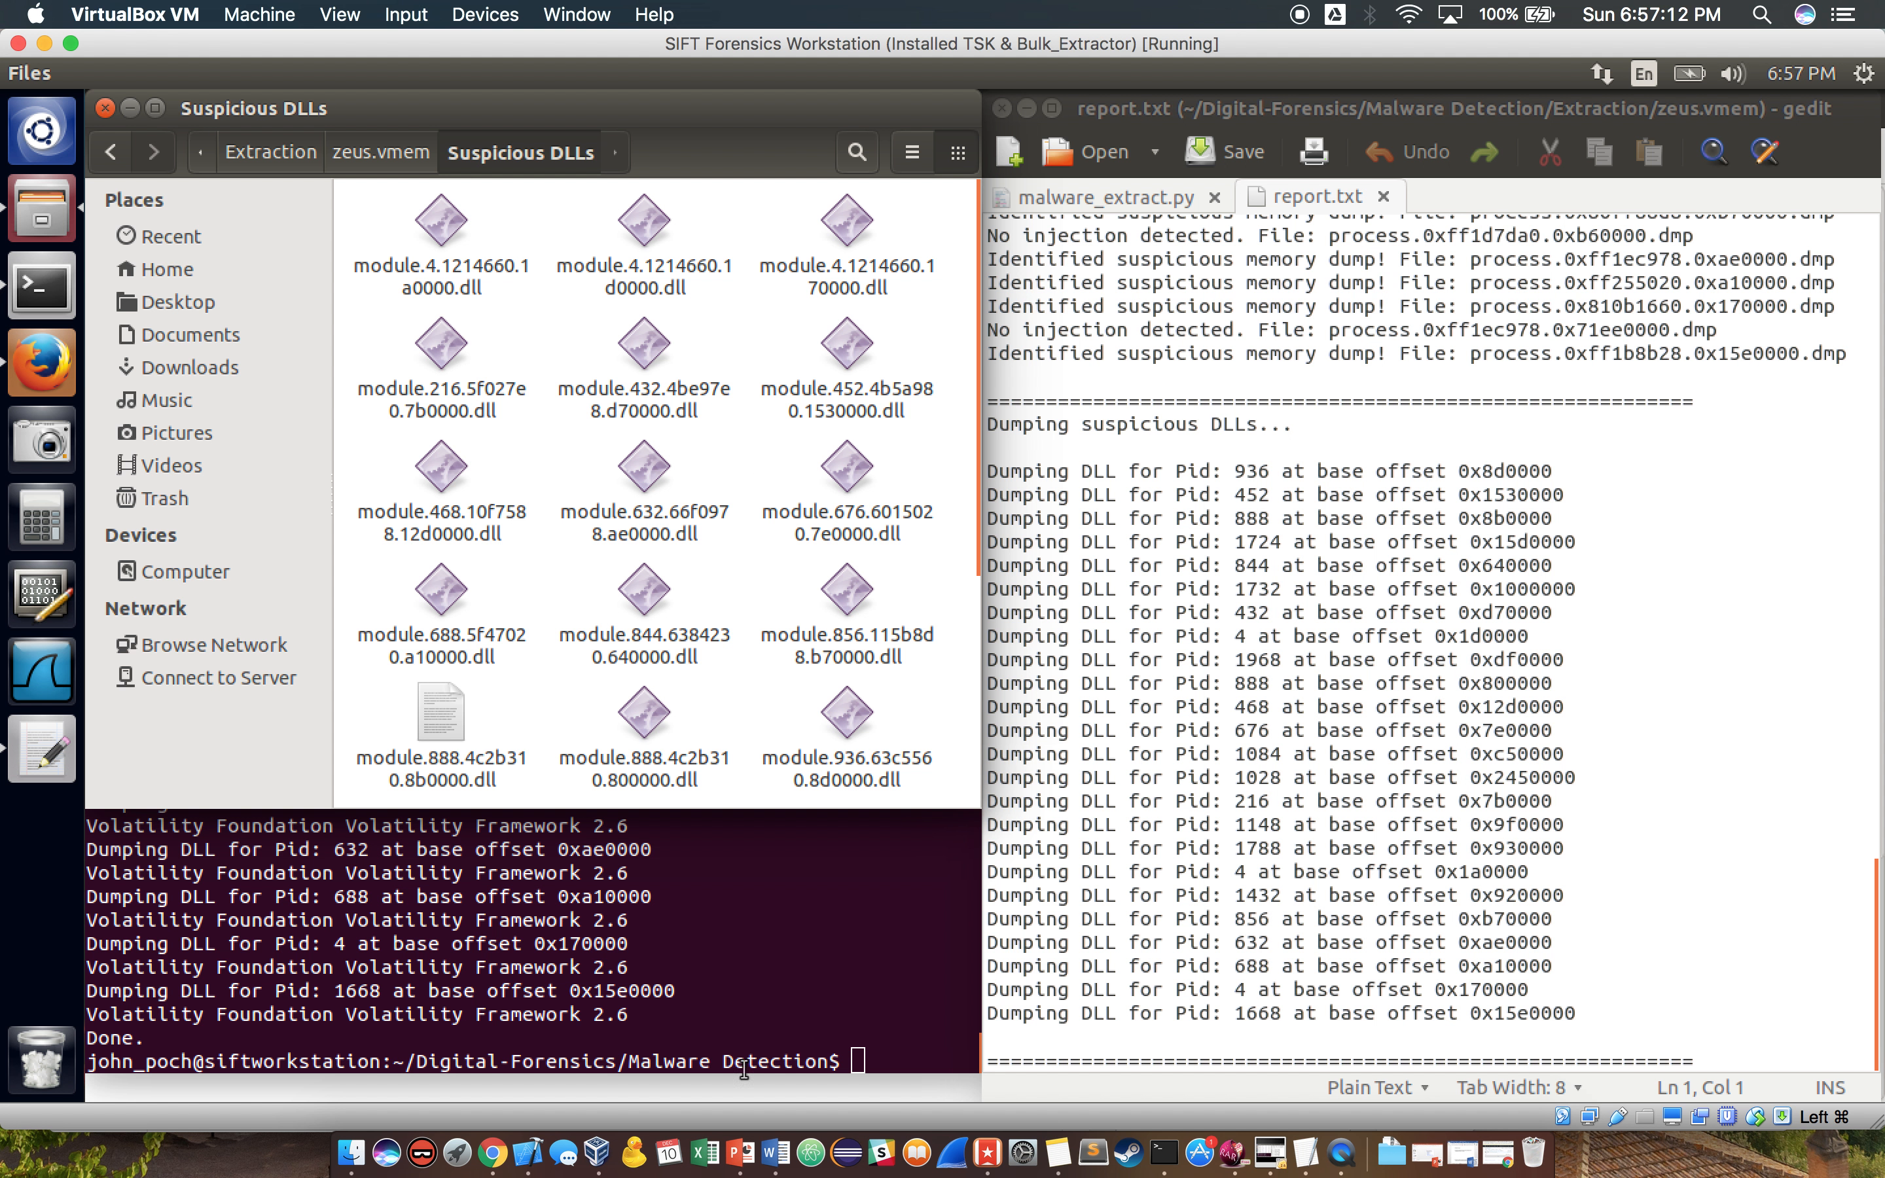
pyautogui.moveTo(682, 815)
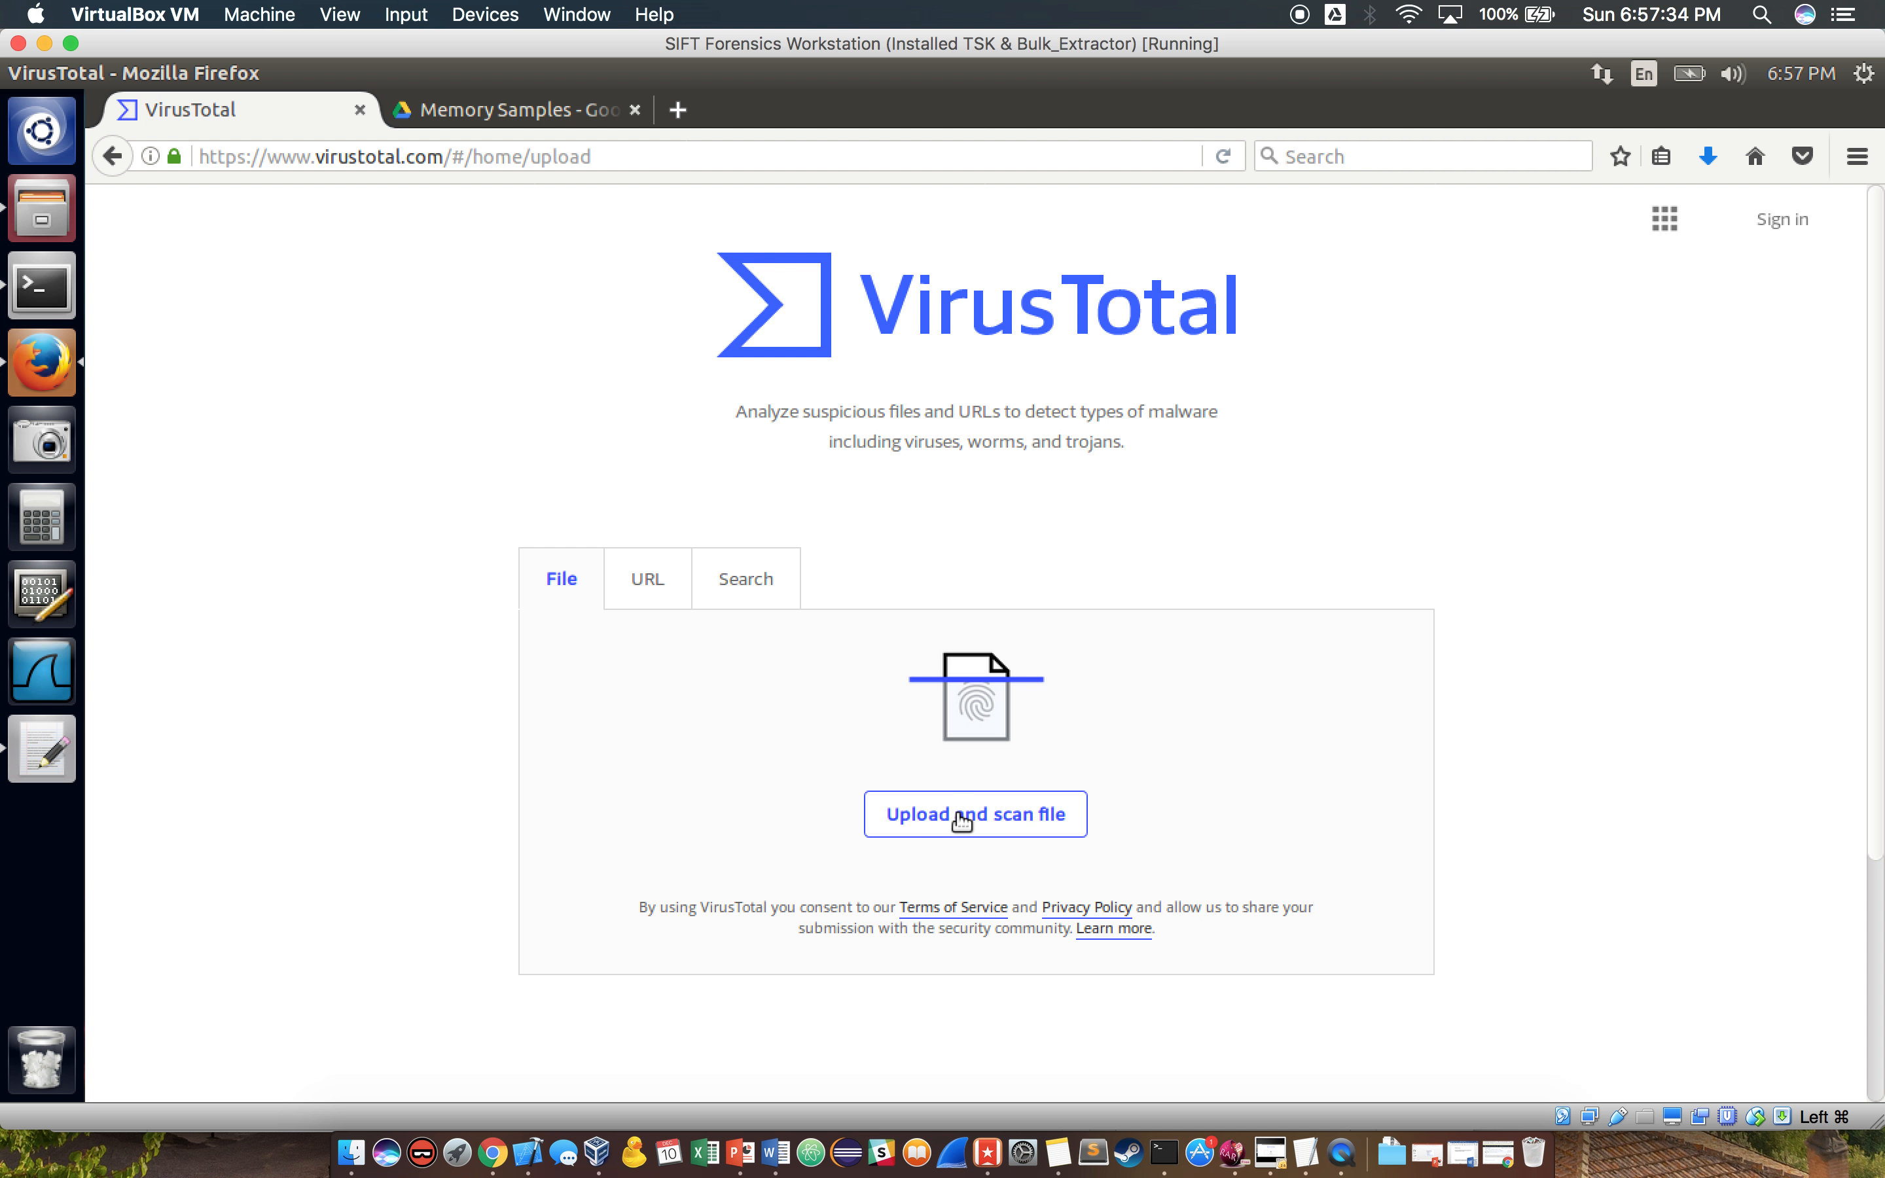
# Scan a zeus suspicious DLL on VirusTotal and review the Zbot detection results
pyautogui.click(974, 814)
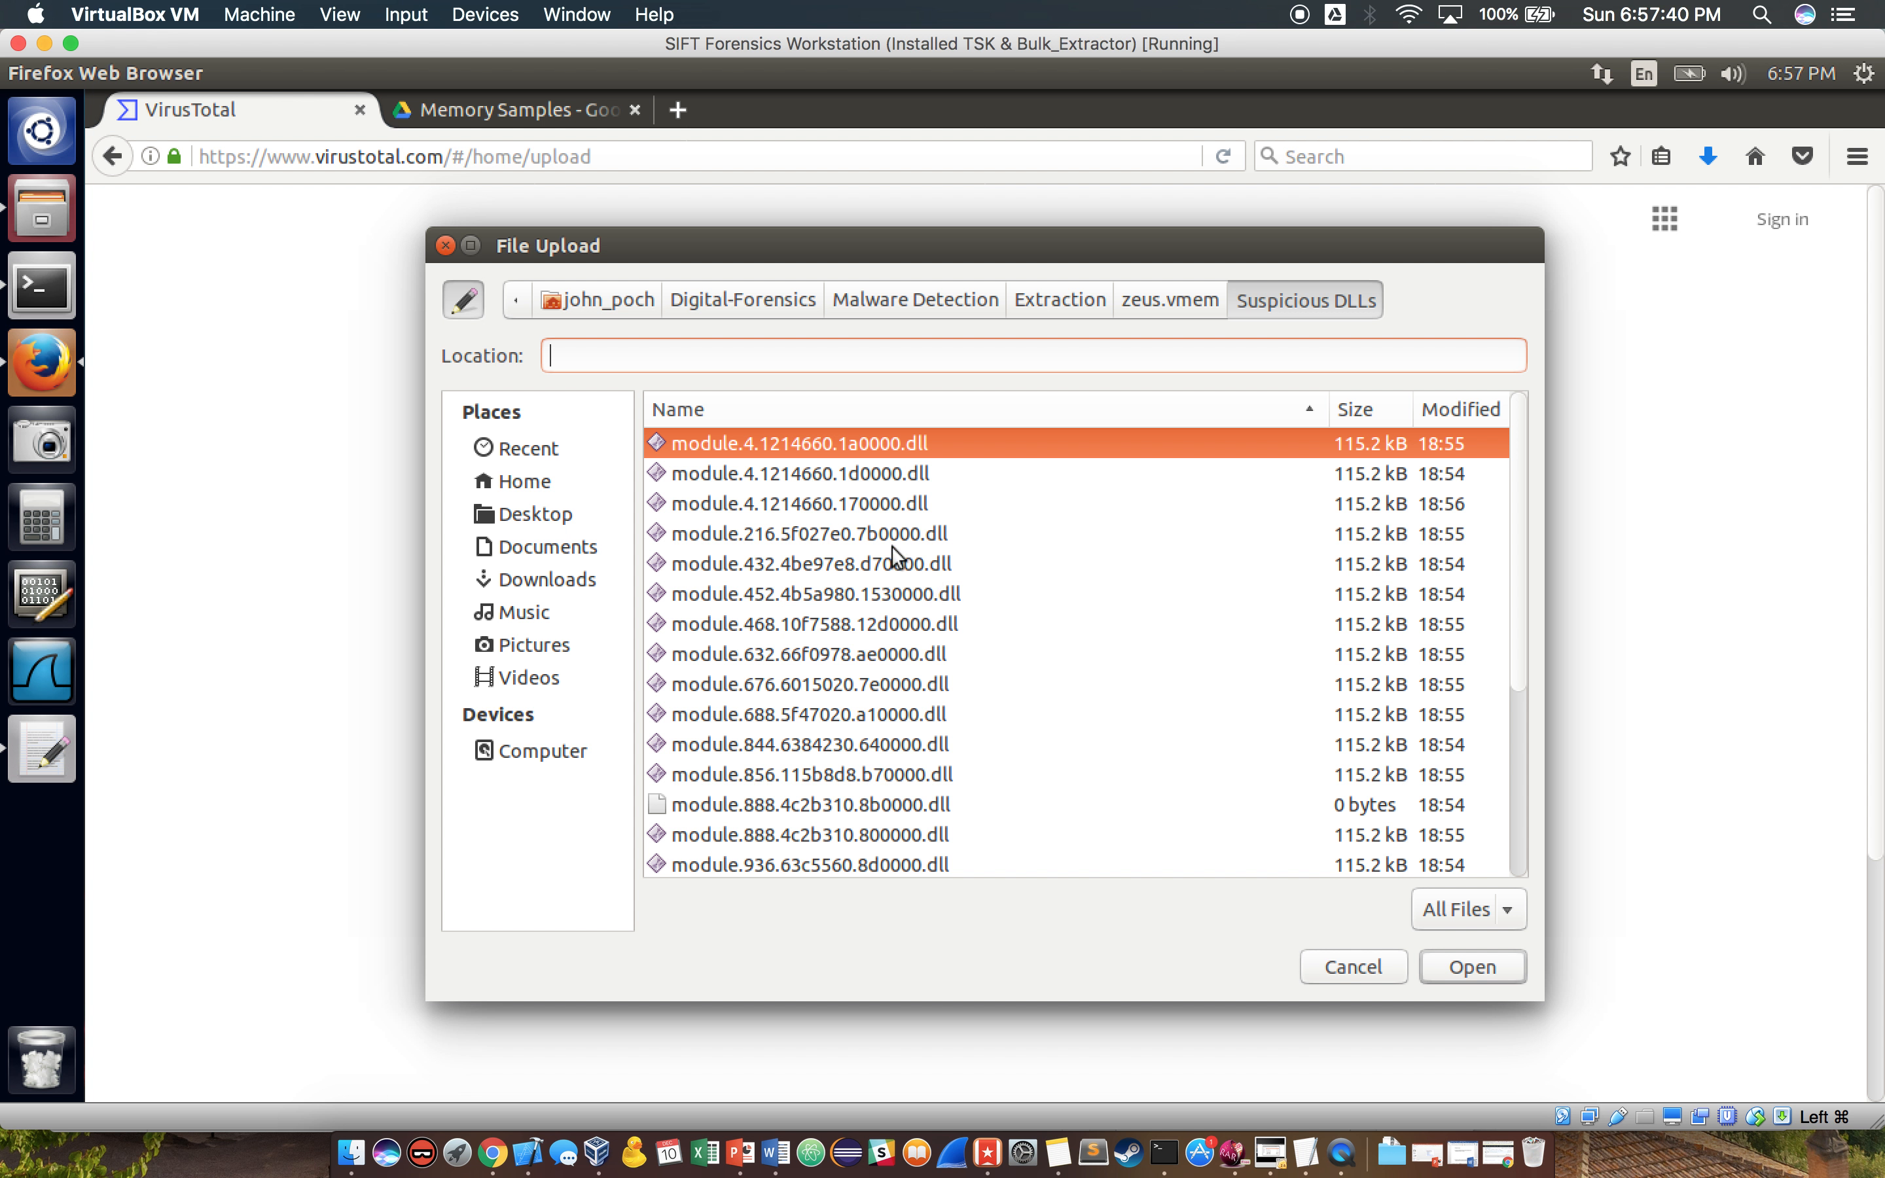
pyautogui.click(1472, 967)
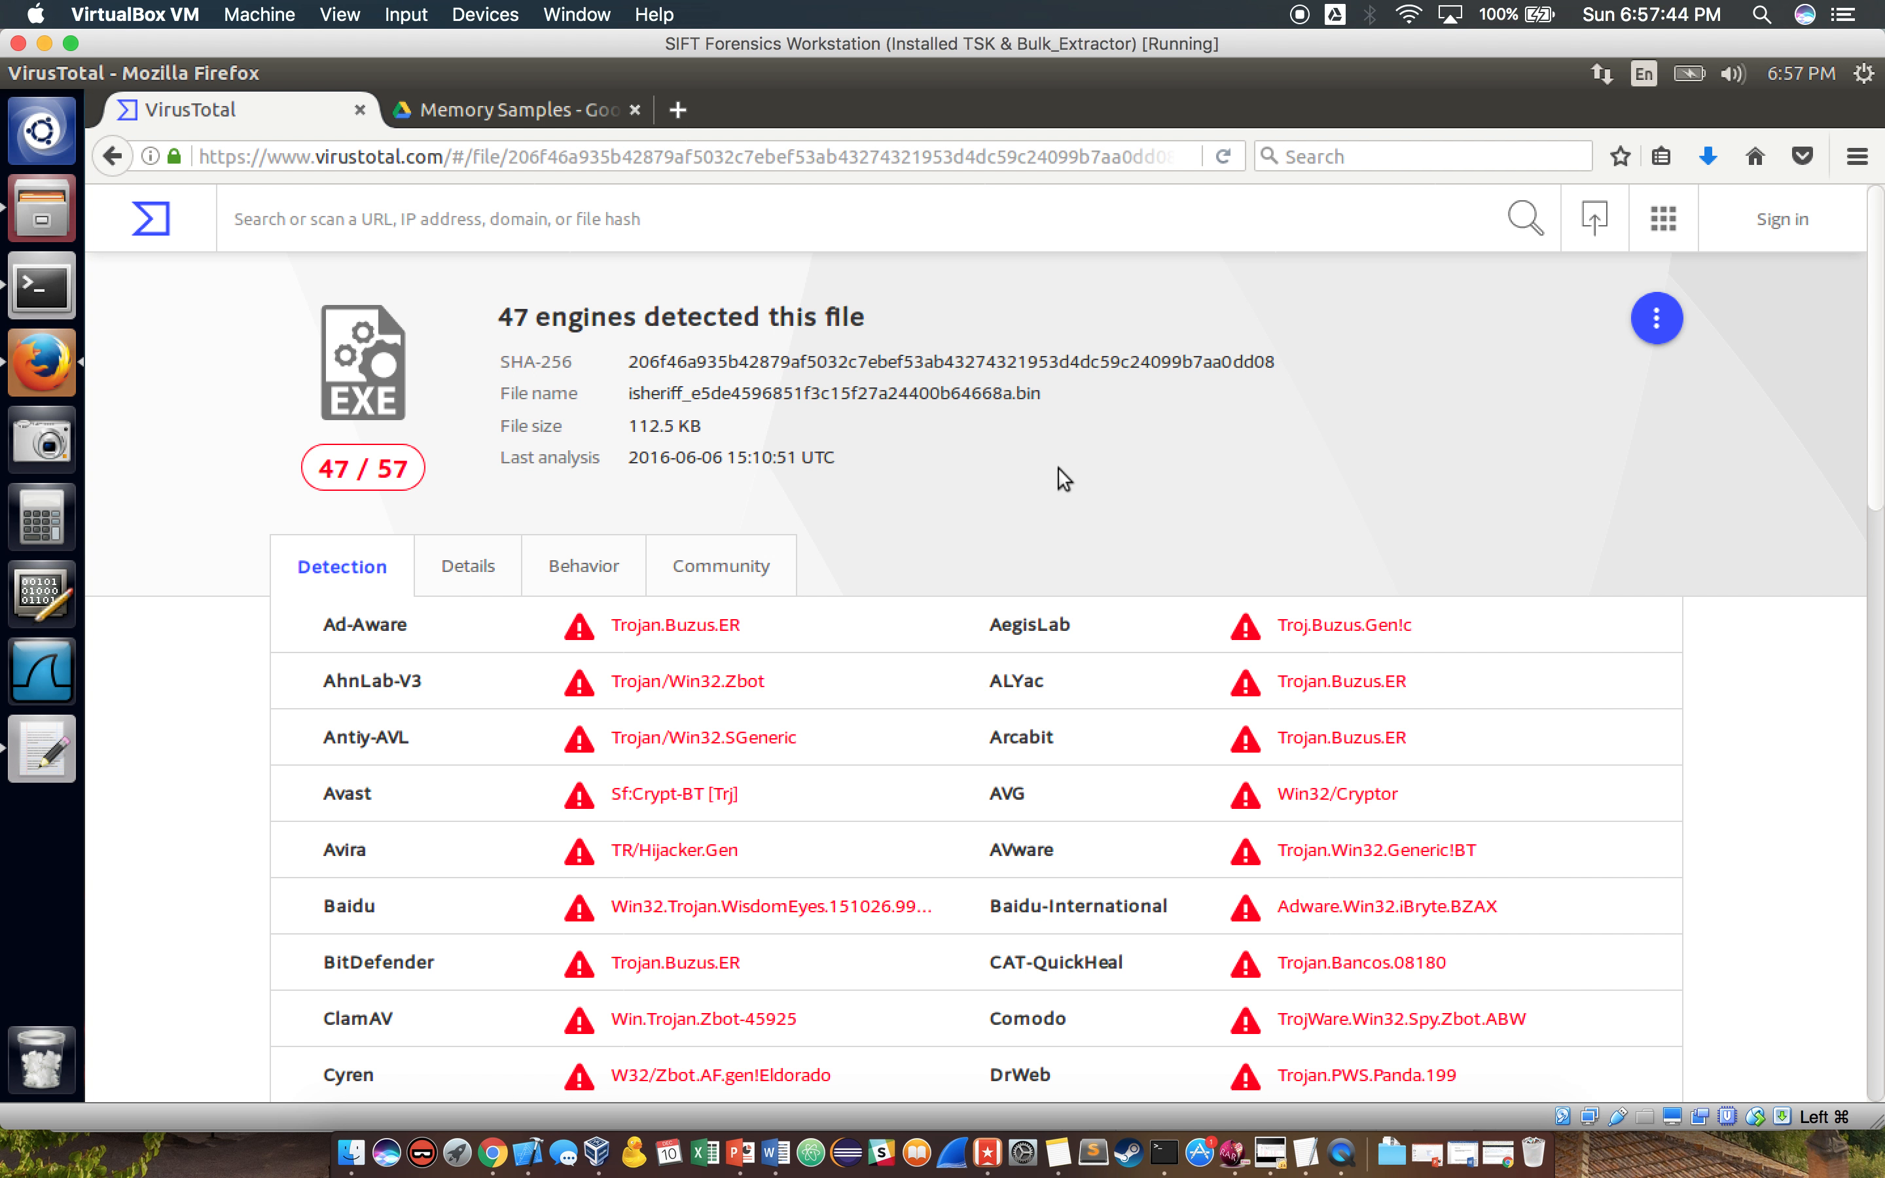
pyautogui.scroll(-3)
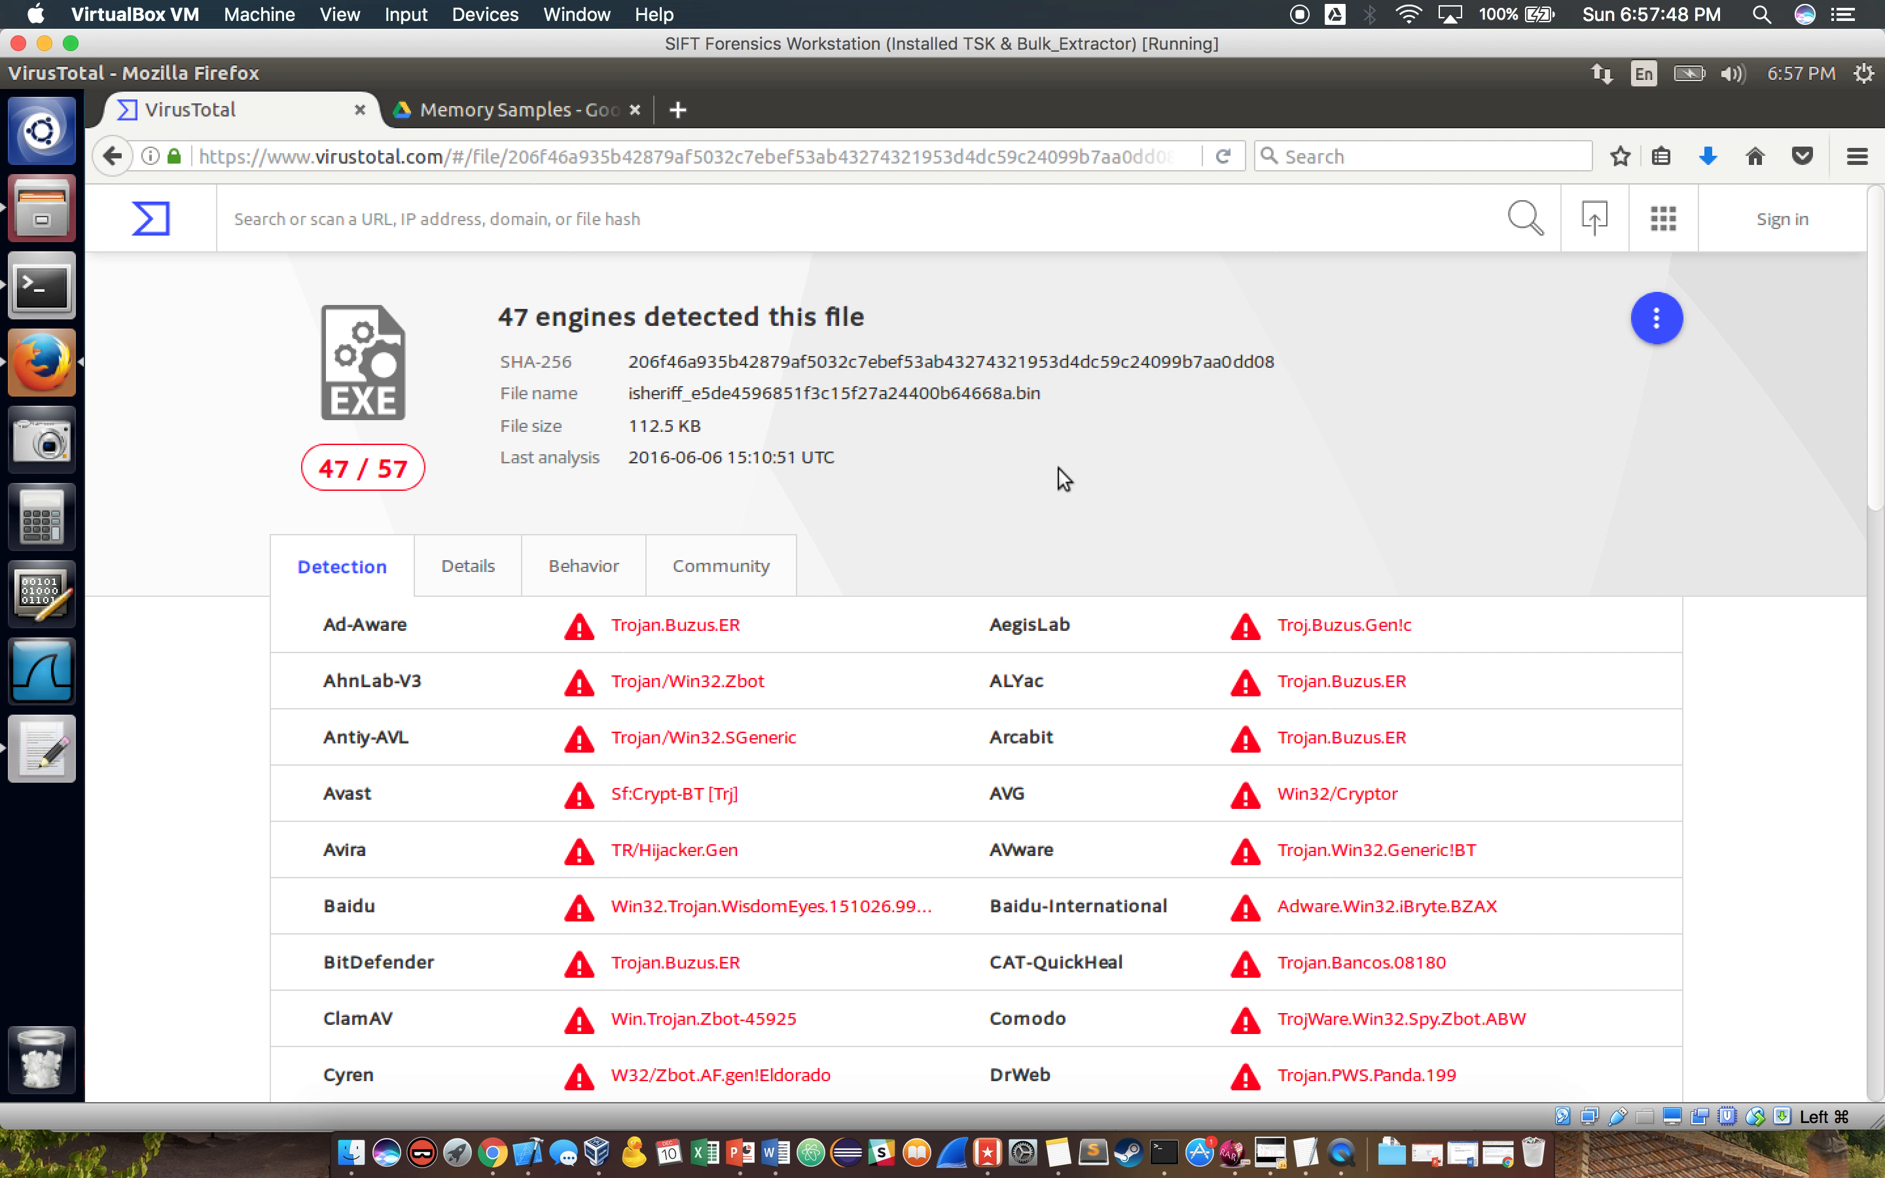
pyautogui.scroll(-3)
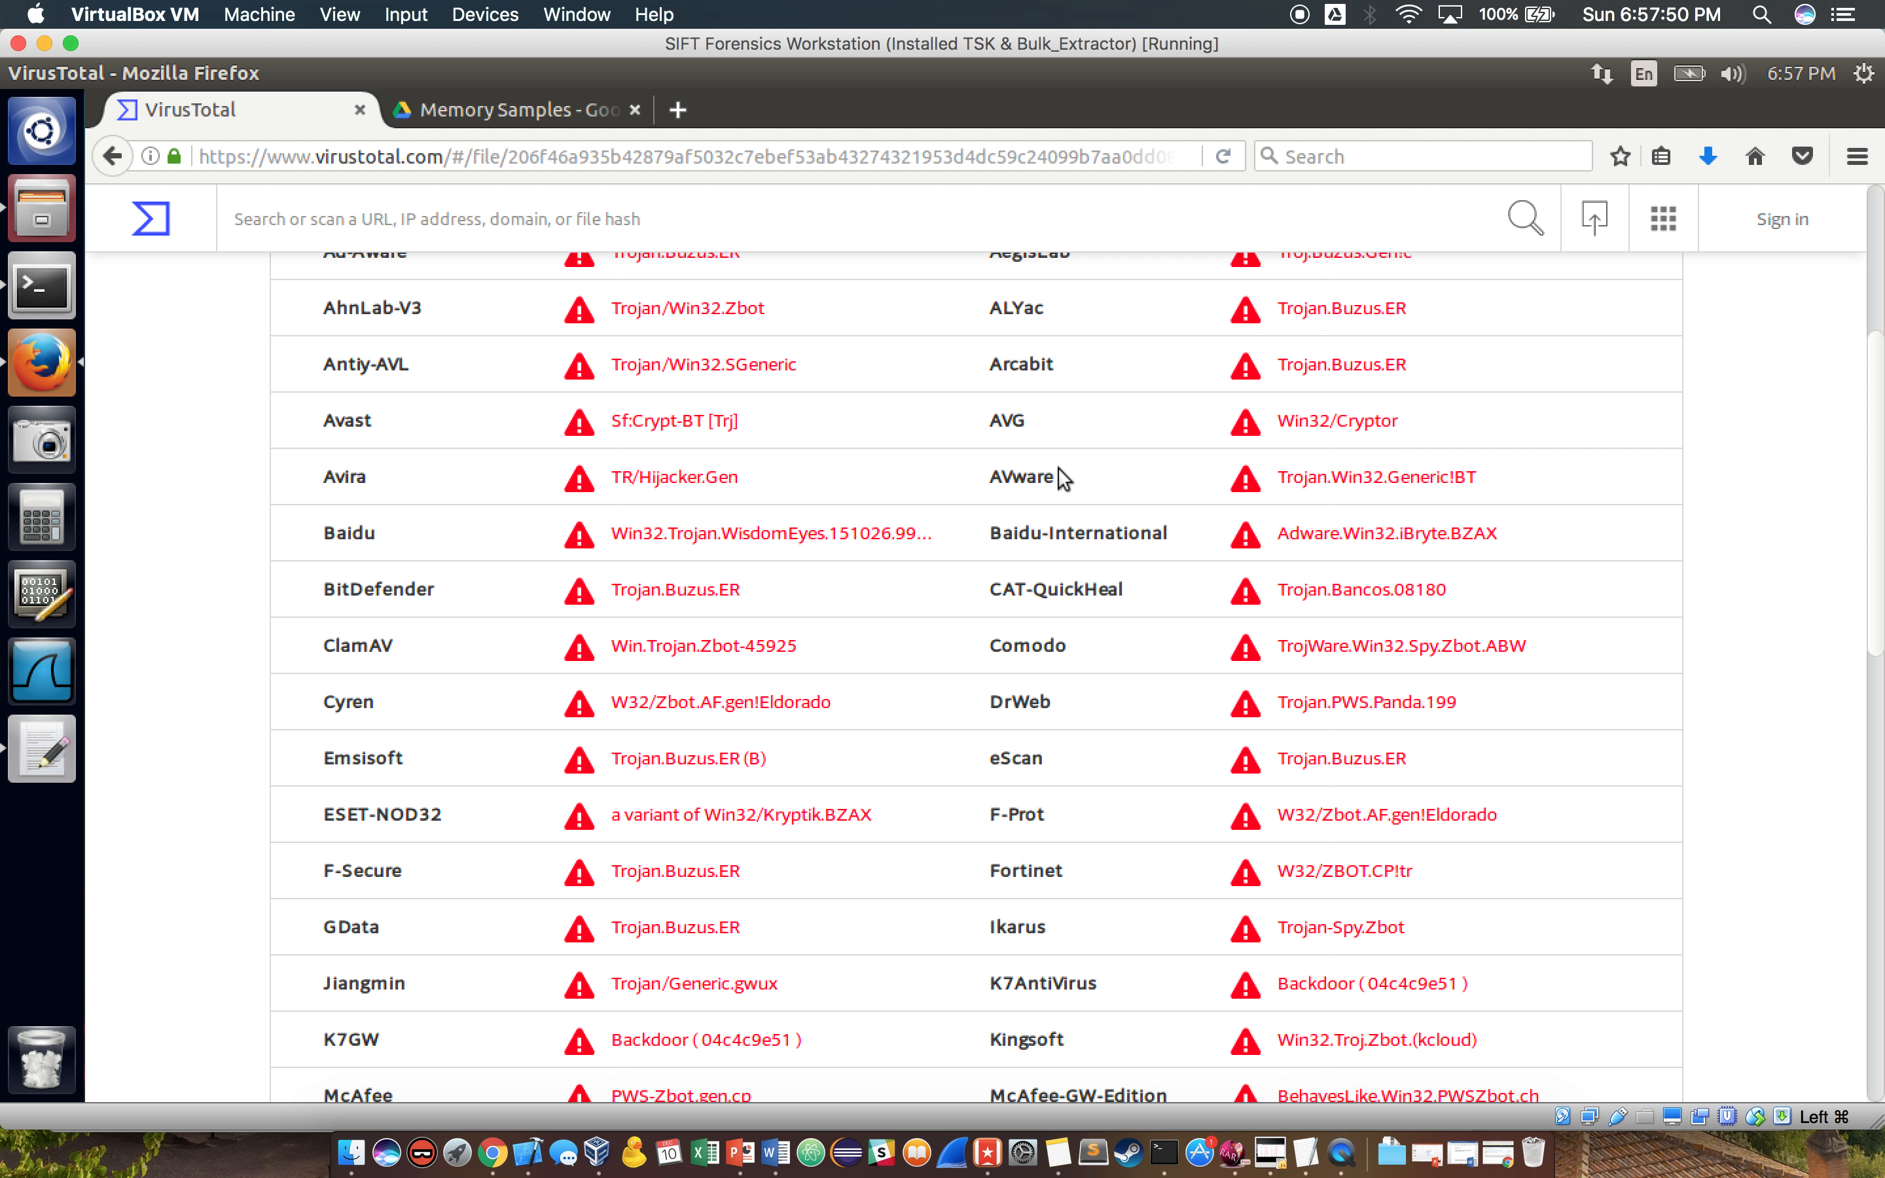
pyautogui.moveTo(1406, 936)
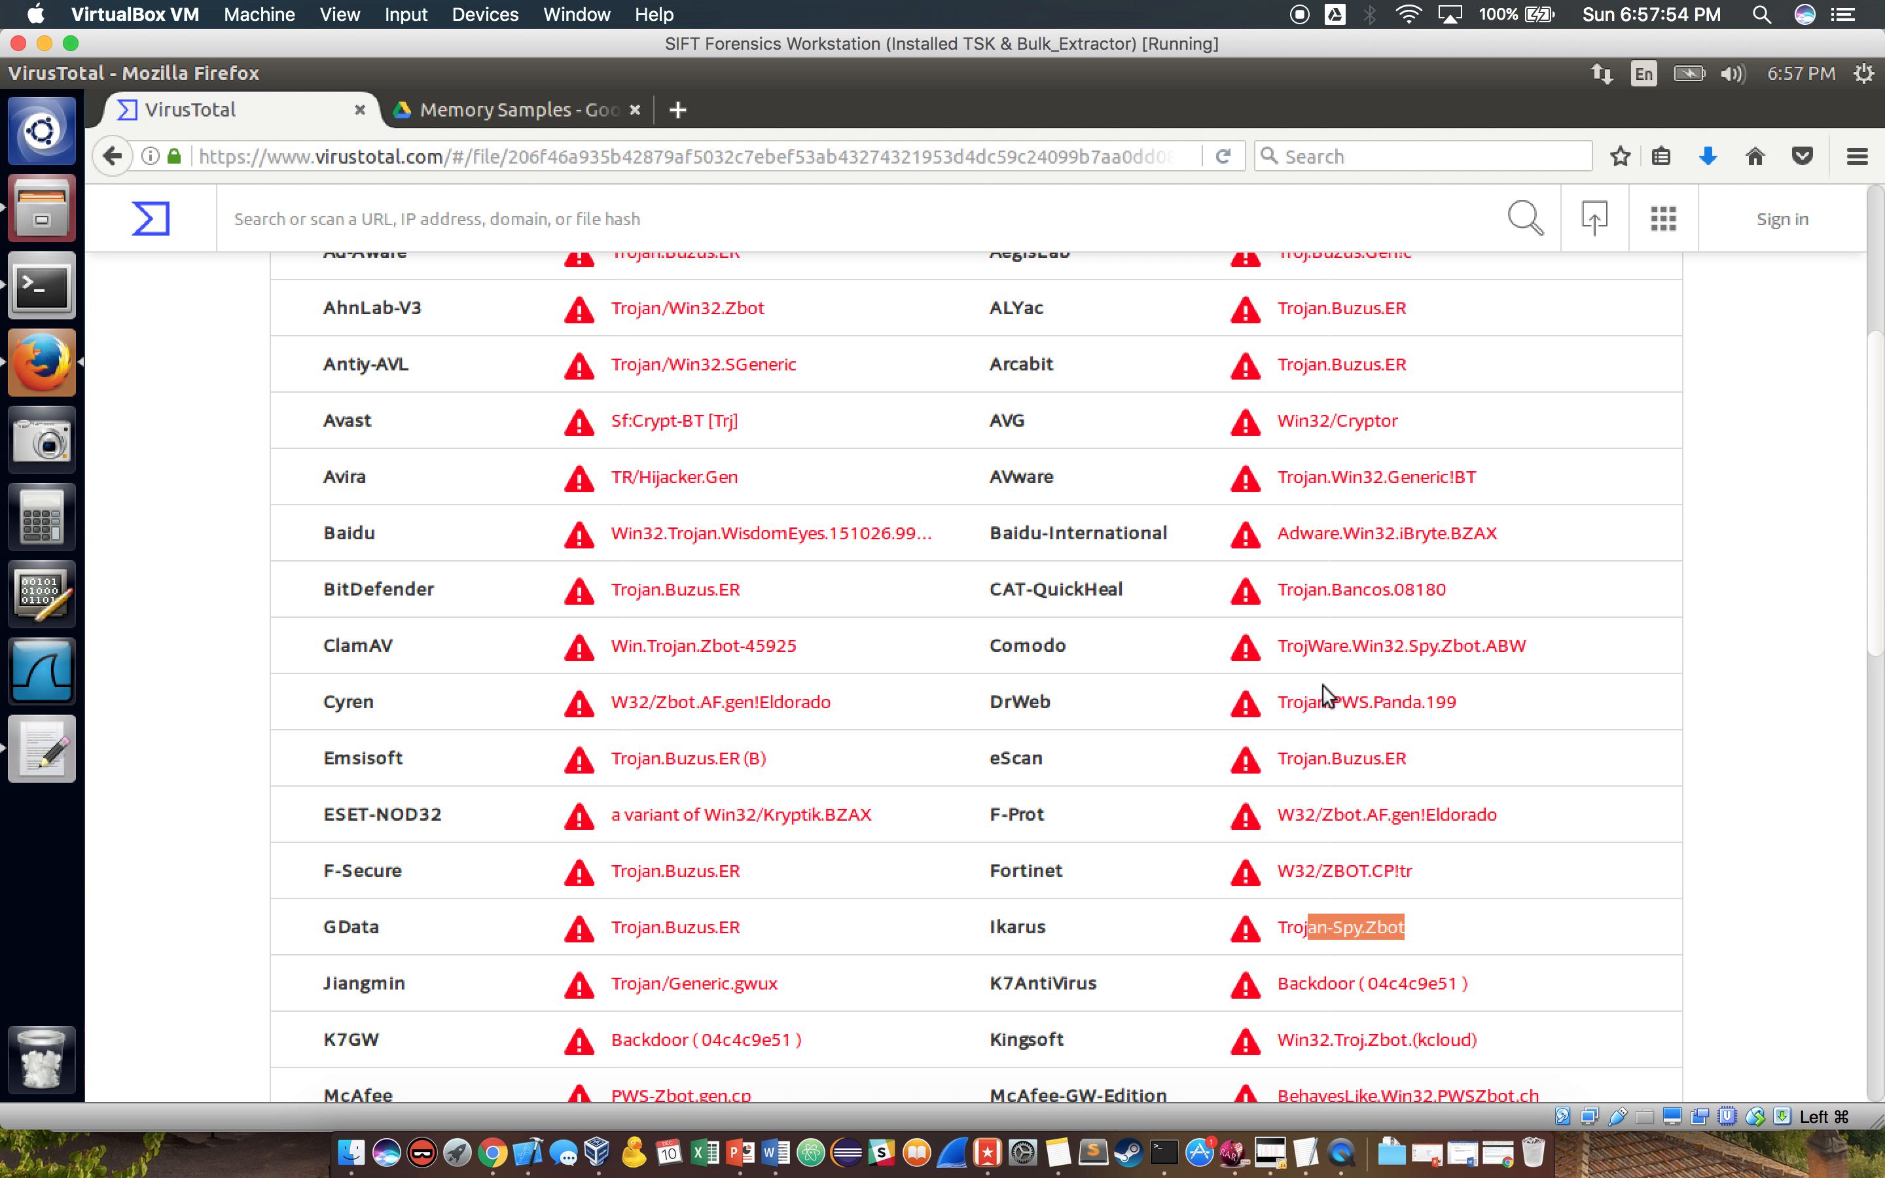
pyautogui.scroll(-3)
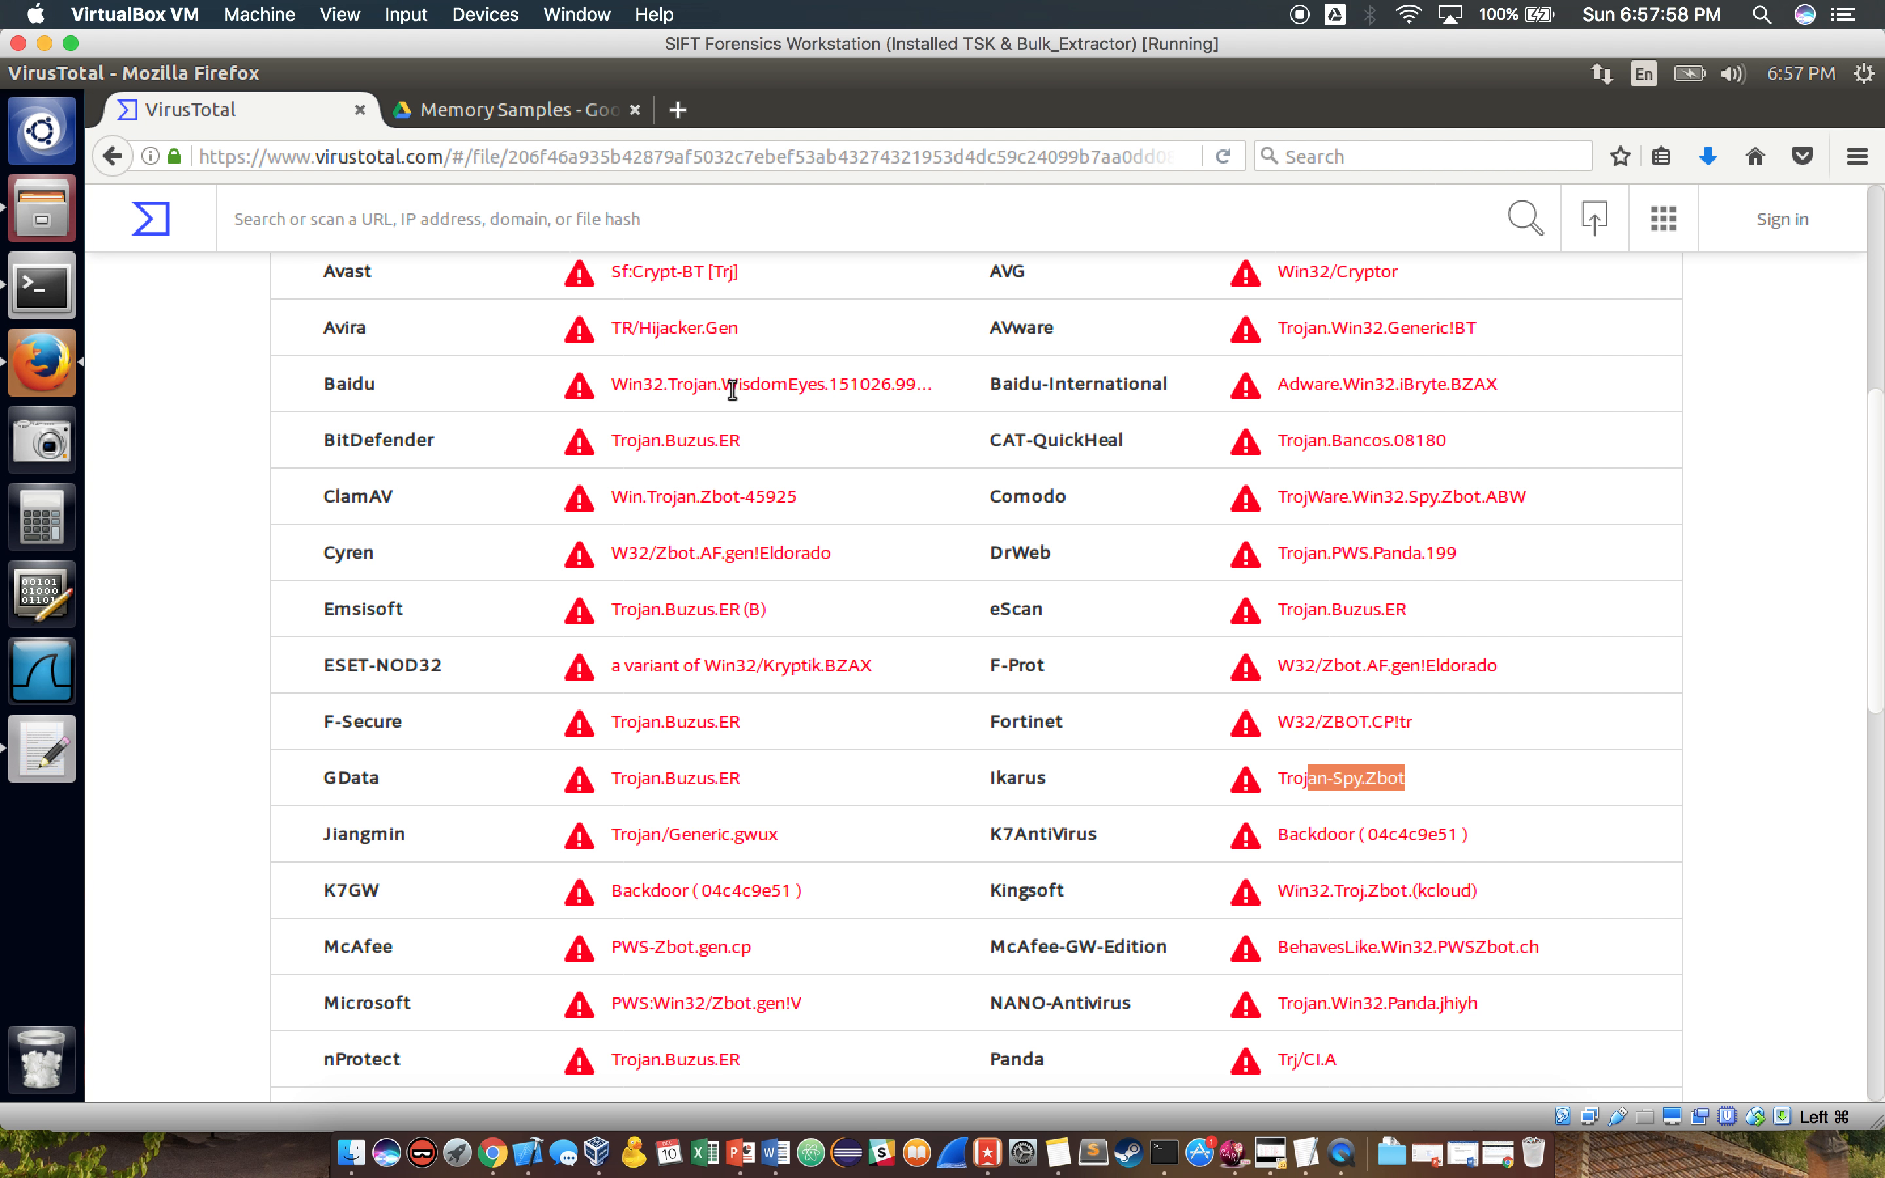
pyautogui.moveTo(154, 218)
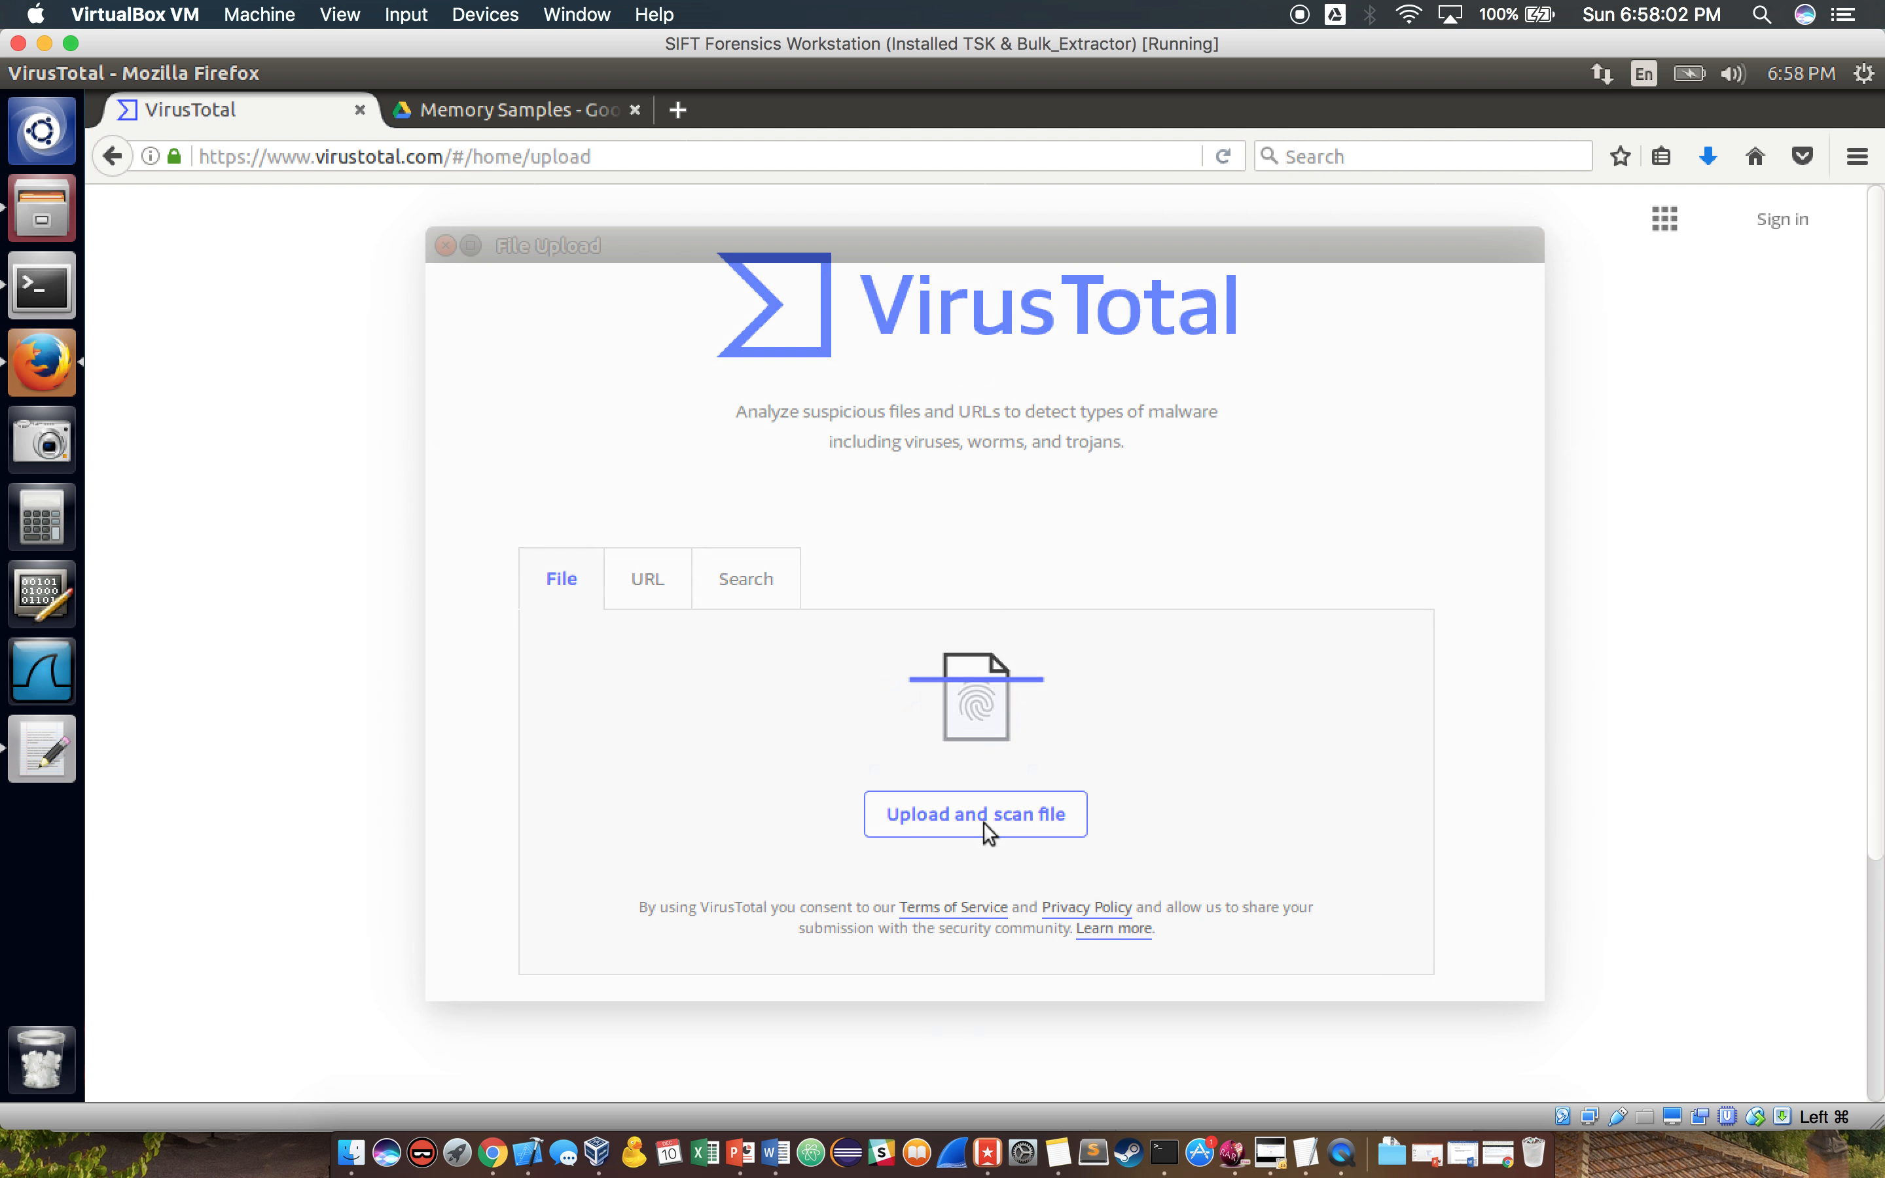
# Scan a second zeus DLL, review its detections and return to the upload page
pyautogui.click(975, 814)
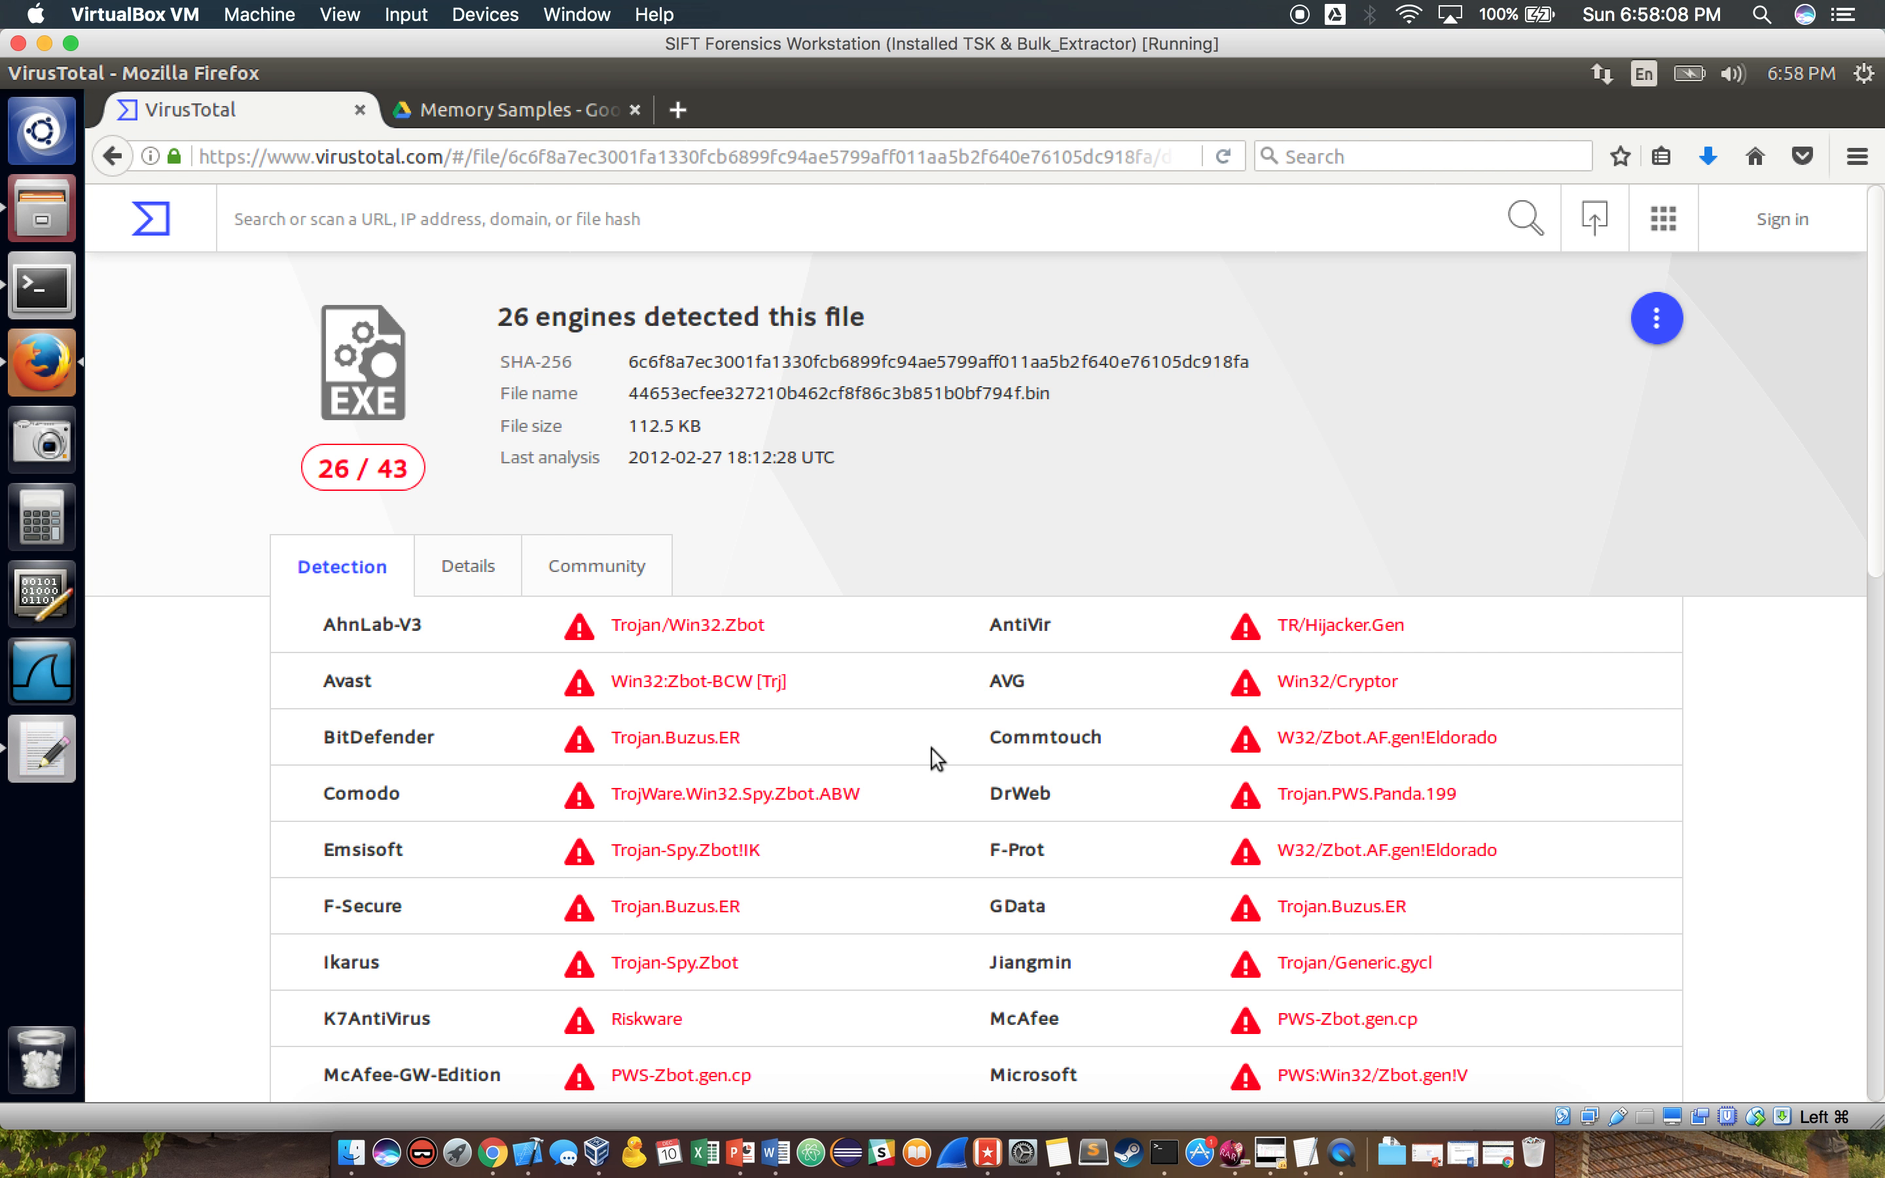
pyautogui.scroll(-3)
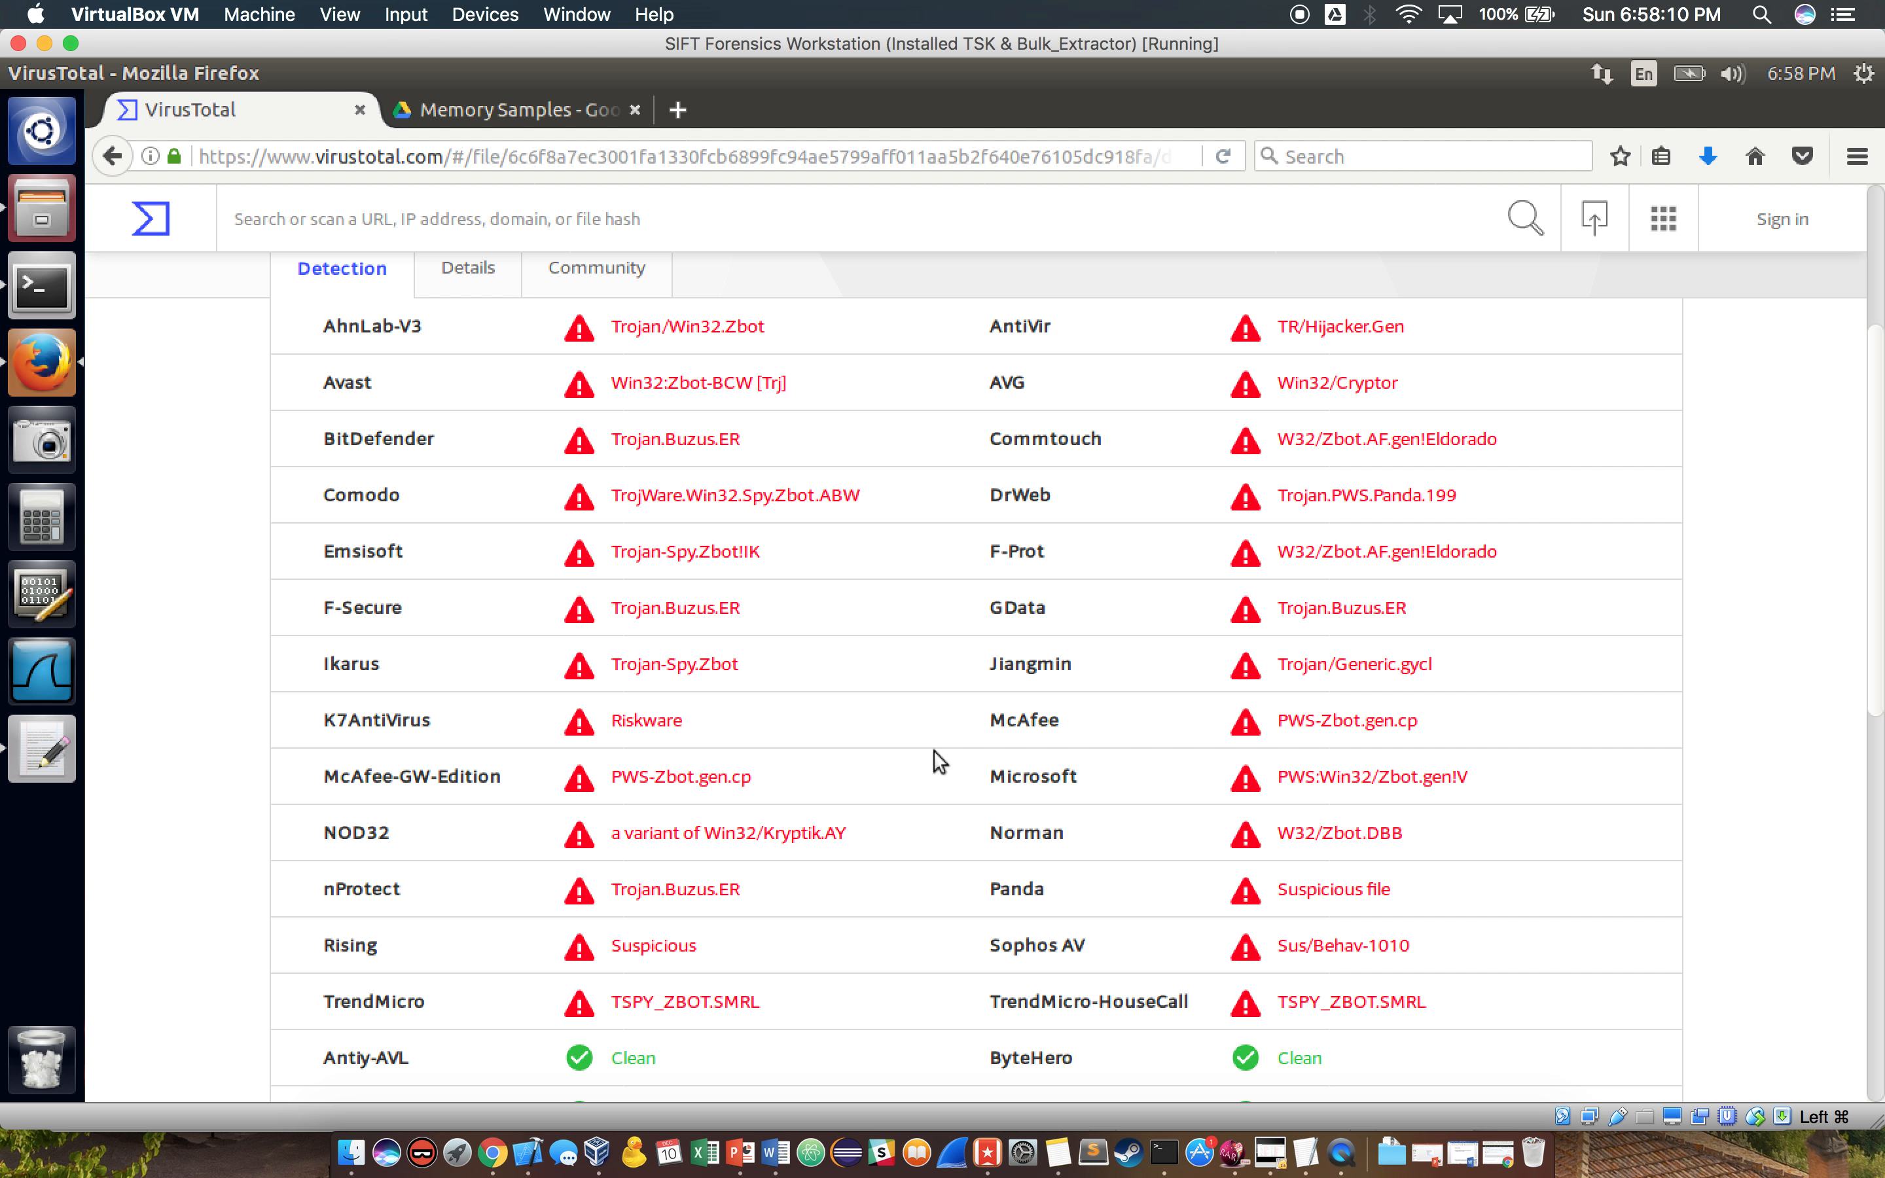
pyautogui.click(111, 155)
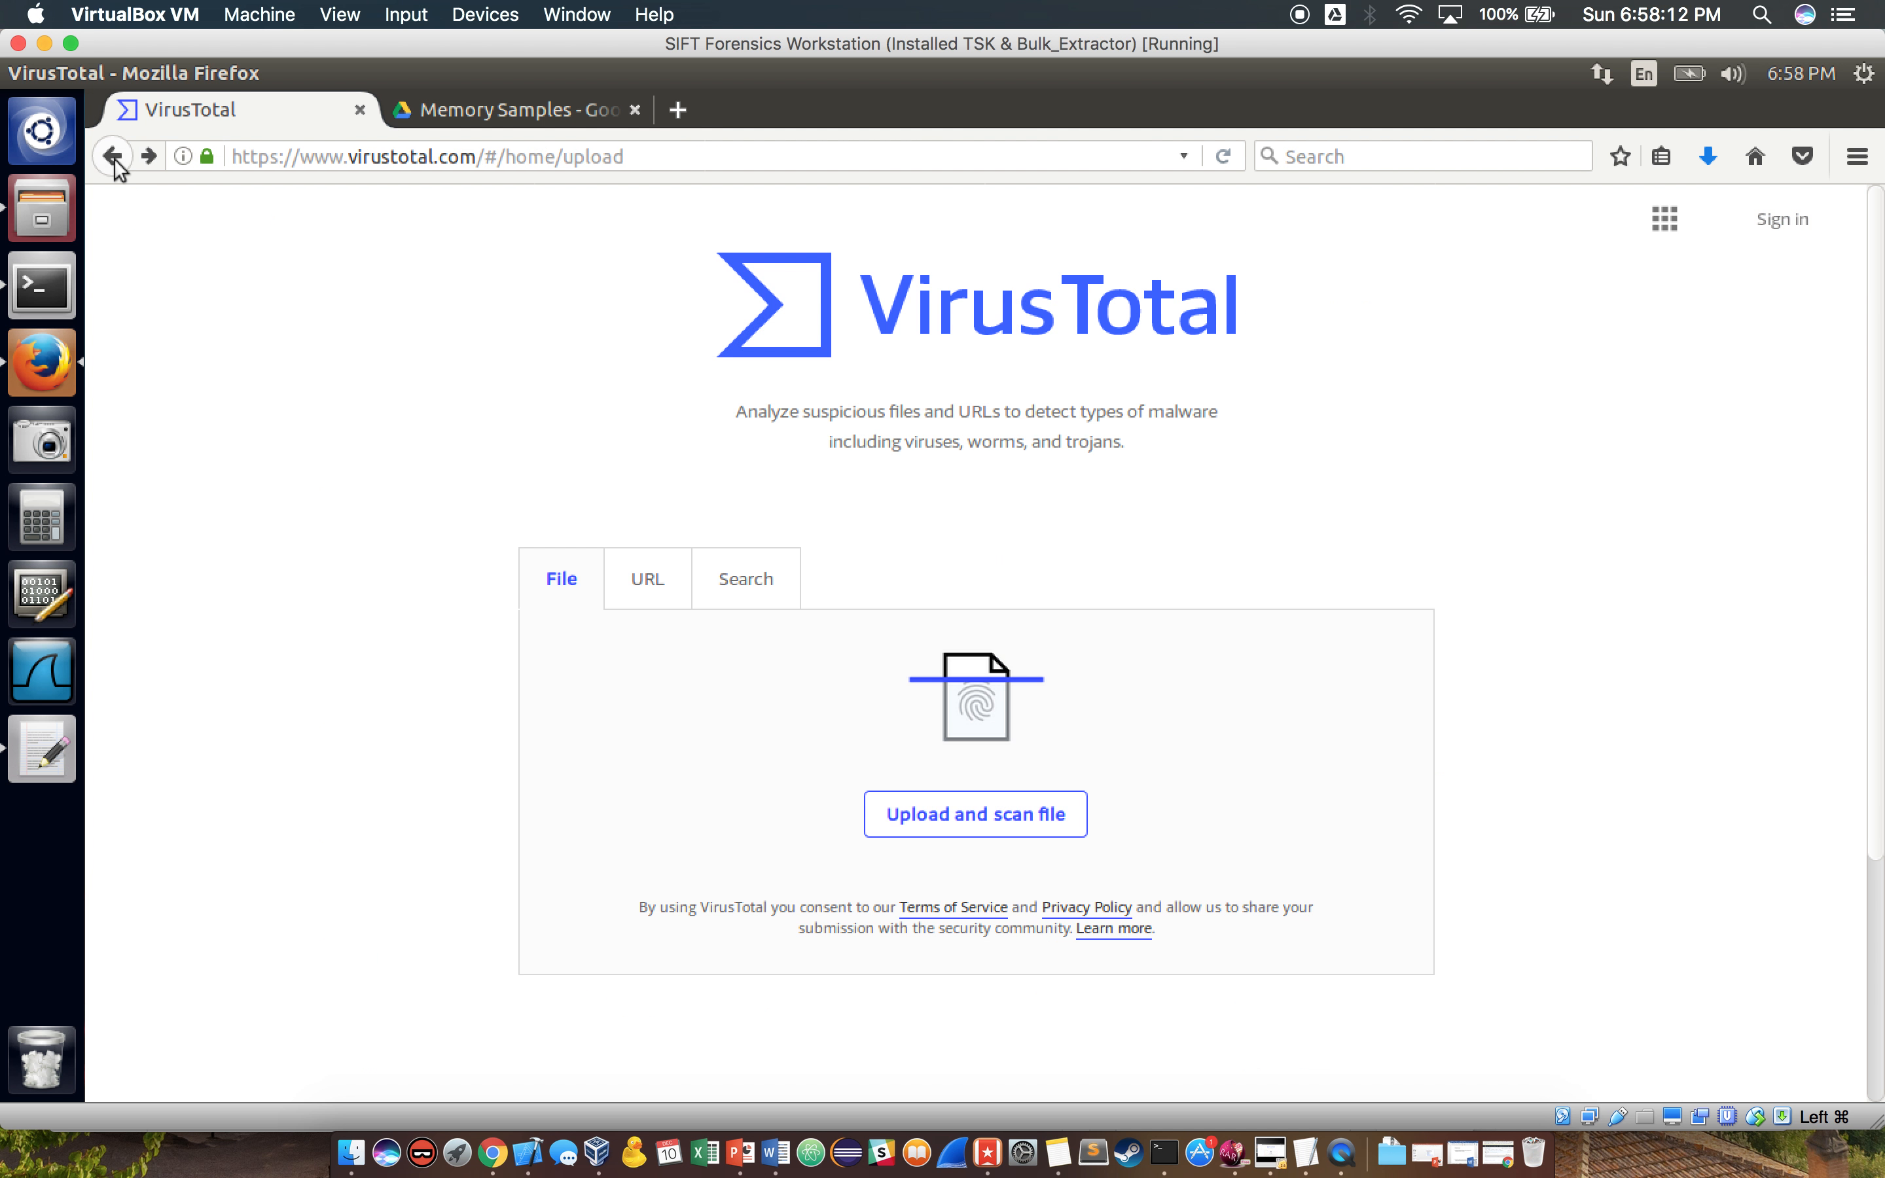
# Run python malware_extract.py -f sality.vmem in the terminal
pyautogui.click(40, 286)
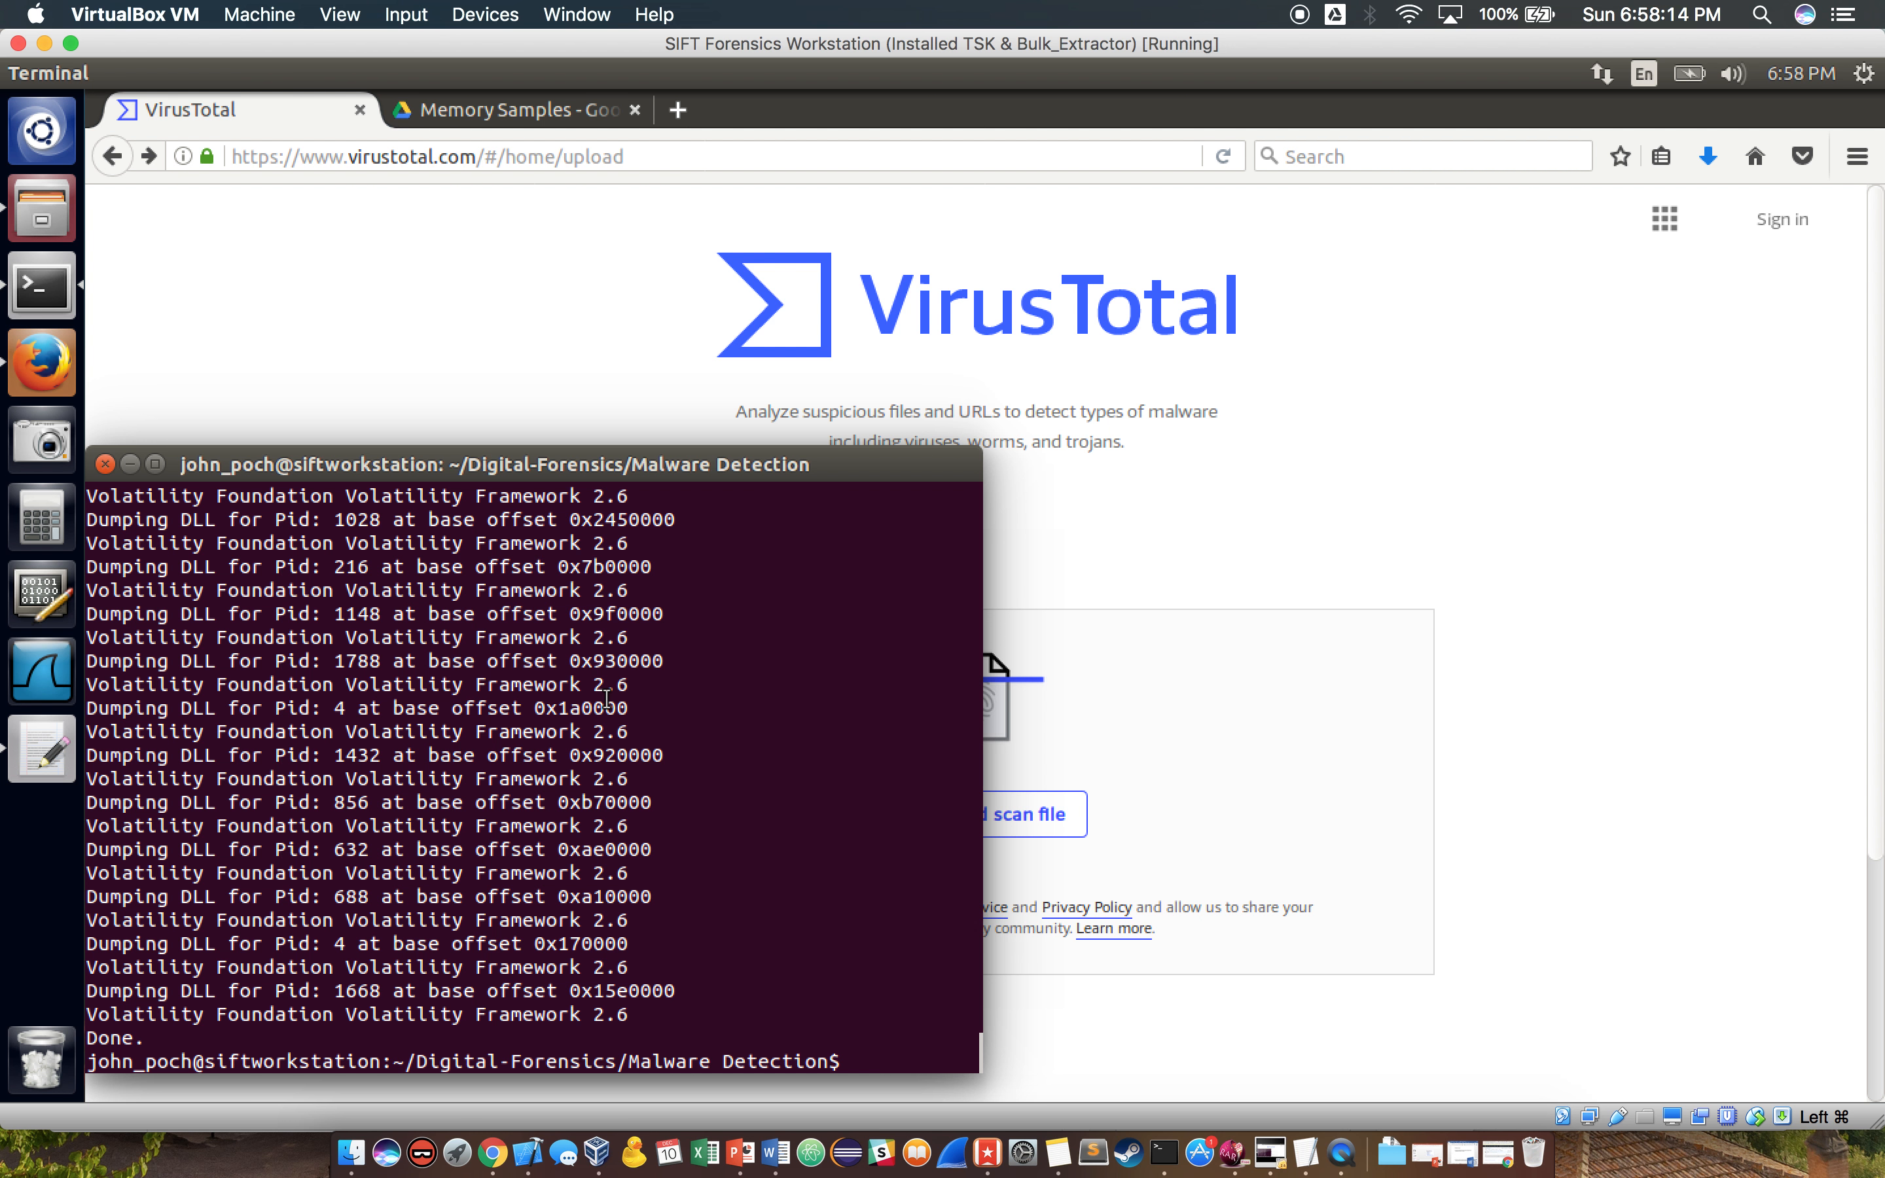
pyautogui.write('python malware_extract.py -f zeus.v')
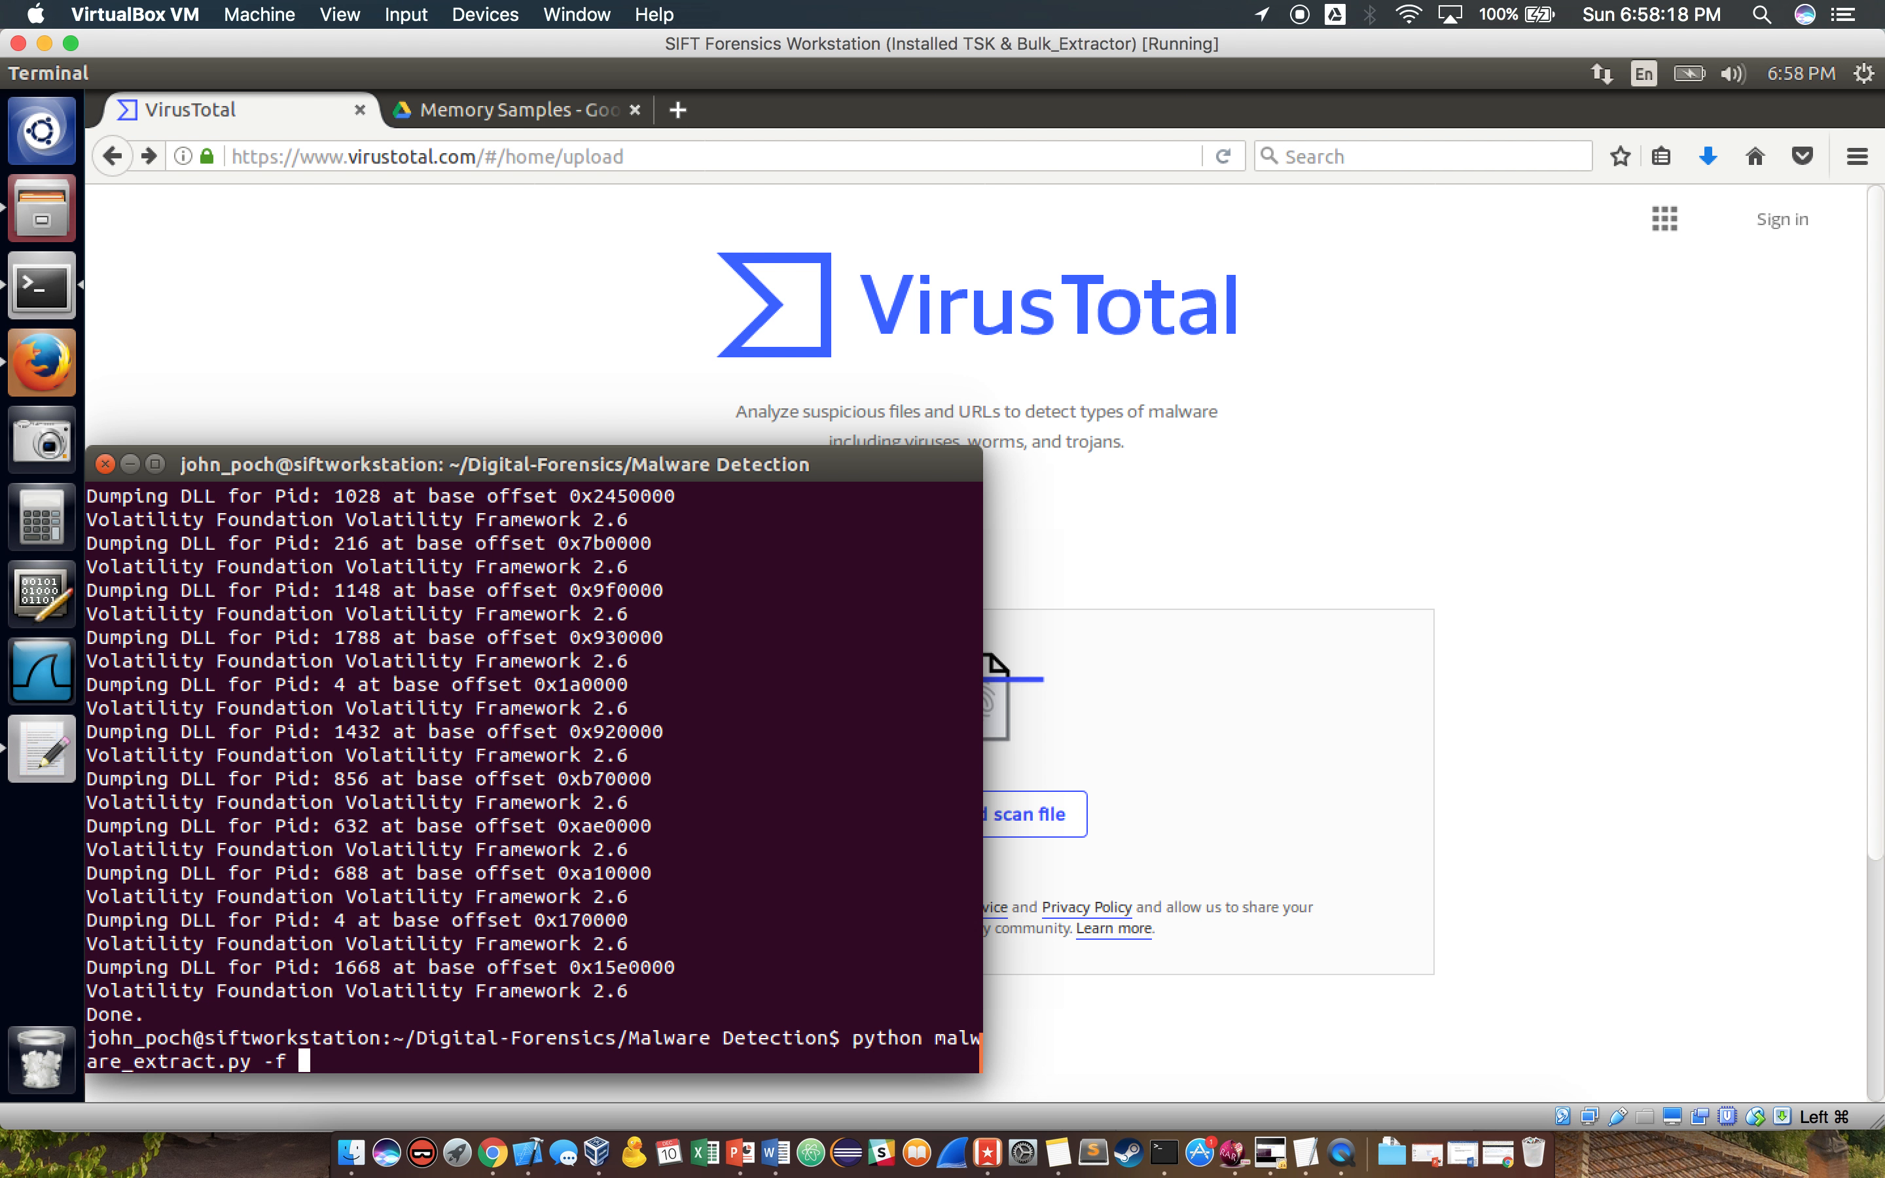
pyautogui.write('sa')
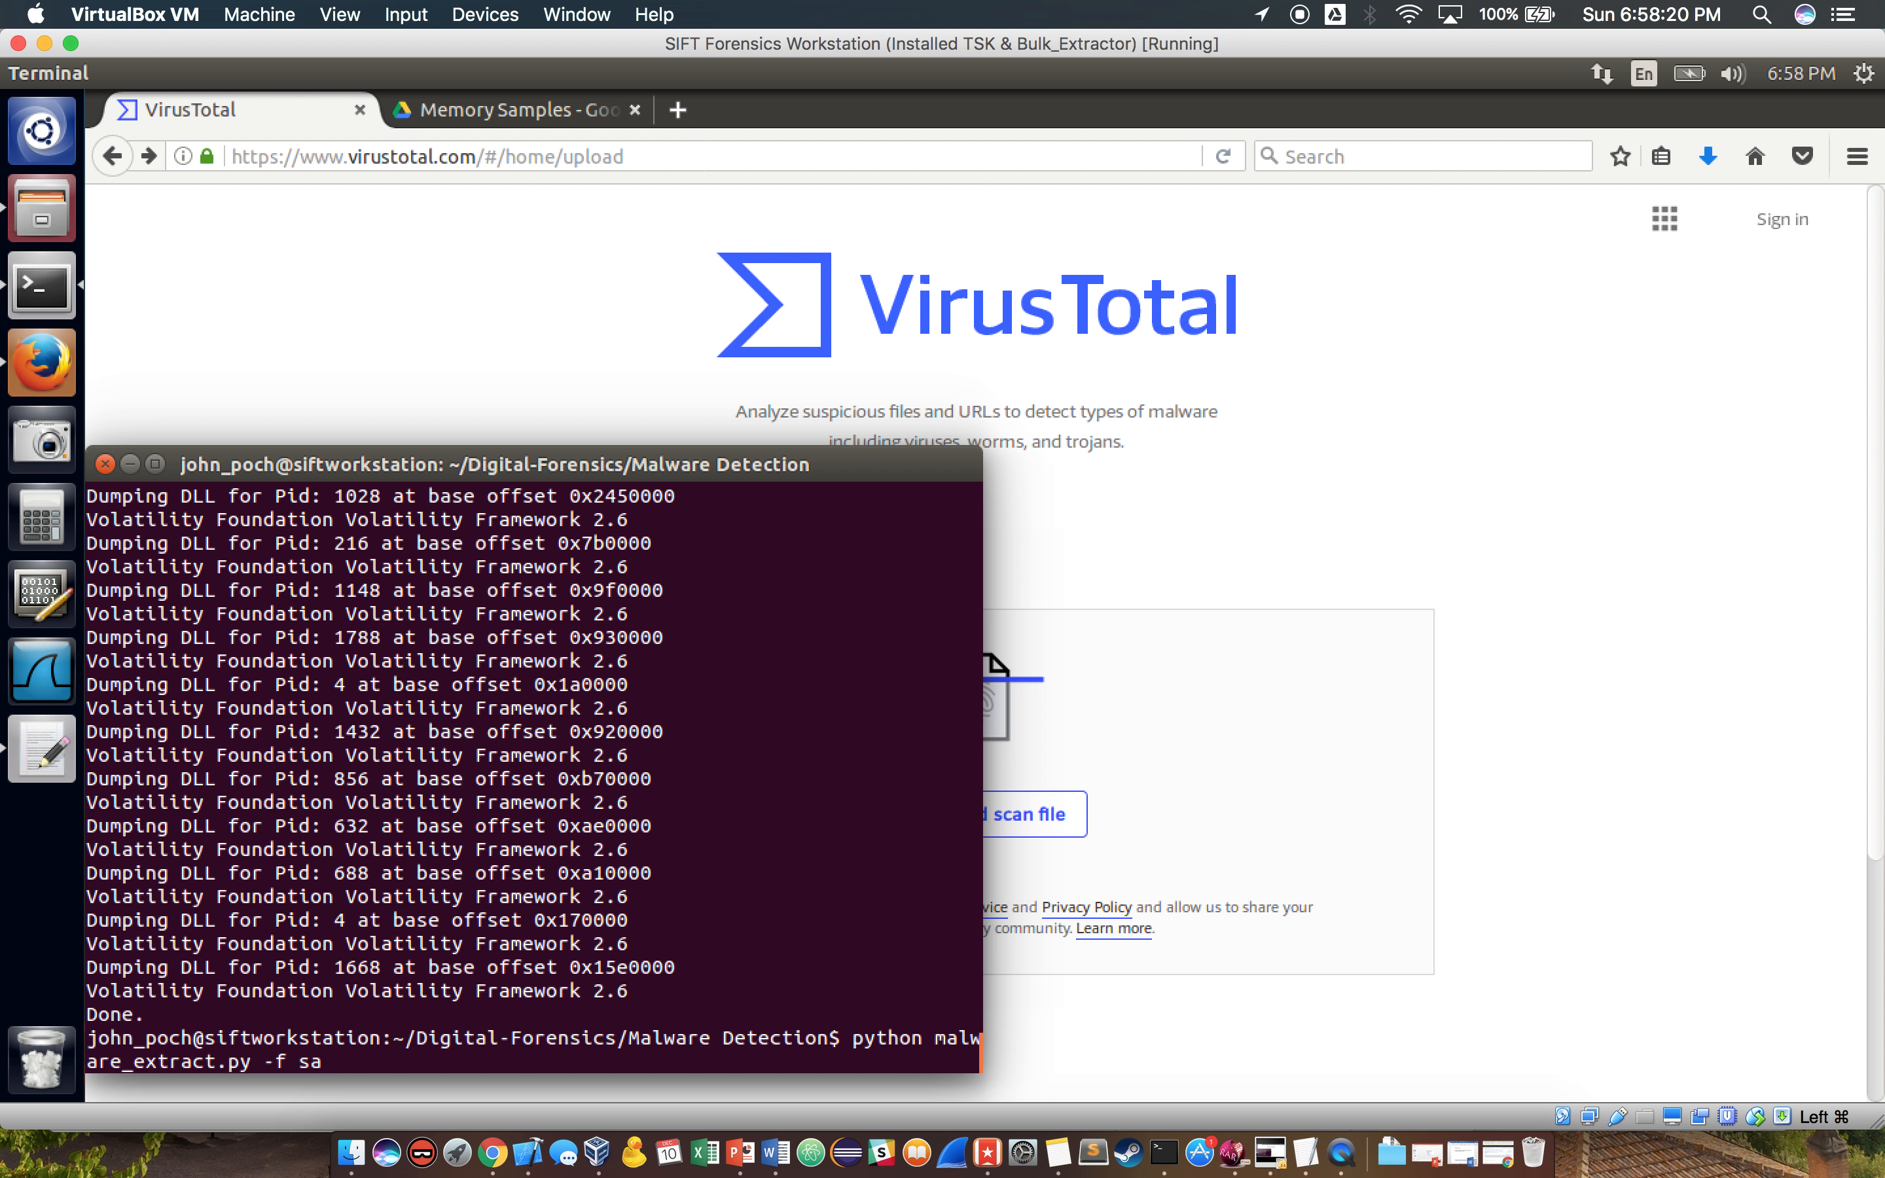
pyautogui.write('li')
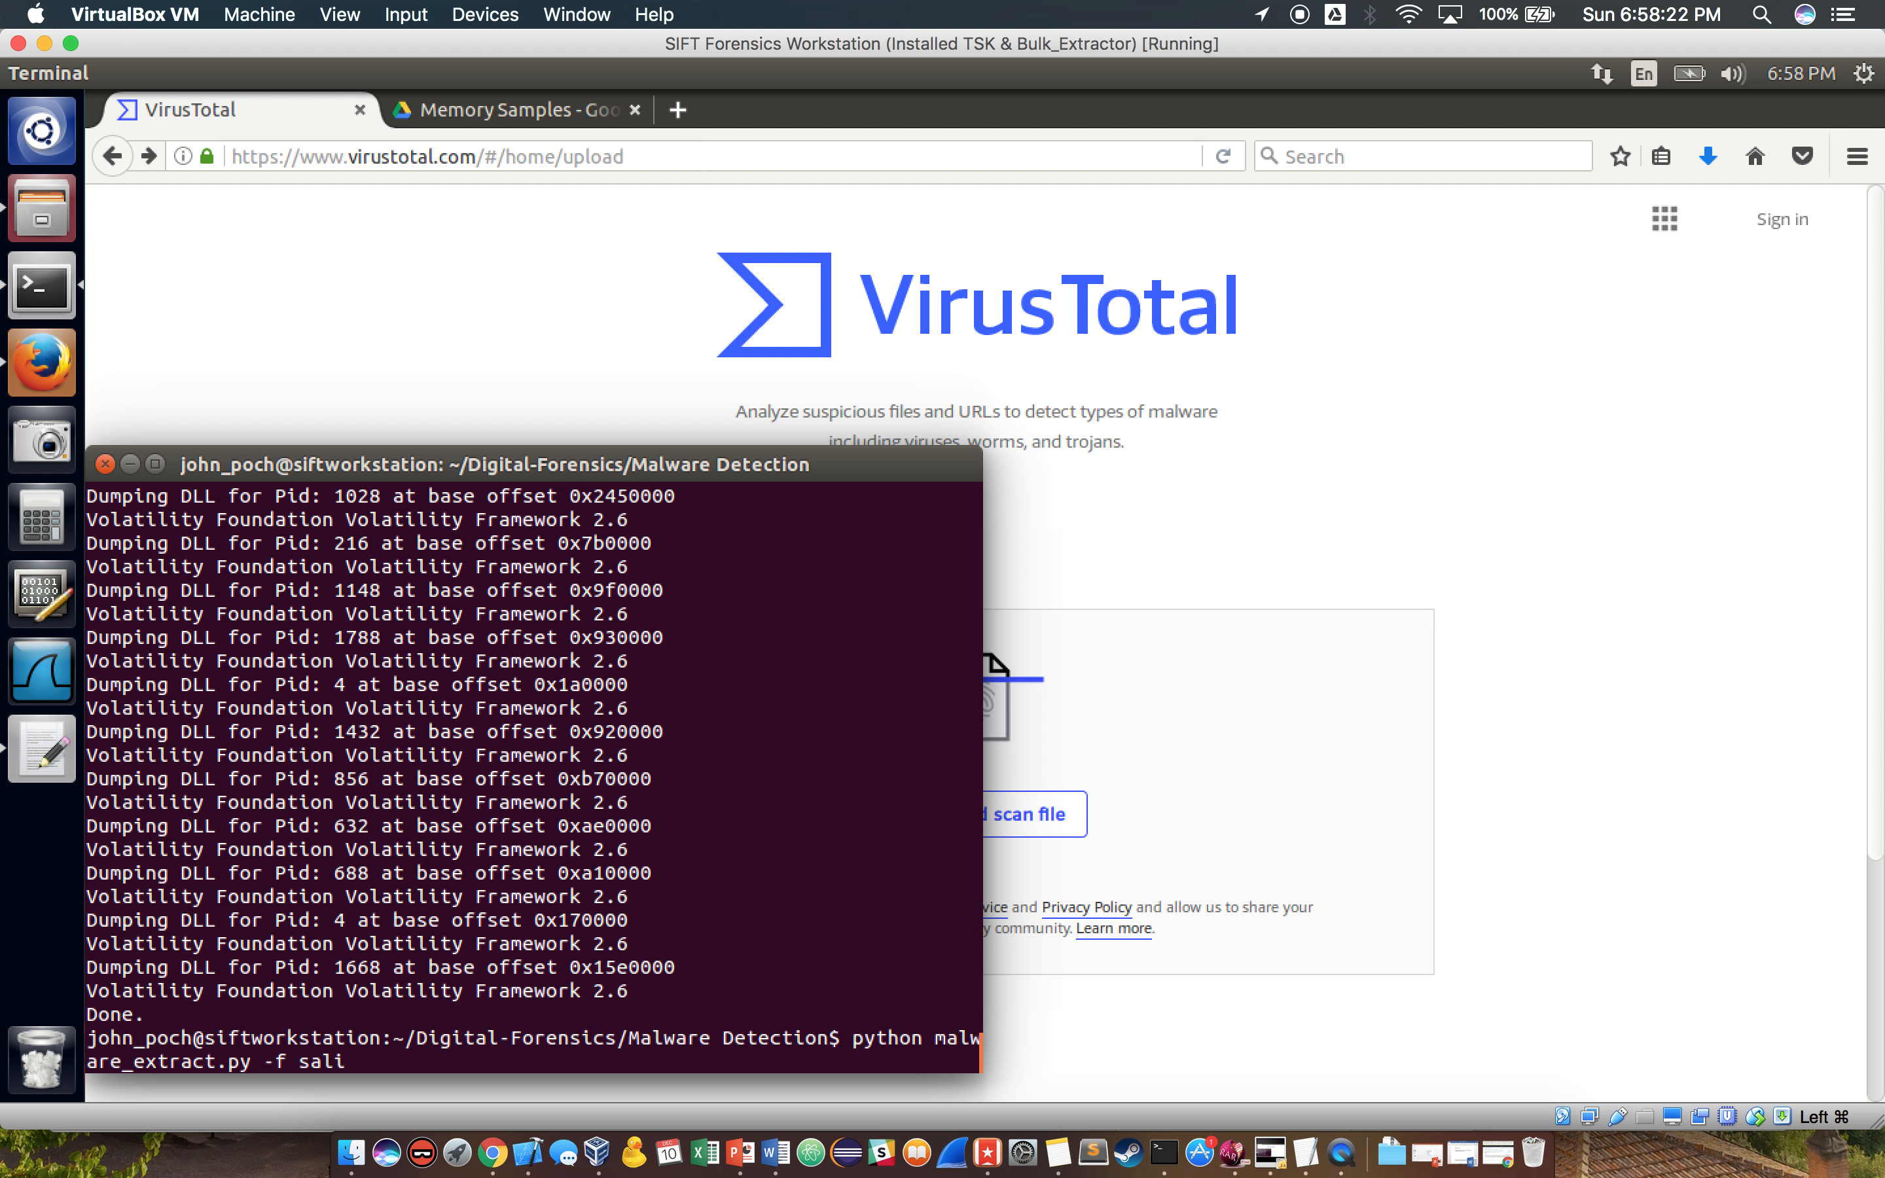
pyautogui.write('ty.vmem')
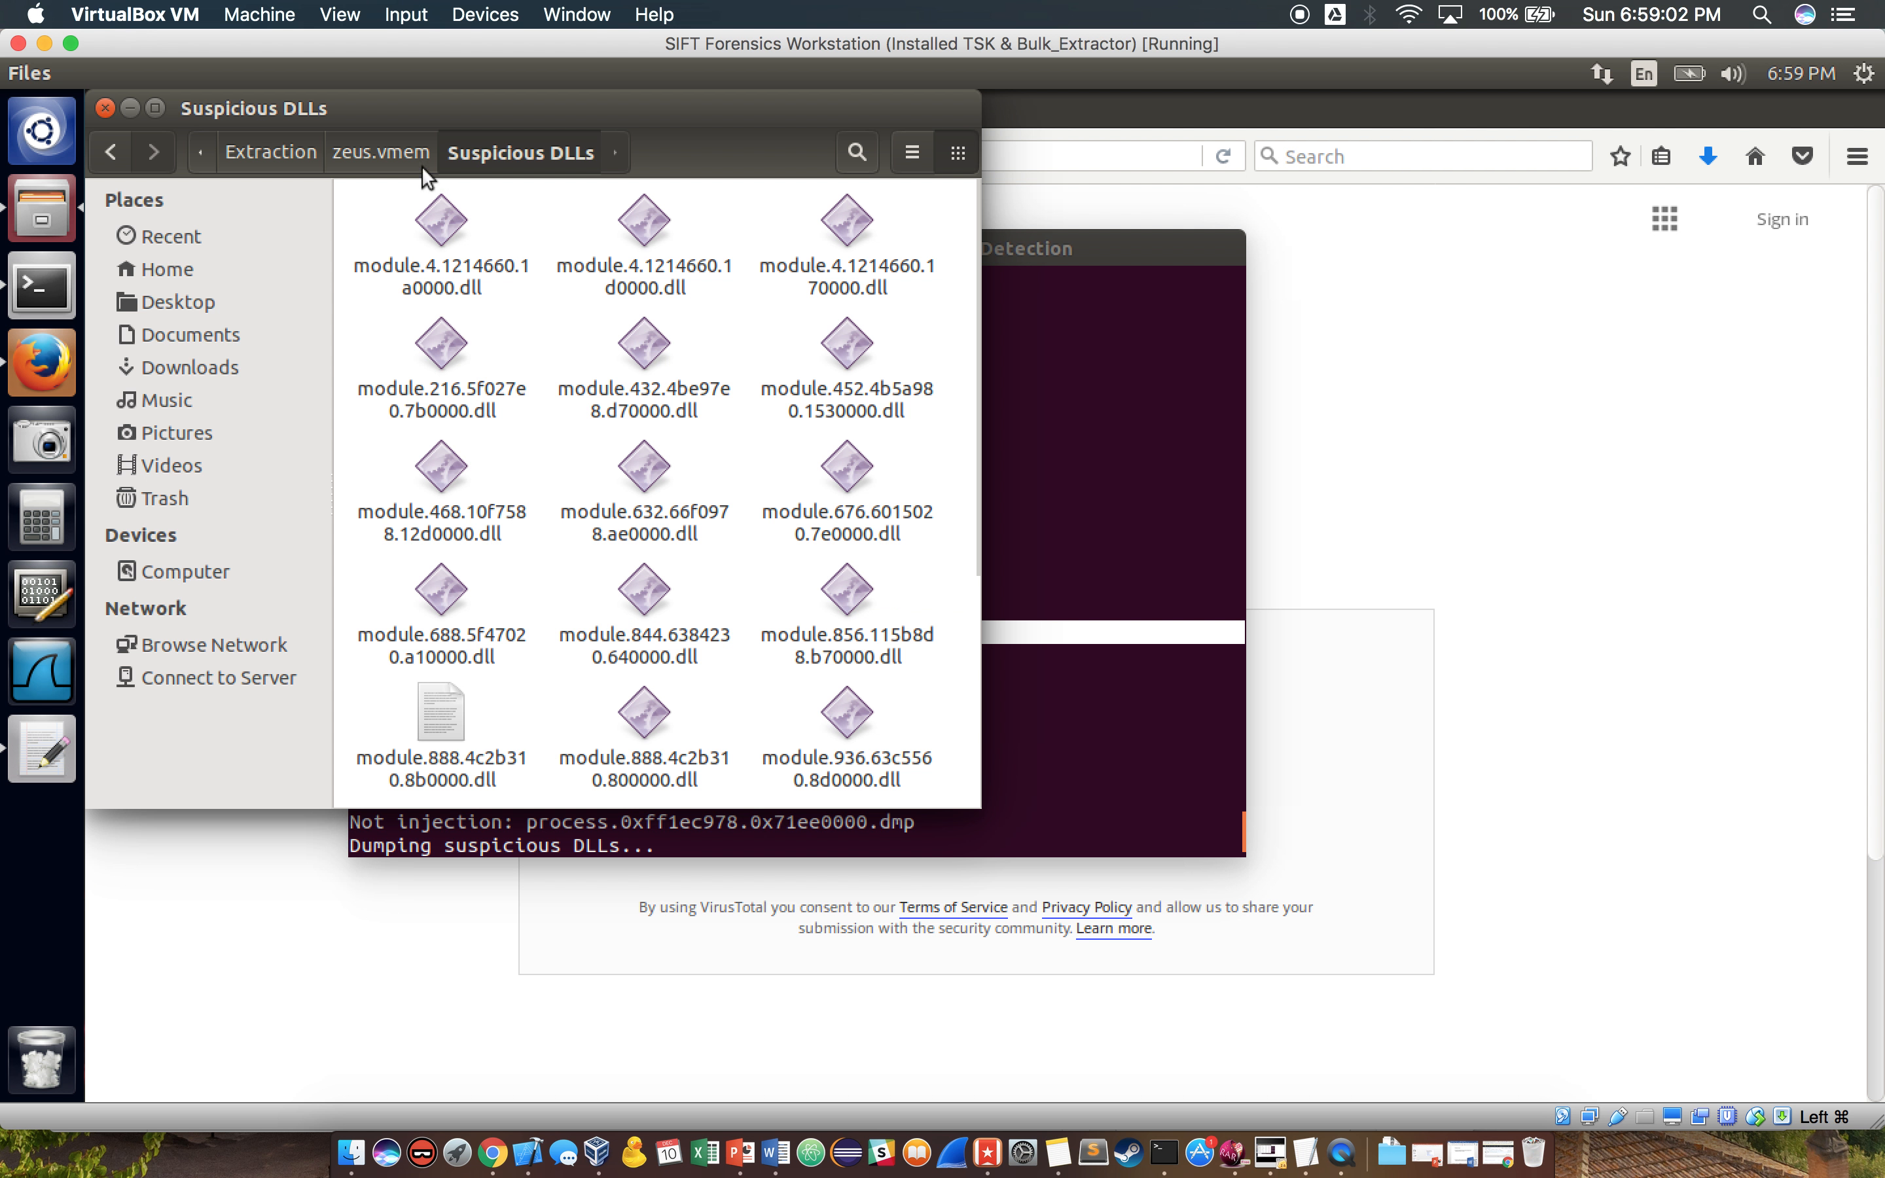
# Return Files to the Extraction folder and bring VirusTotal forward in Firefox
pyautogui.click(271, 152)
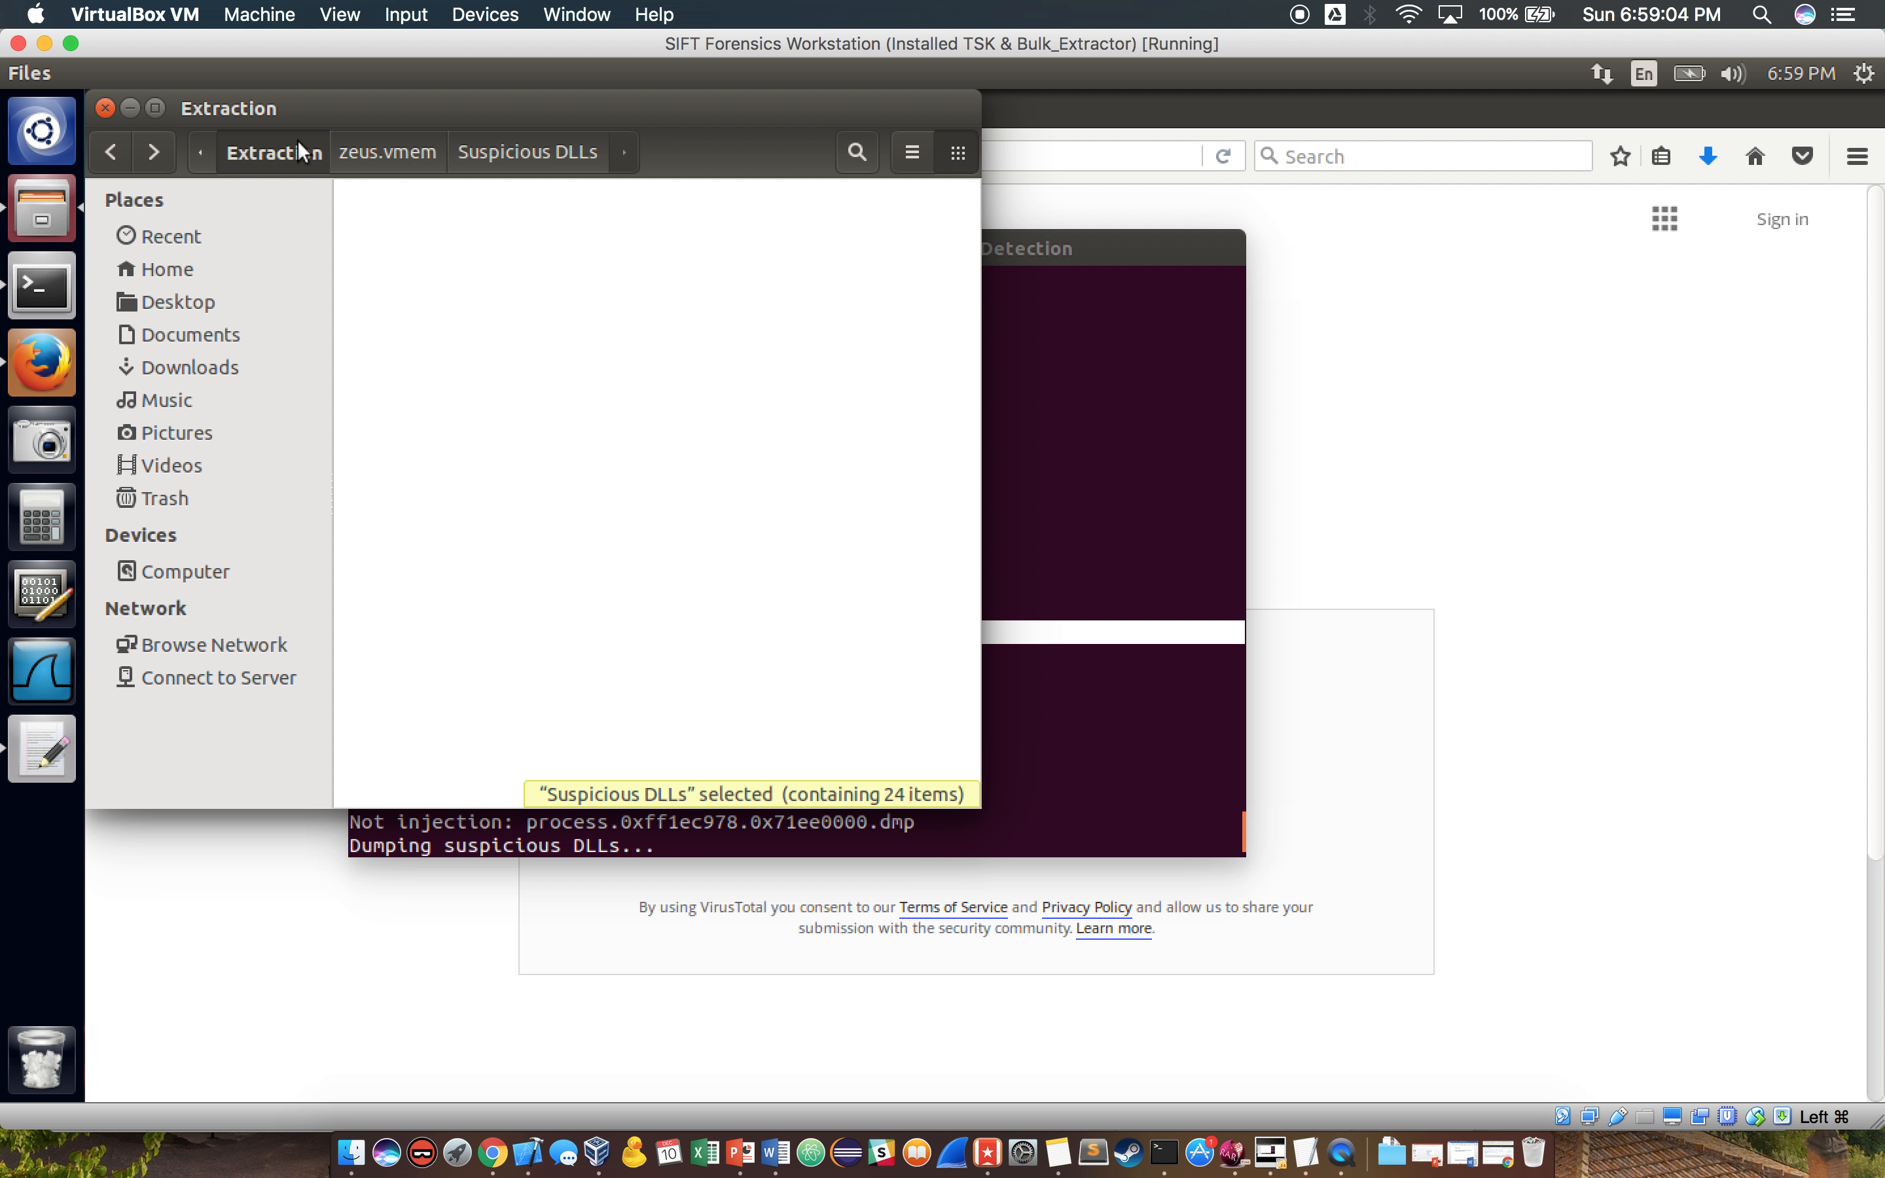
pyautogui.click(110, 152)
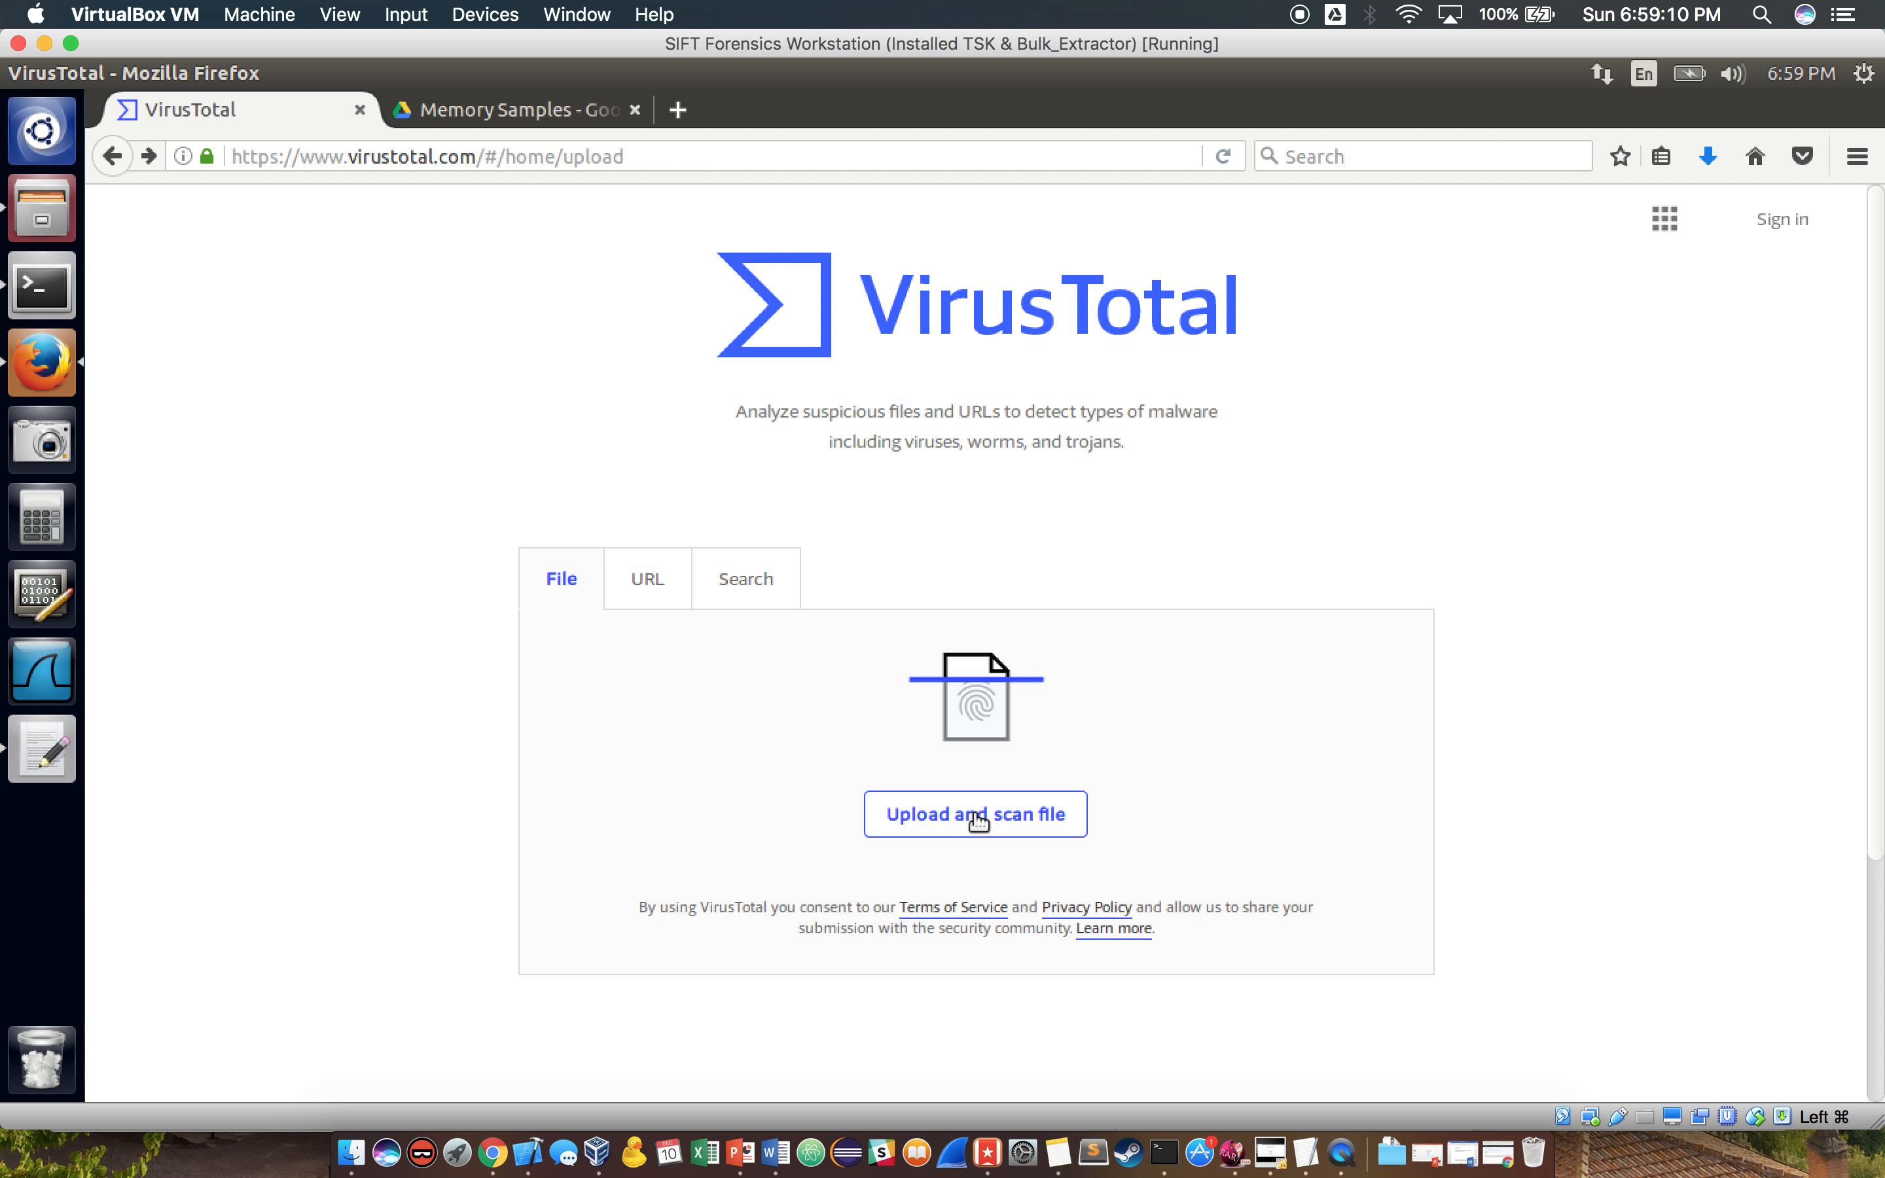
# Upload a DLL from sality.vmem Suspicious DLLs to VirusTotal and review the Sality detections
pyautogui.click(974, 814)
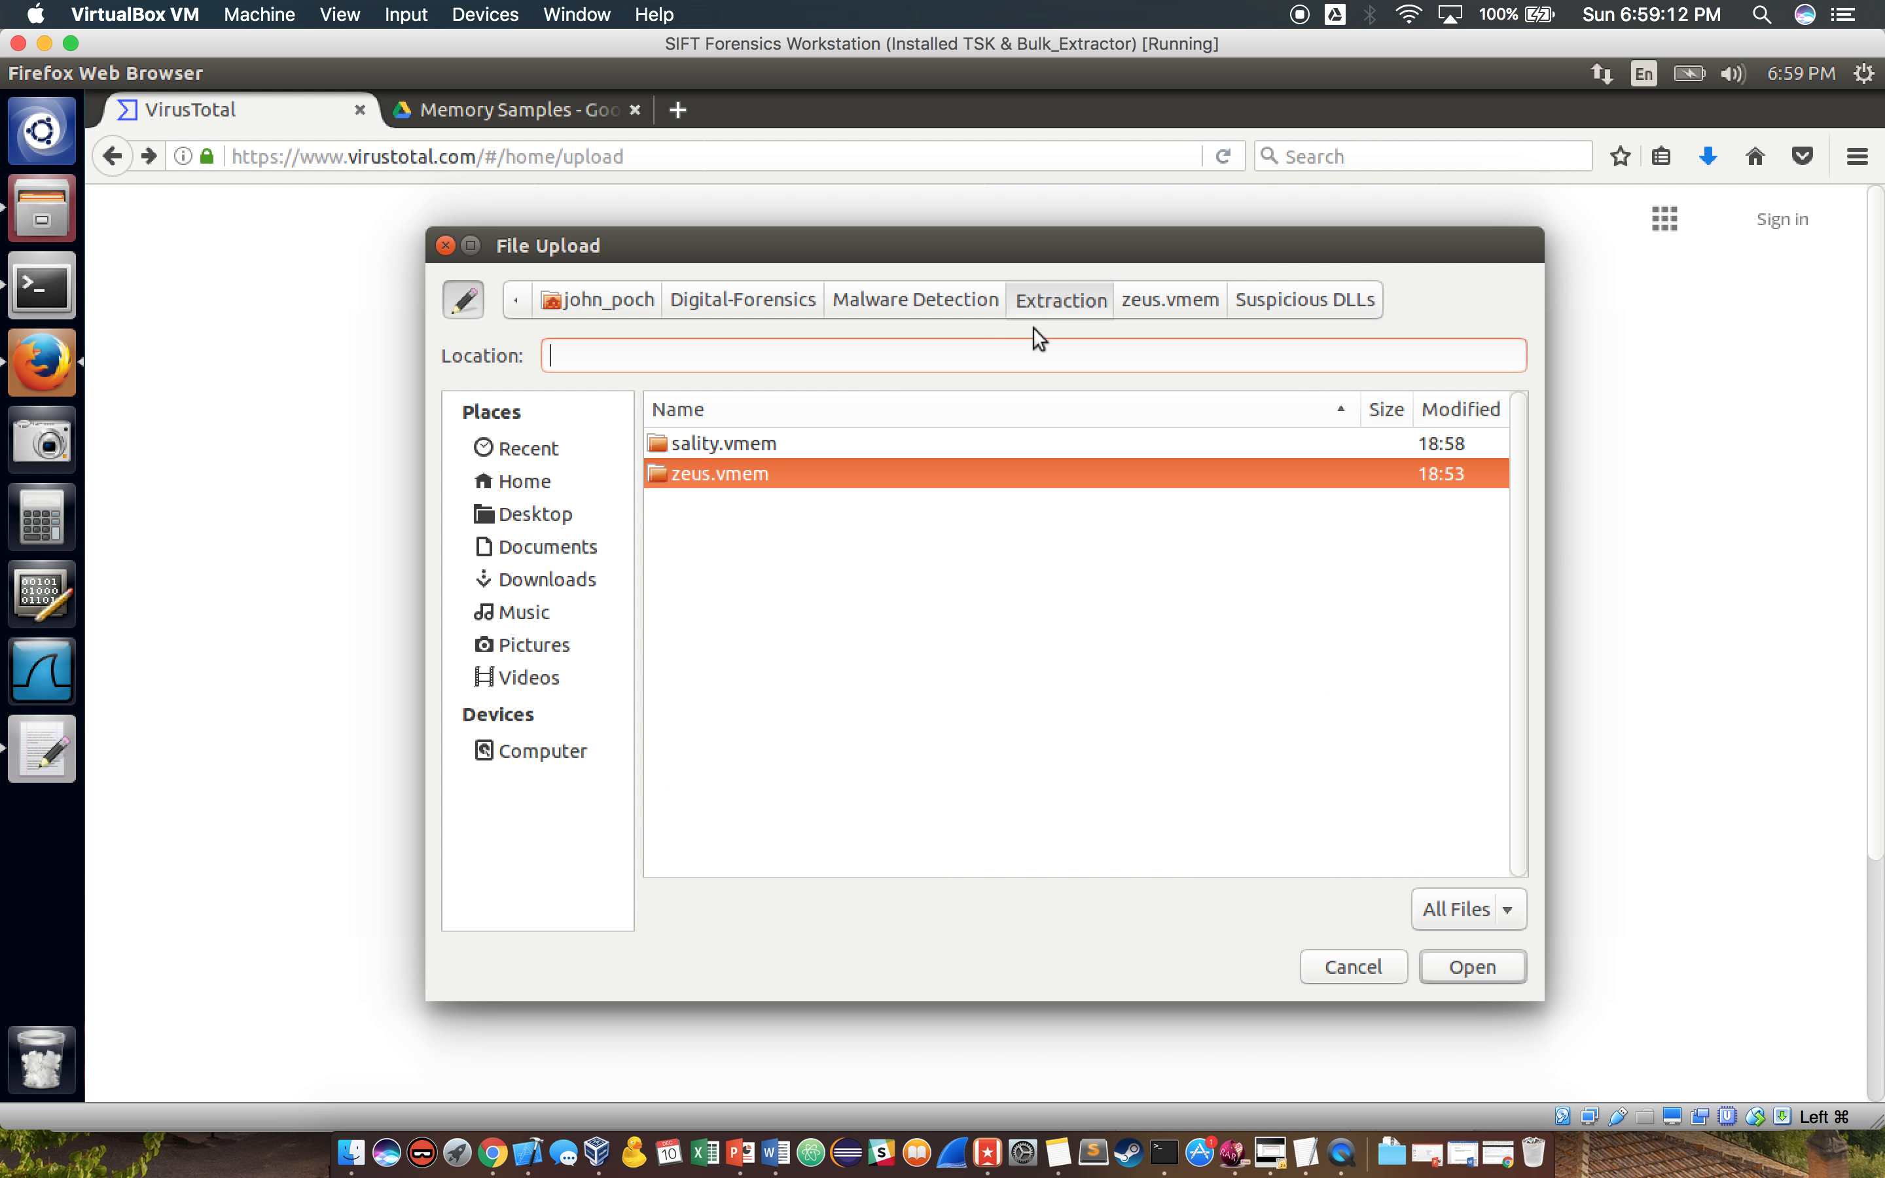
pyautogui.doubleClick(724, 442)
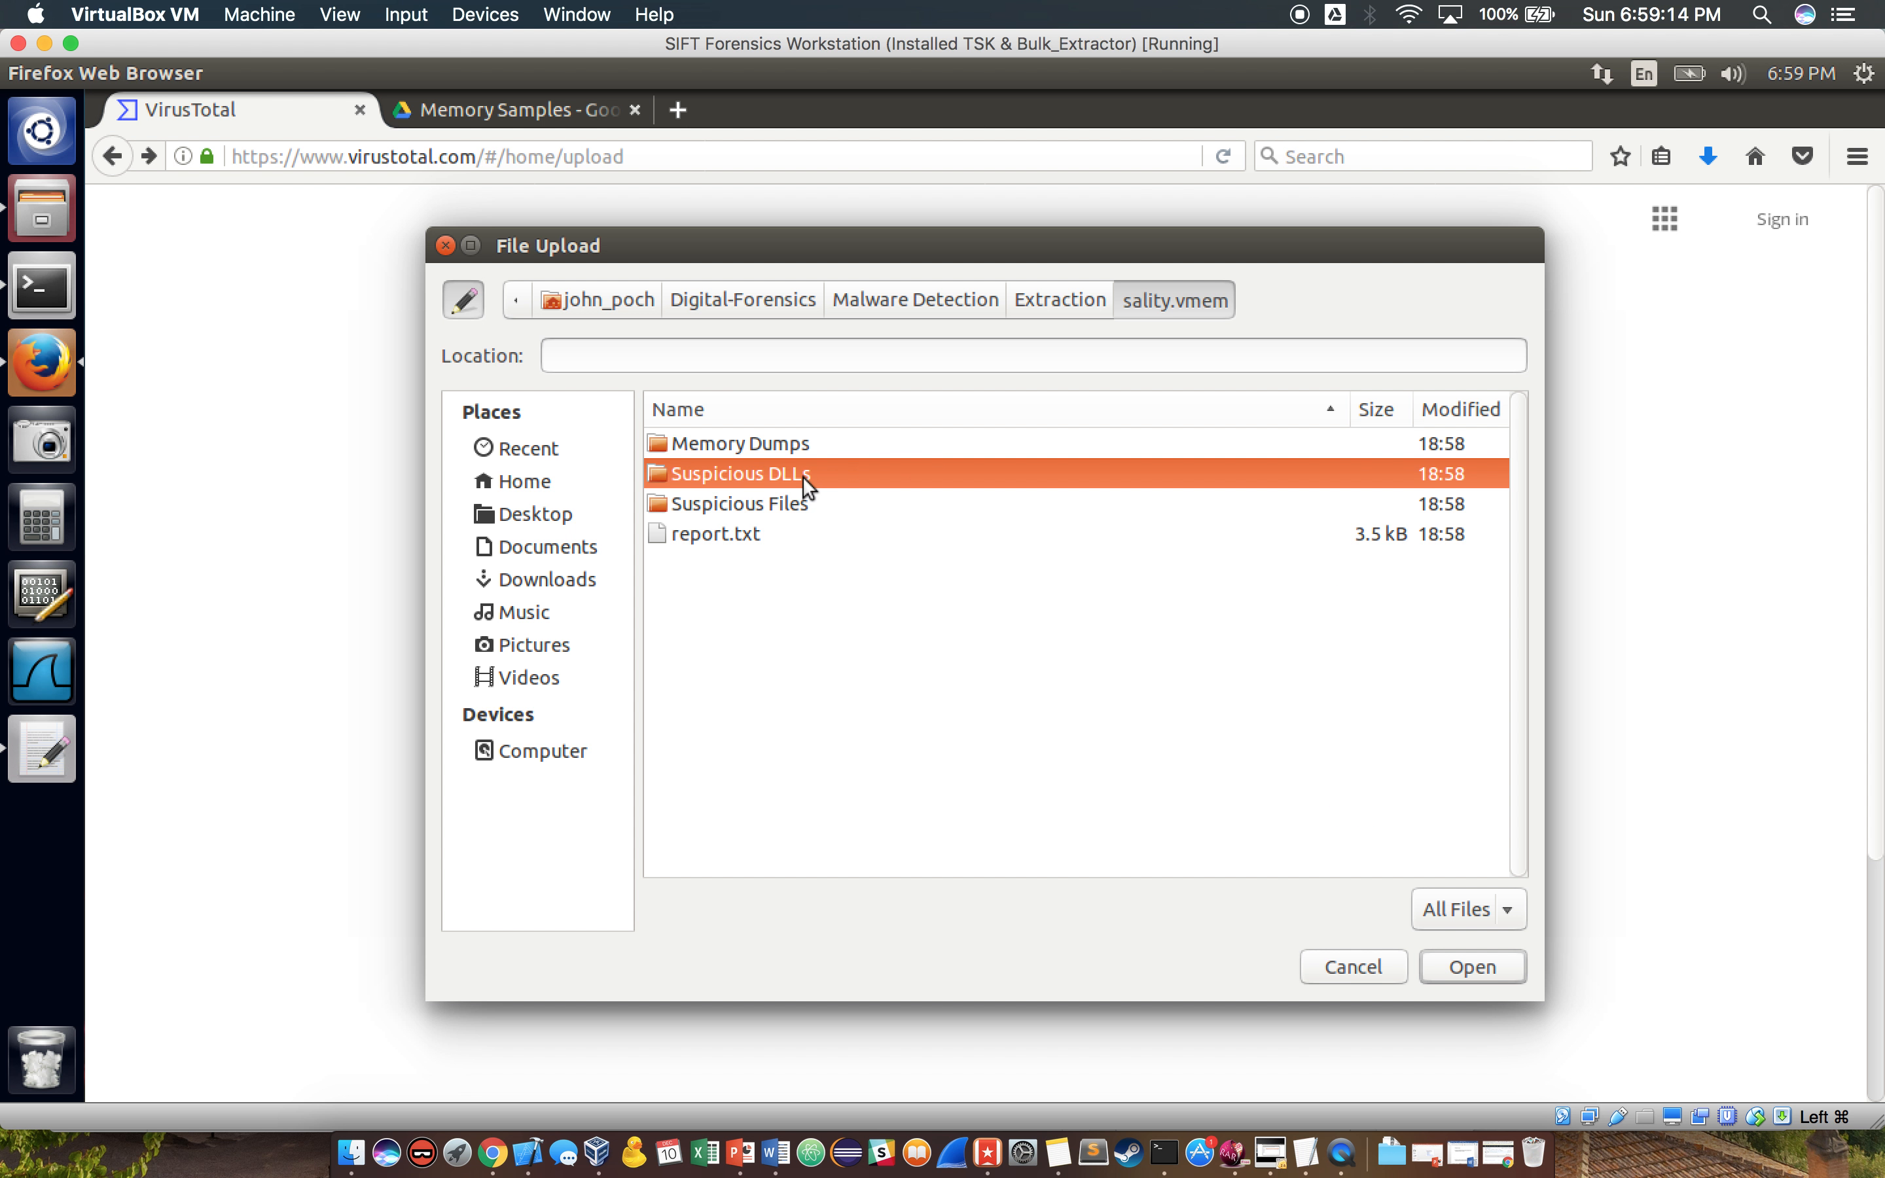
pyautogui.click(1471, 966)
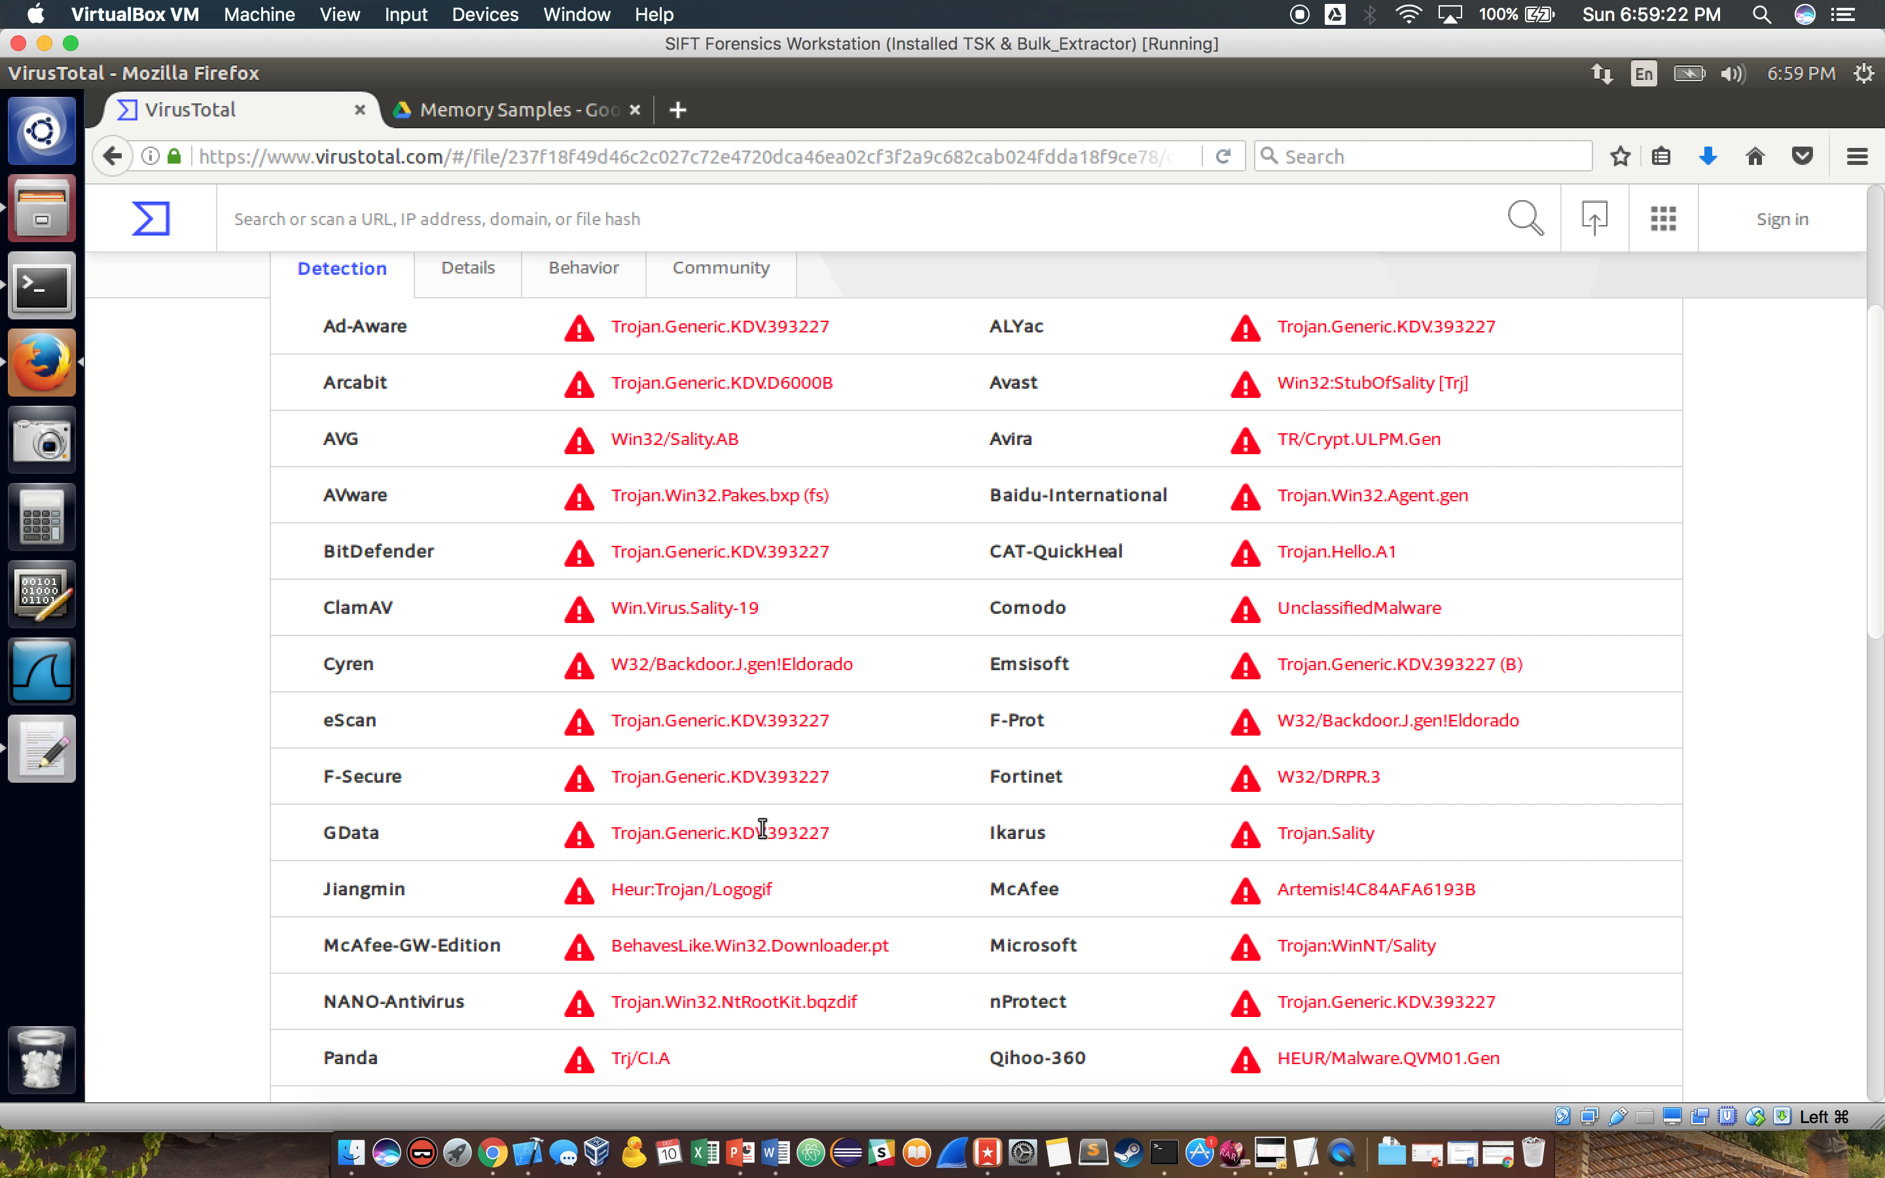
pyautogui.moveTo(734, 470)
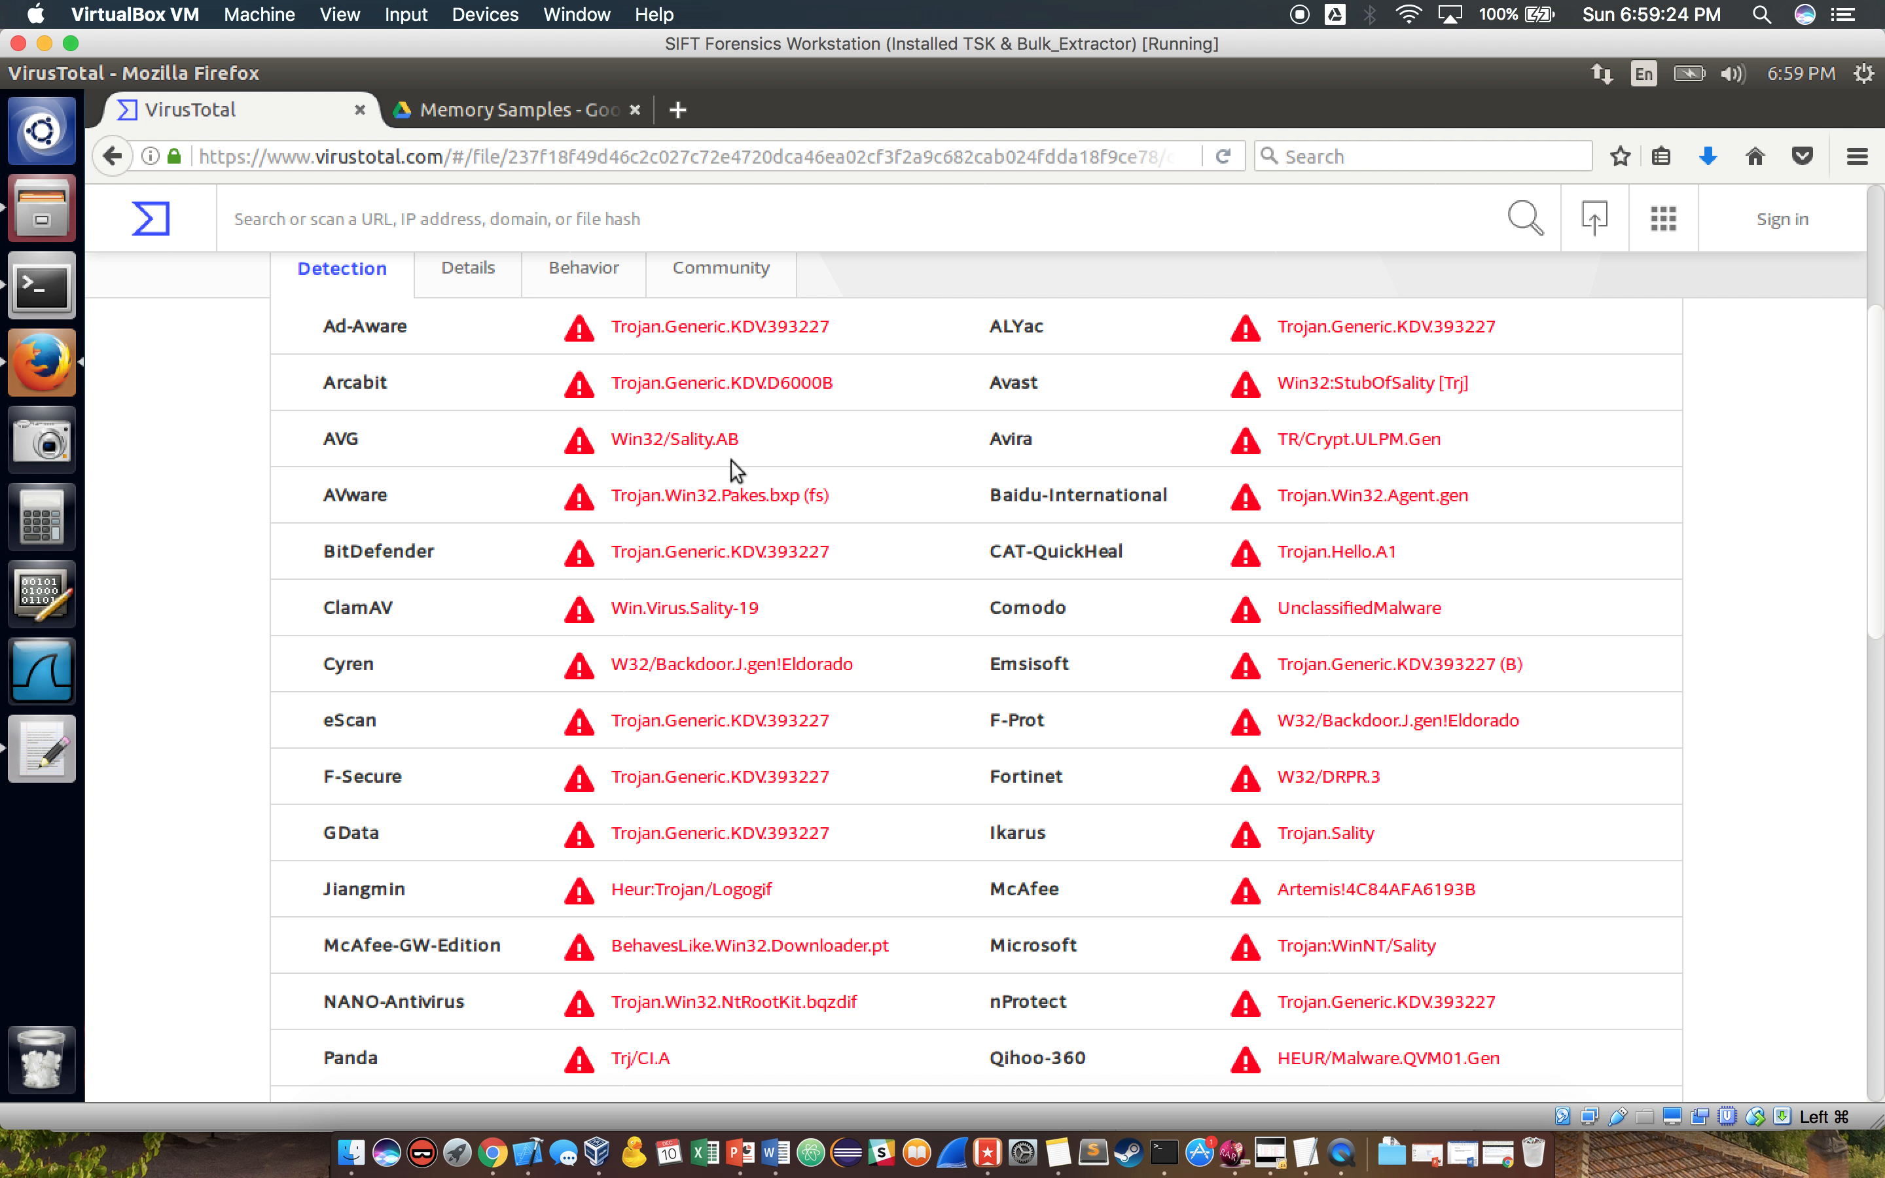
pyautogui.scroll(-3)
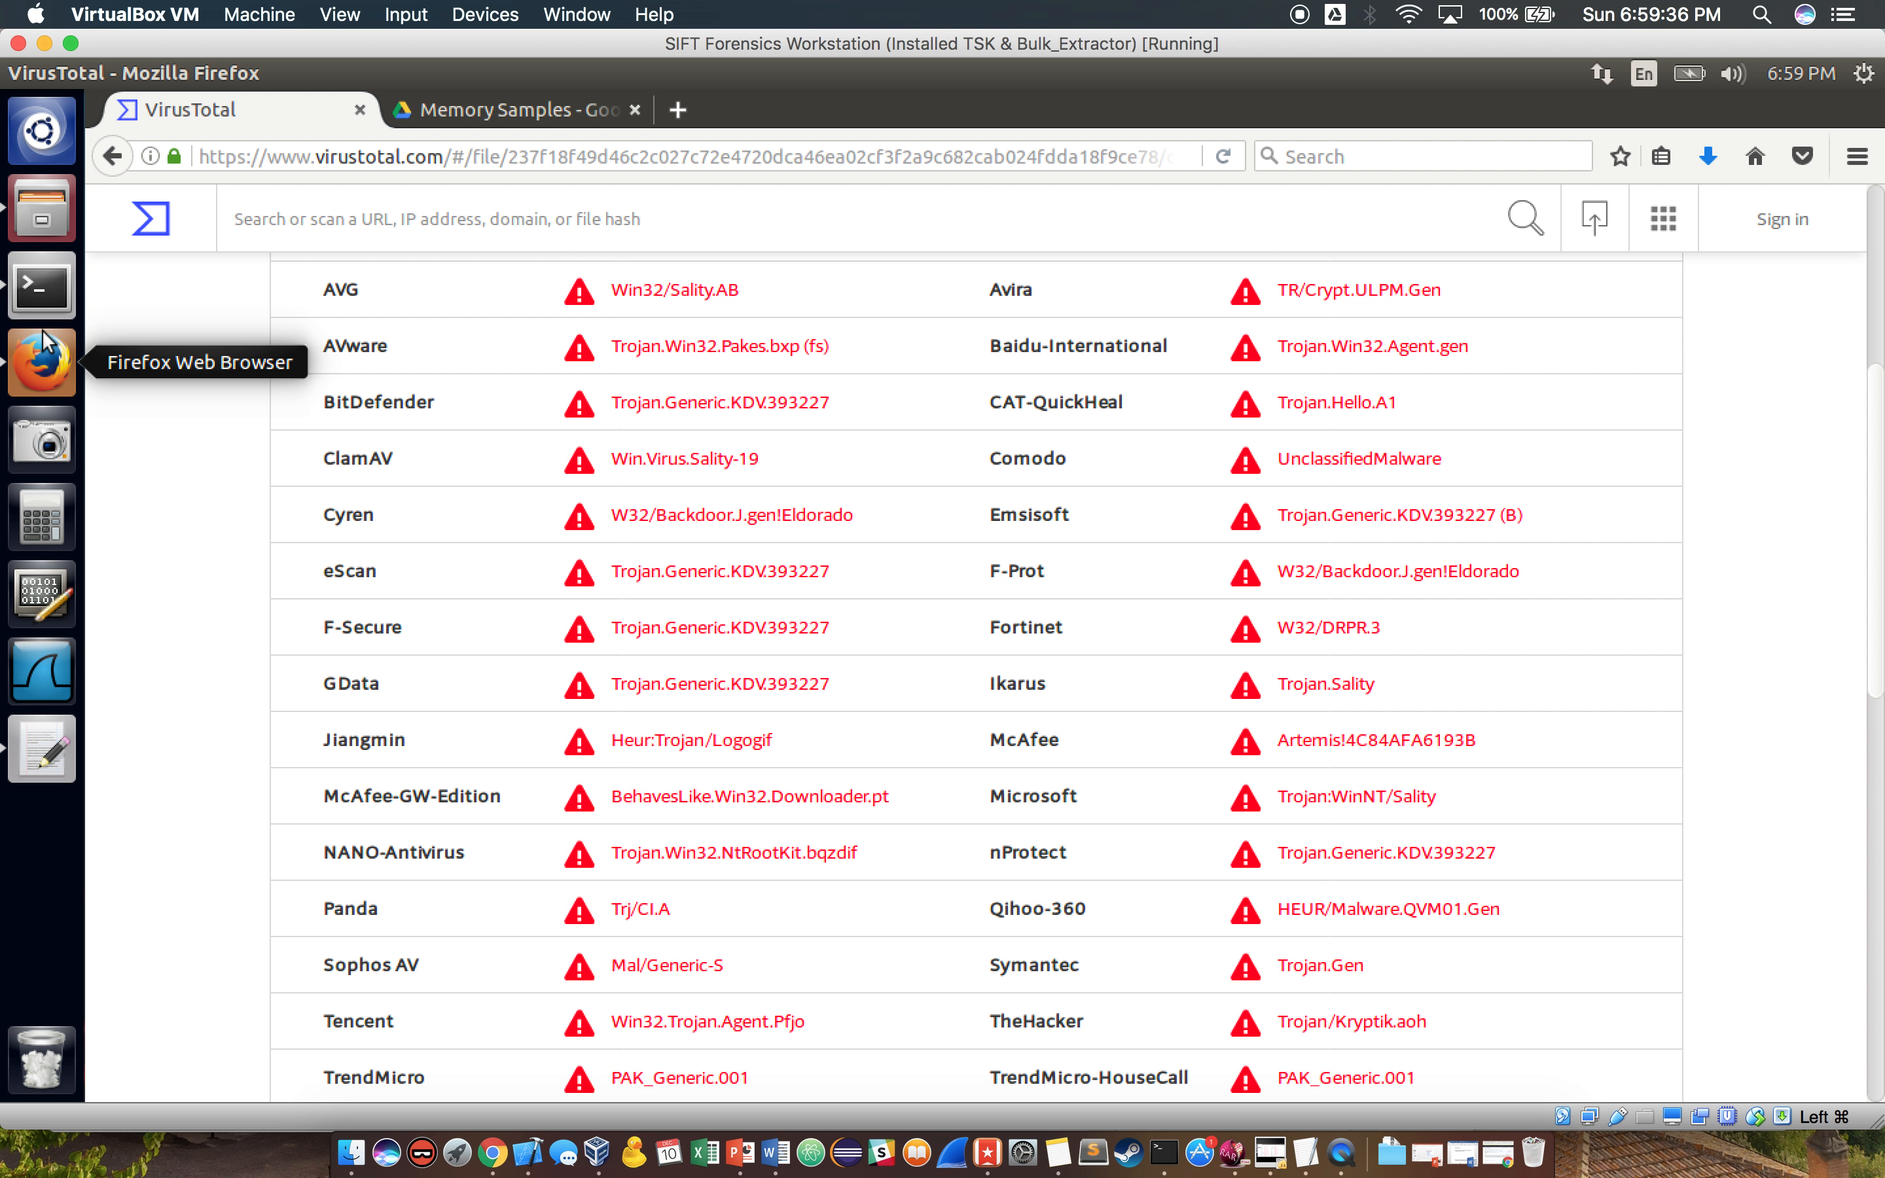
pyautogui.moveTo(41, 287)
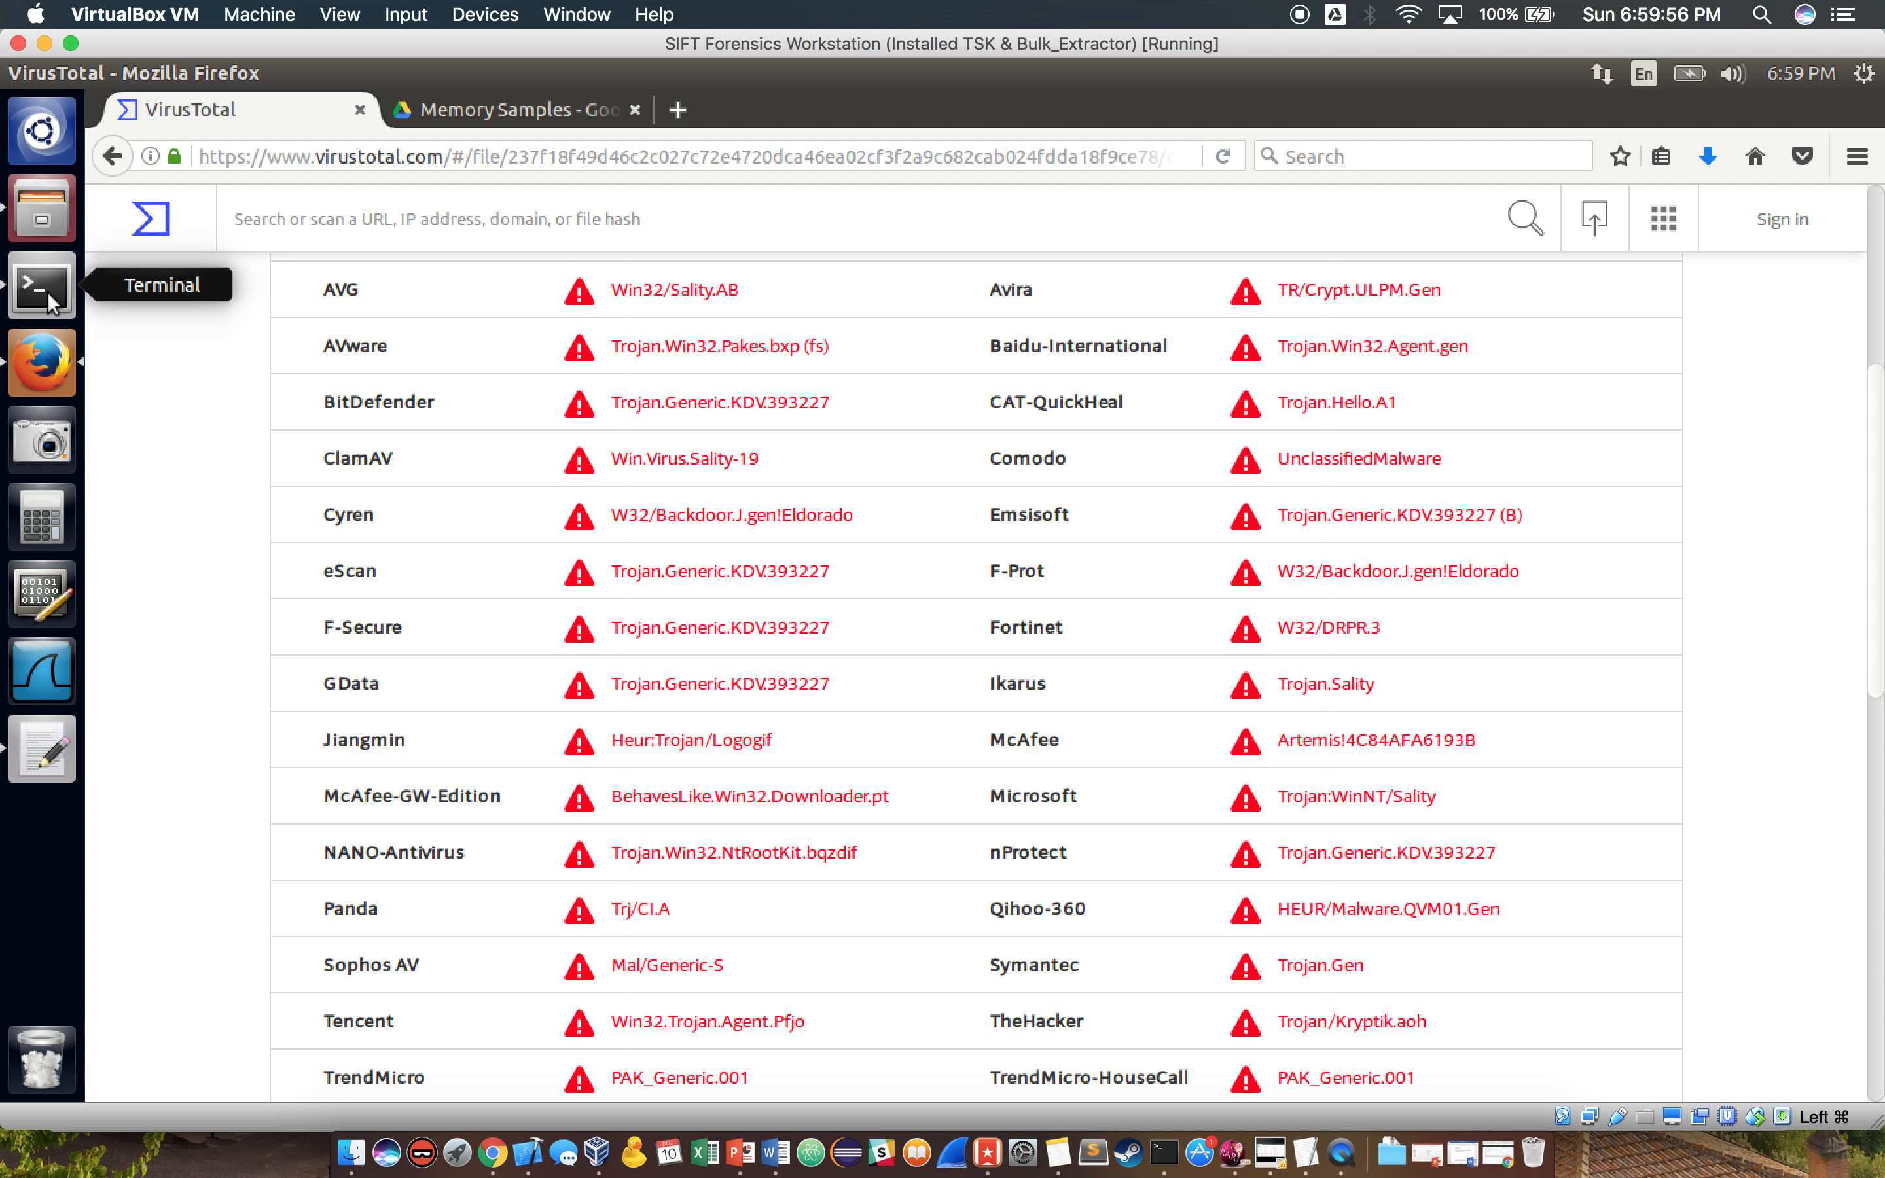
pyautogui.moveTo(42, 362)
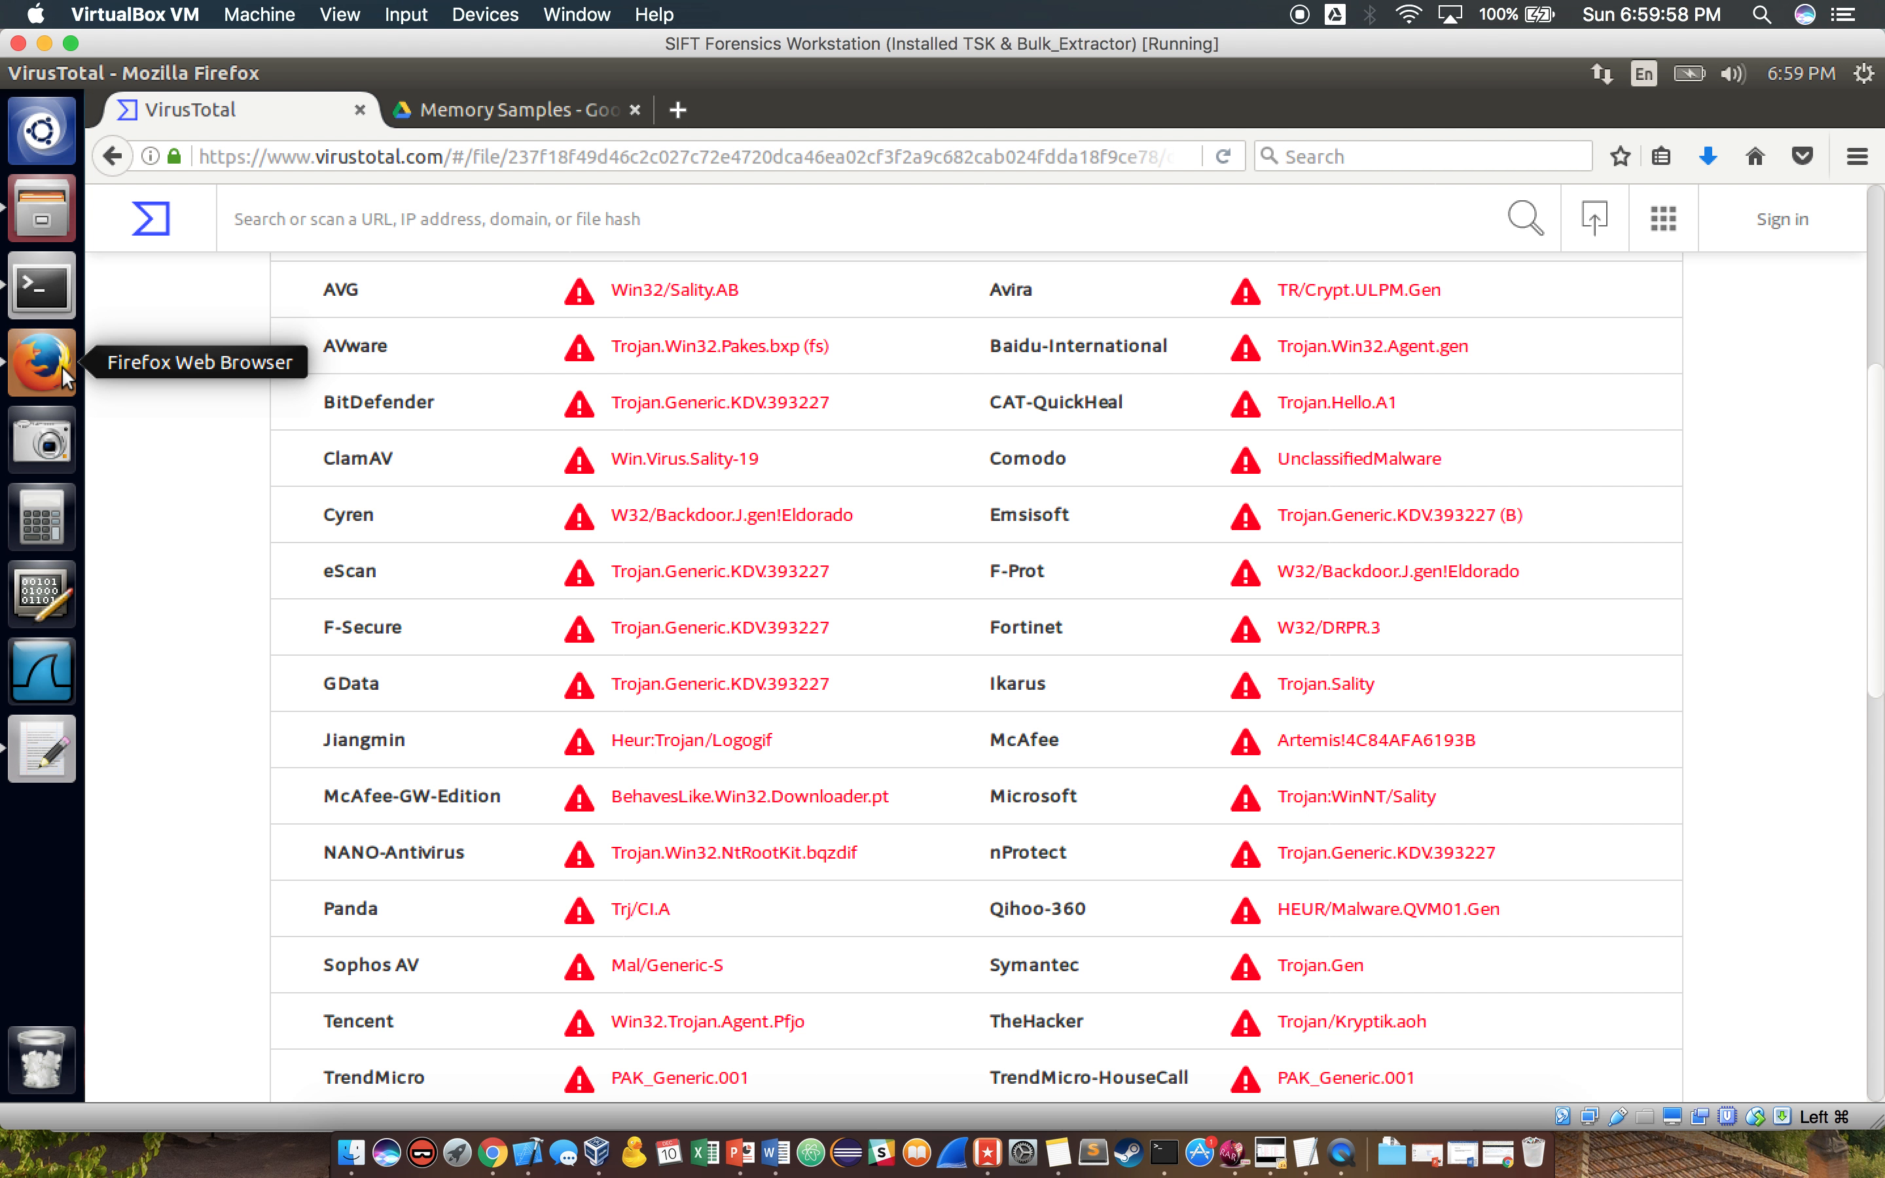